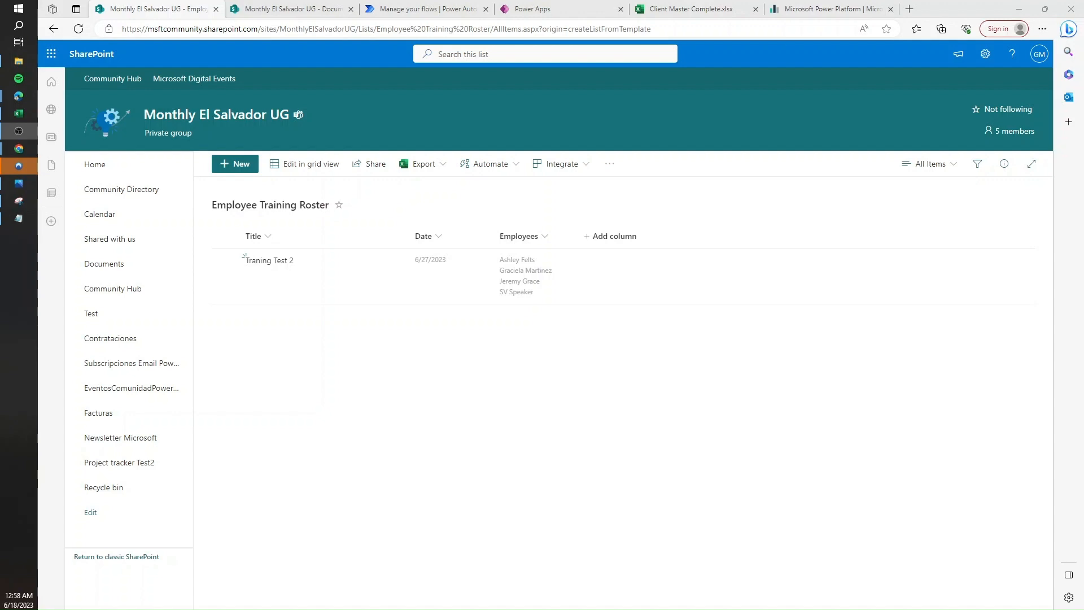
mouse_move(277, 283)
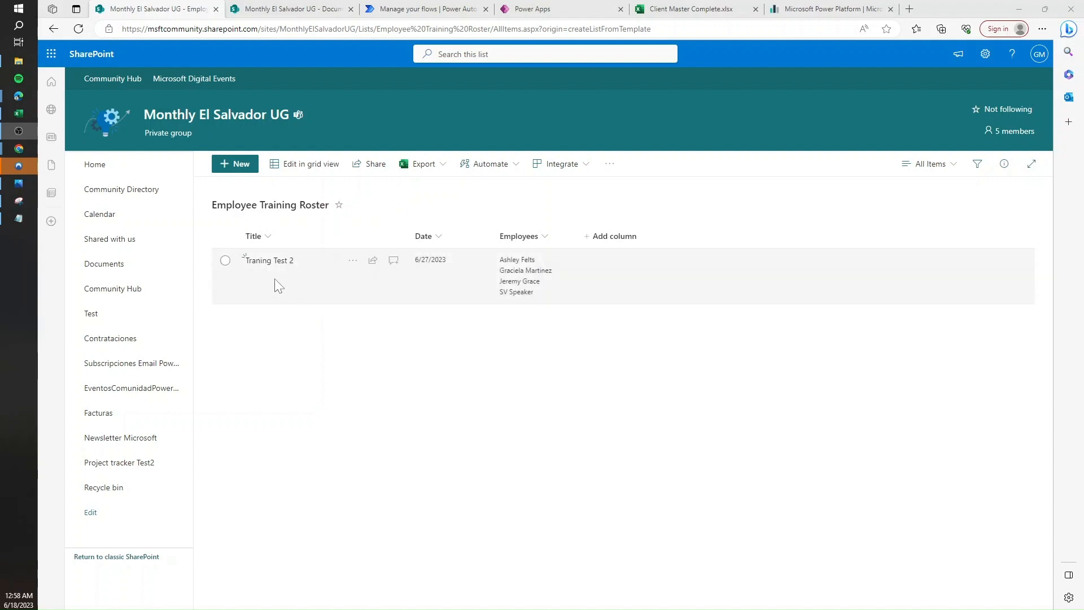
mouse_move(237, 278)
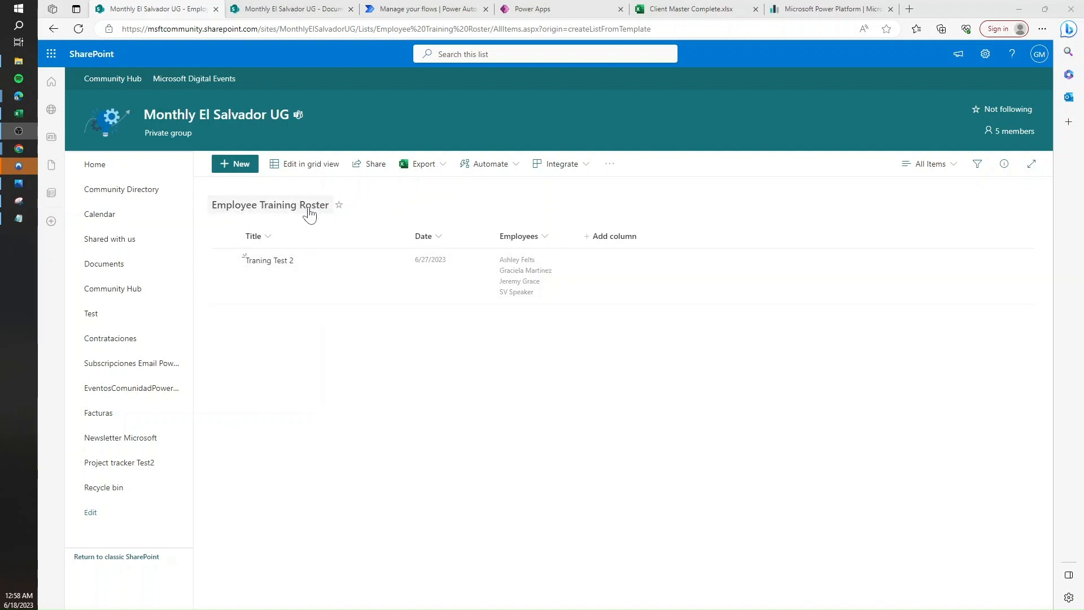
mouse_move(284, 274)
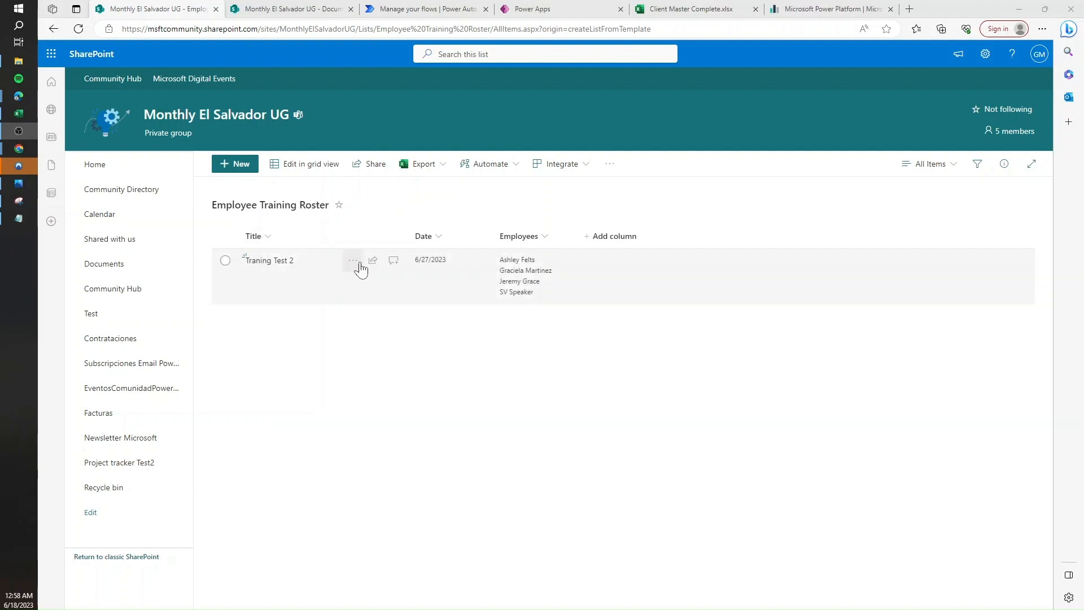
mouse_move(505, 309)
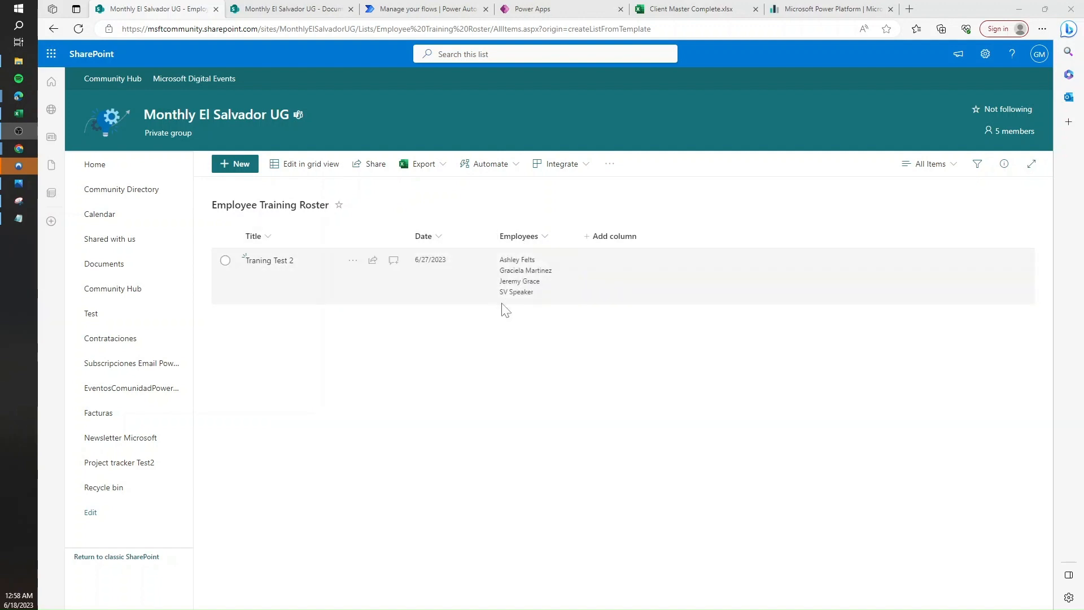
mouse_move(546, 256)
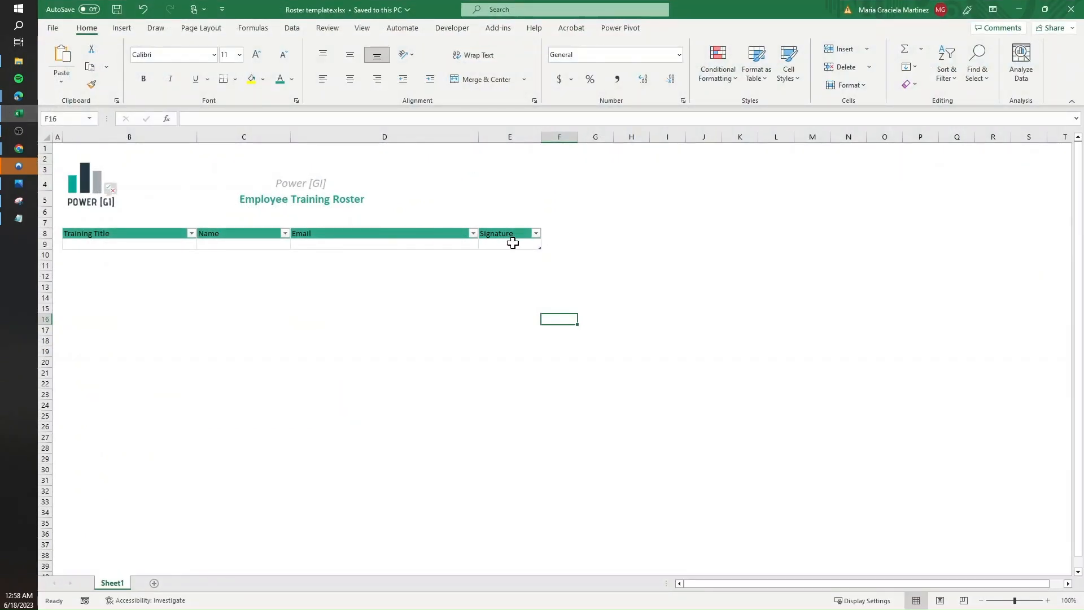
mouse_move(138, 245)
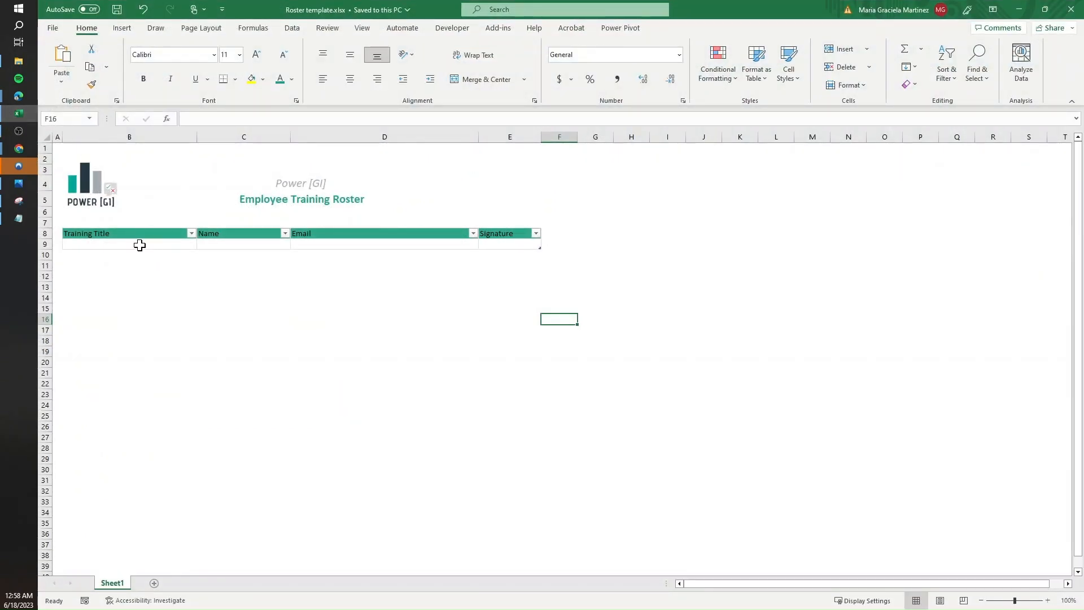
Inspect the roster table's name and style options and its Signature column.
click(129, 234)
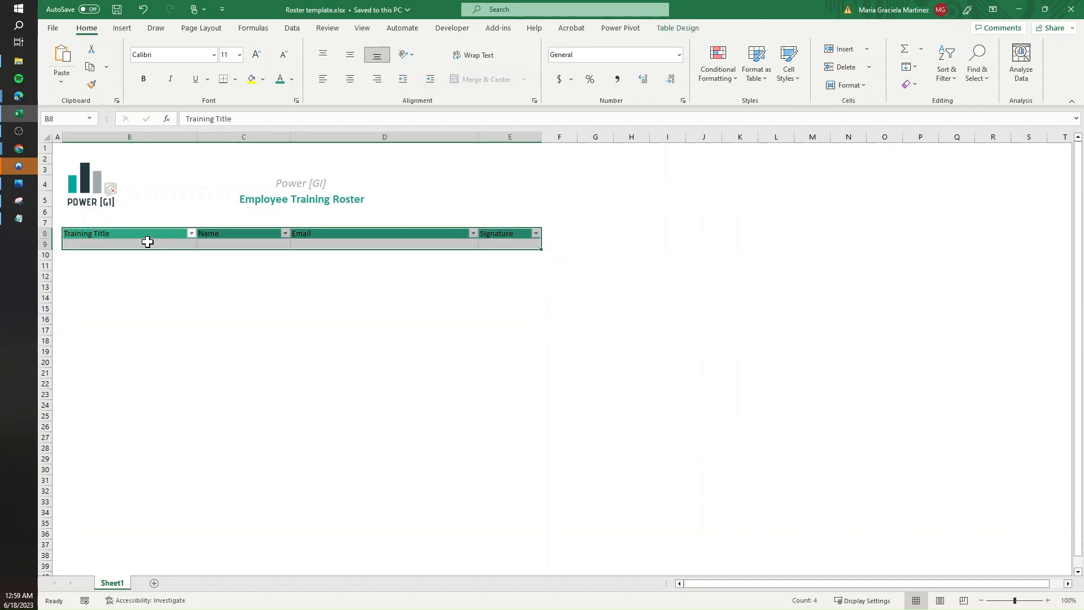
click(128, 244)
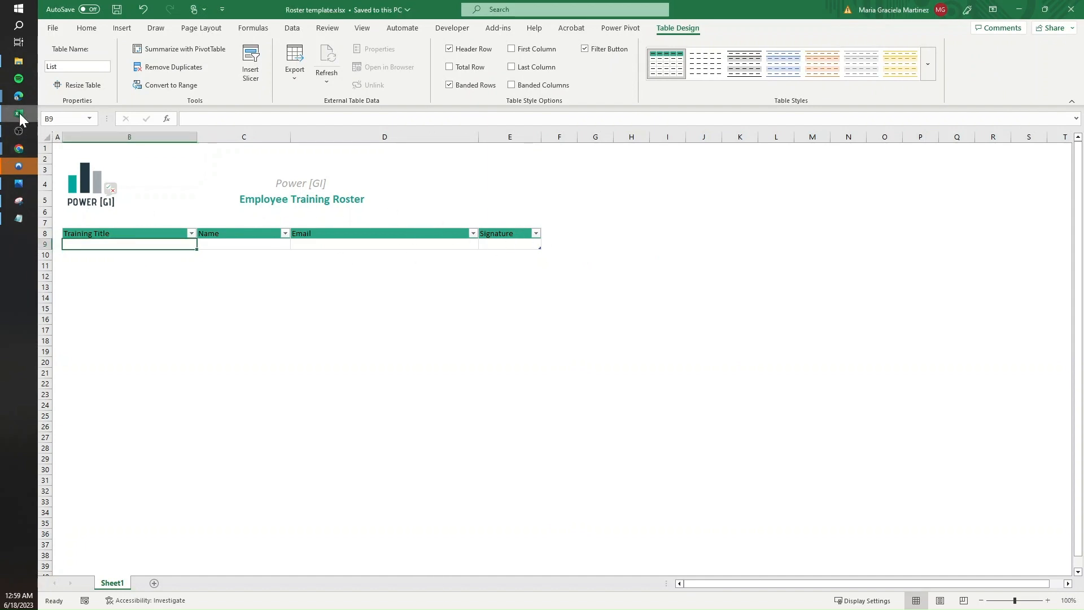
click(509, 136)
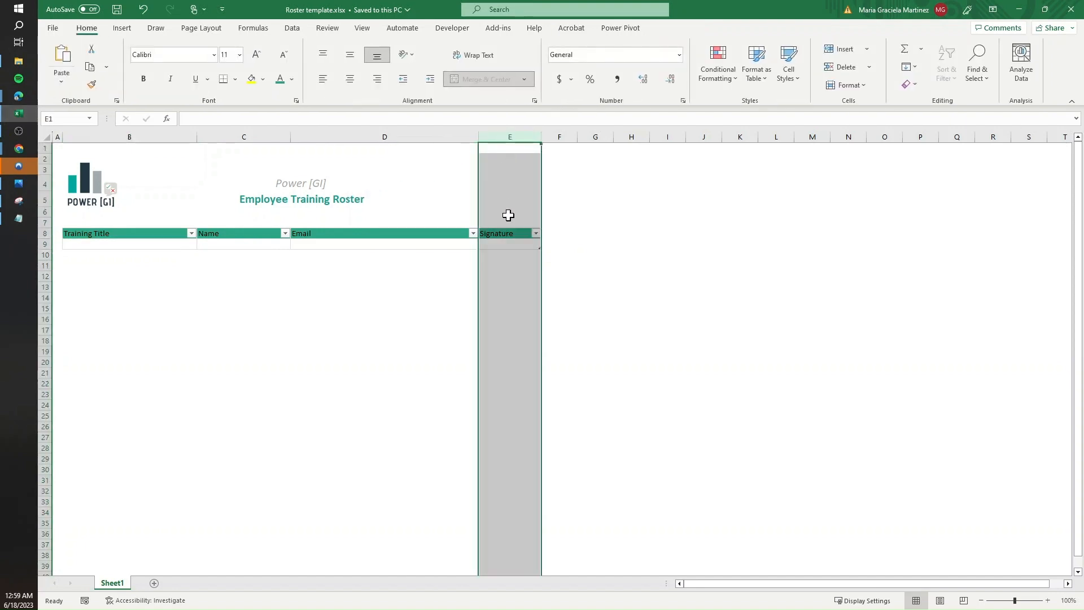
click(128, 243)
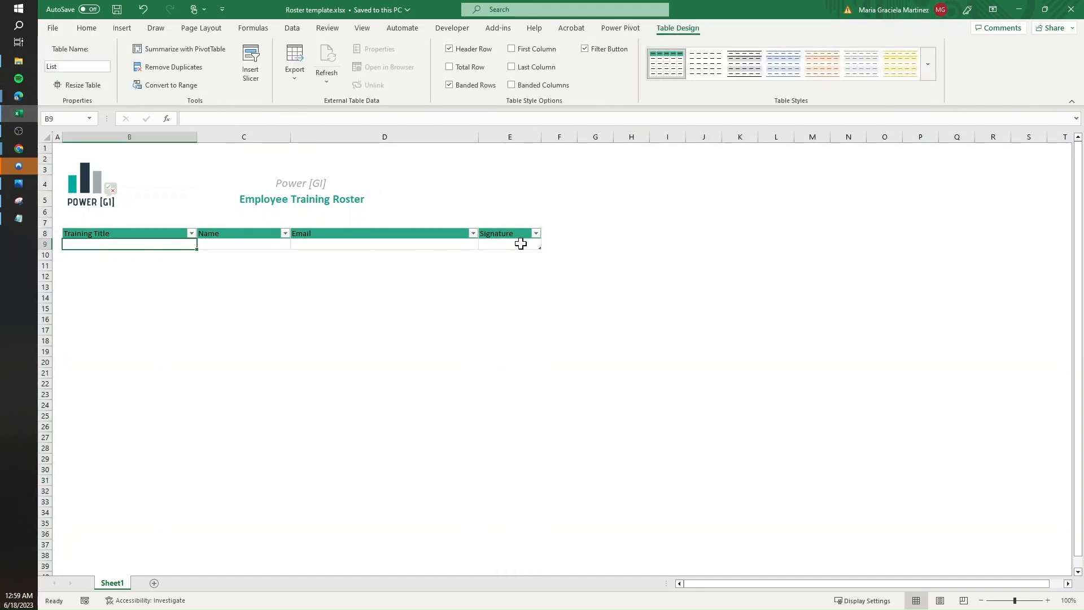
click(509, 243)
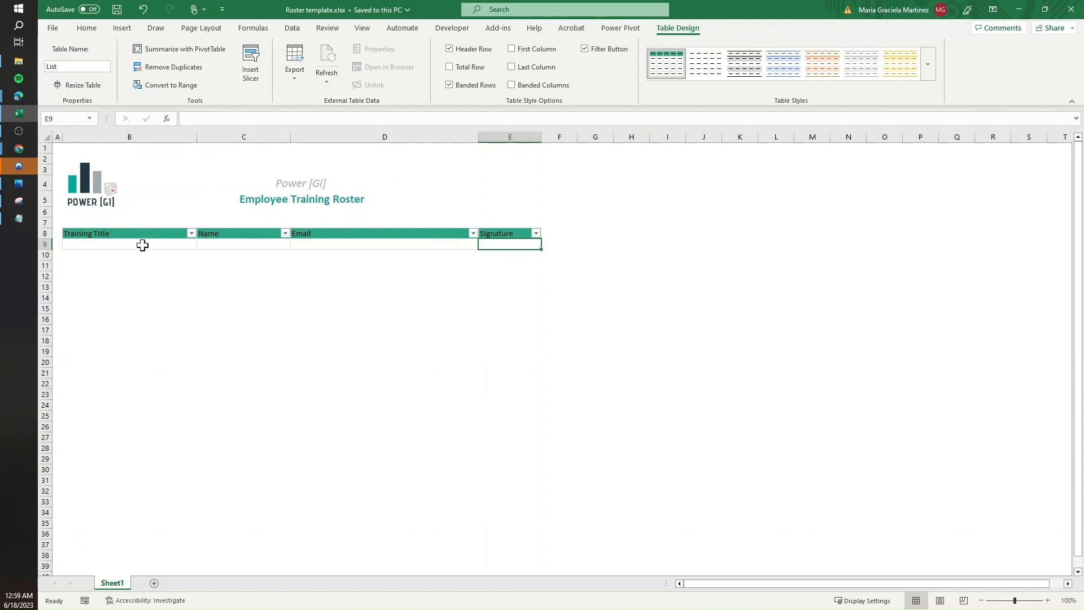
click(129, 244)
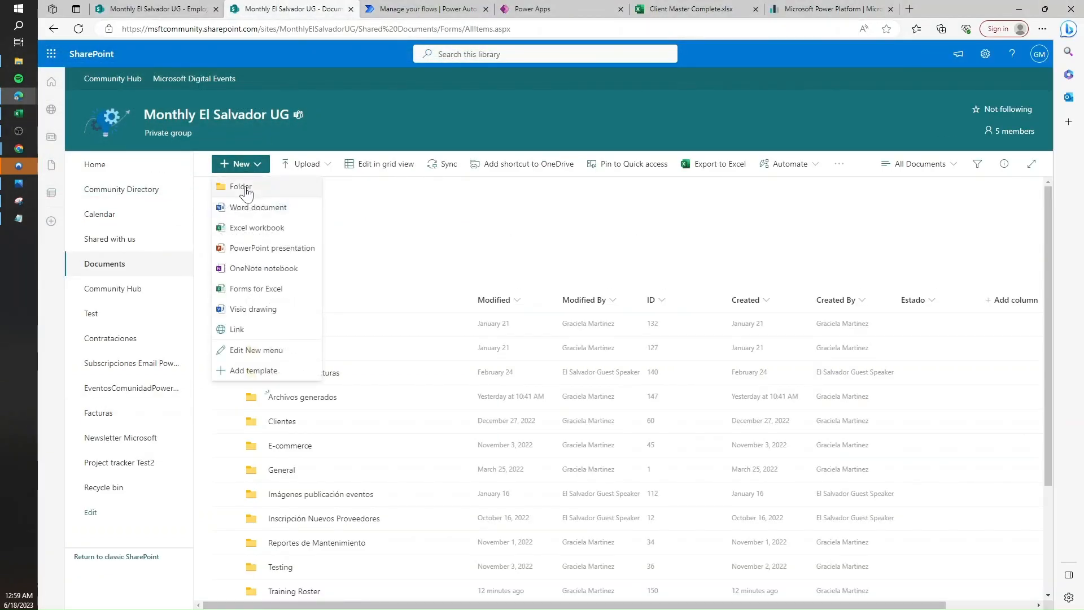
Create the Employee Training Roster folder in Documents, open it, and add a Trainings subfolder.
click(240, 187)
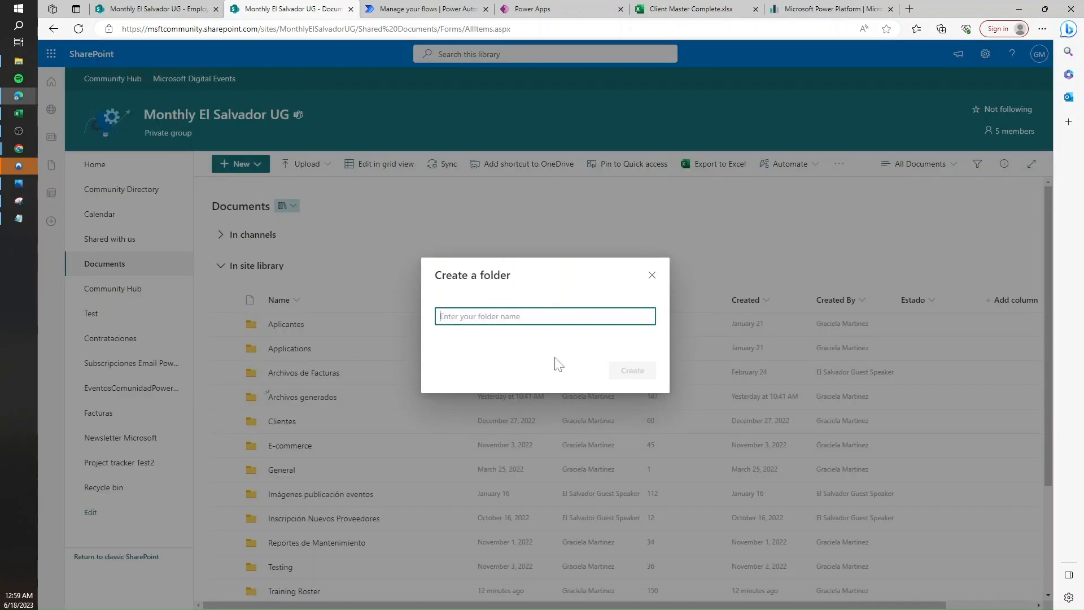
text(Employee Training Roster)
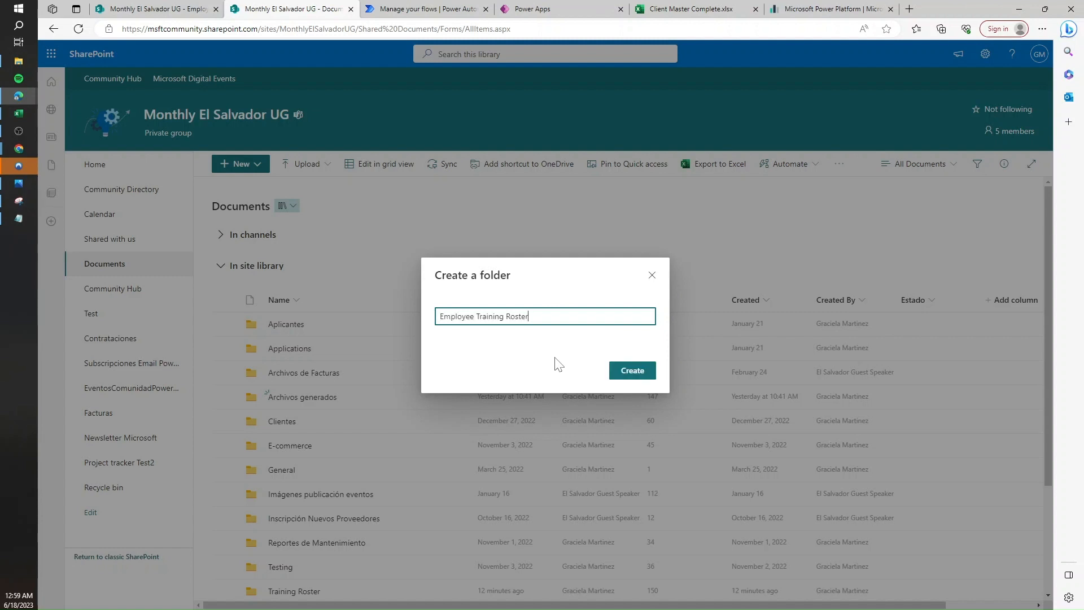
click(630, 370)
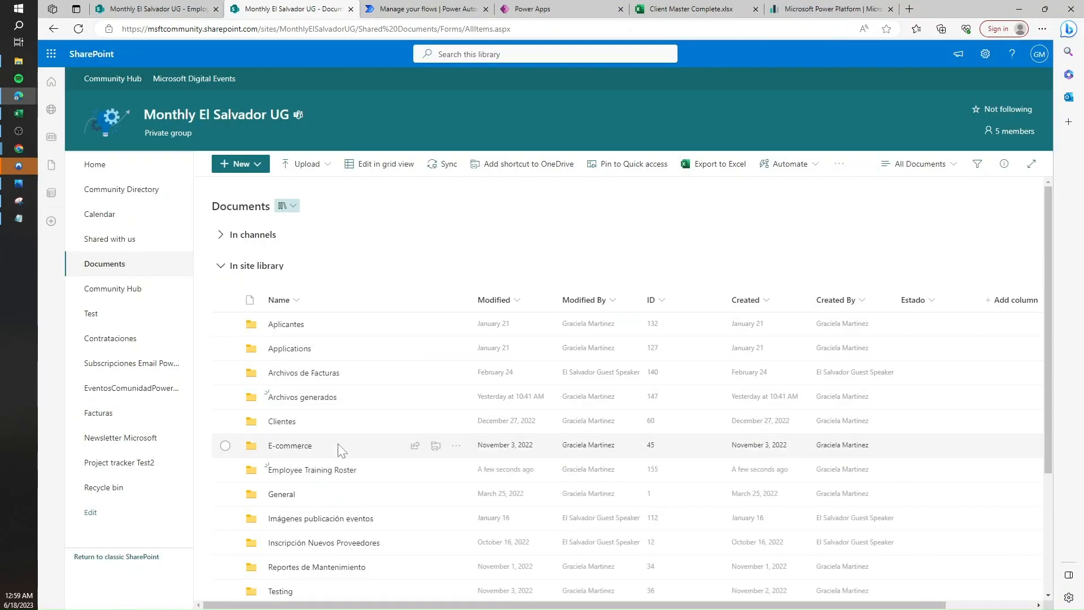
double_click(311, 469)
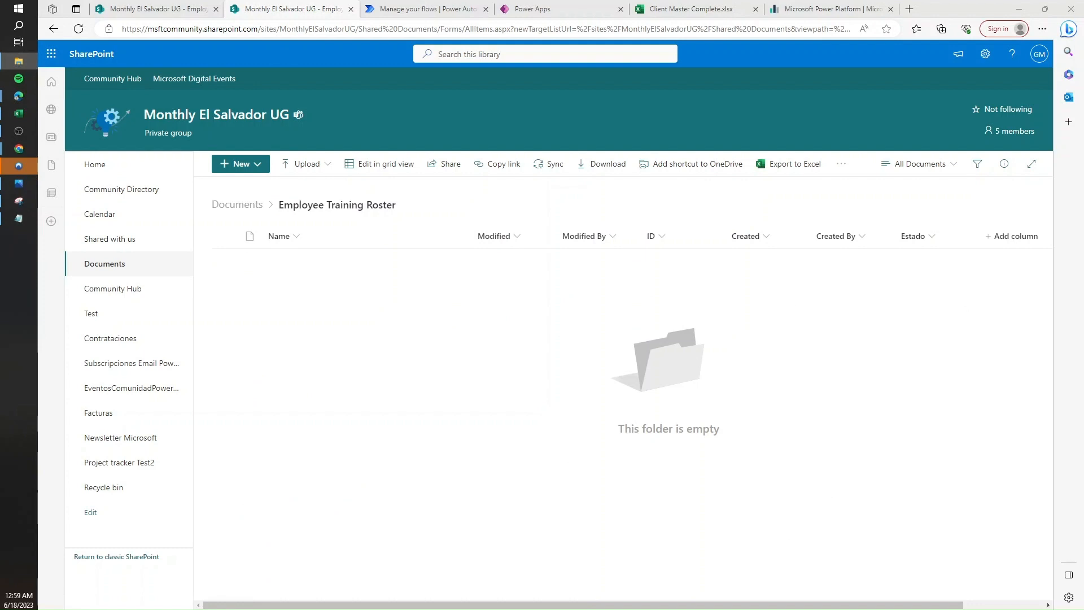
click(240, 164)
text(T)
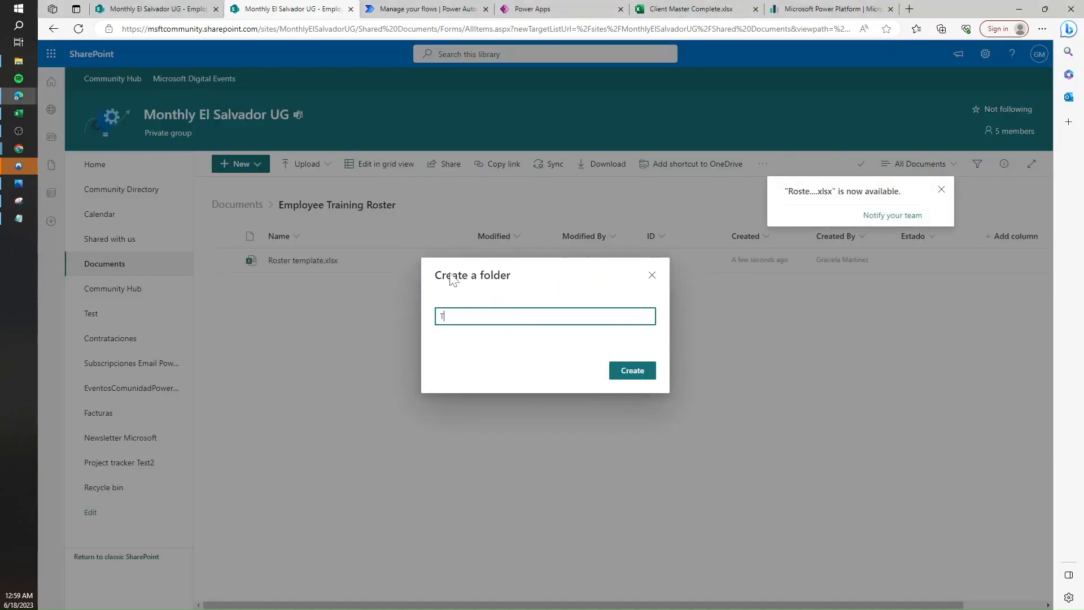
text(rainings)
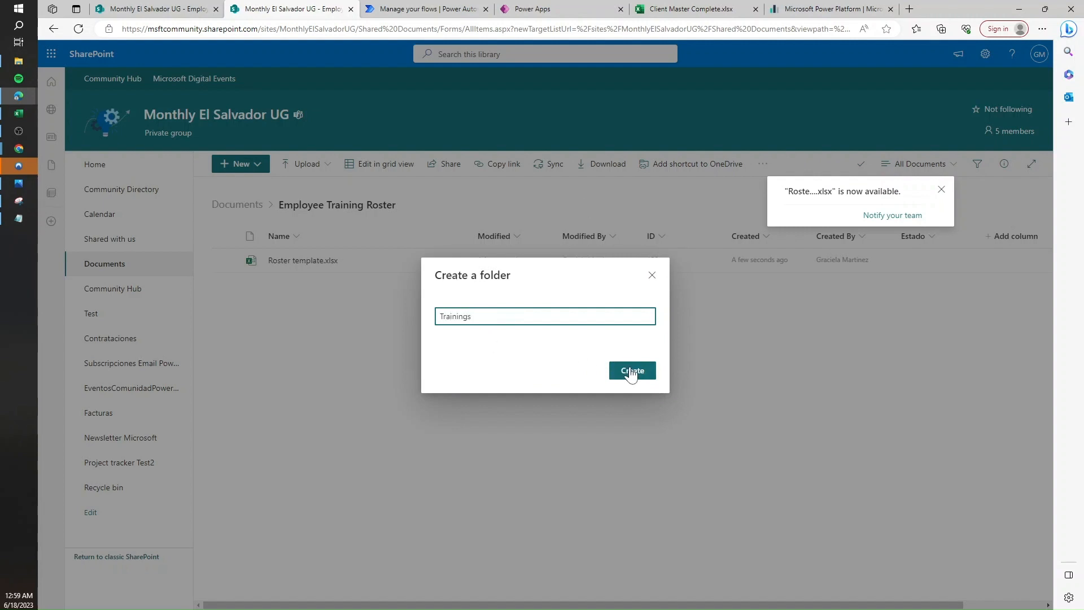
click(631, 370)
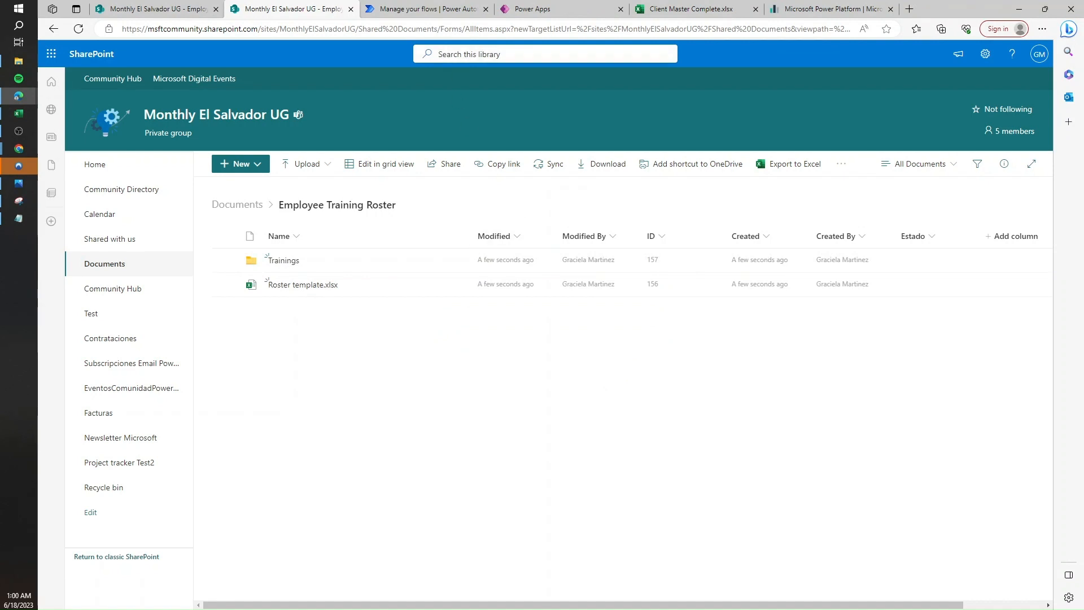
Create an automated cloud flow 'Create Roster File' triggered when a SharePoint item is created.
click(424, 9)
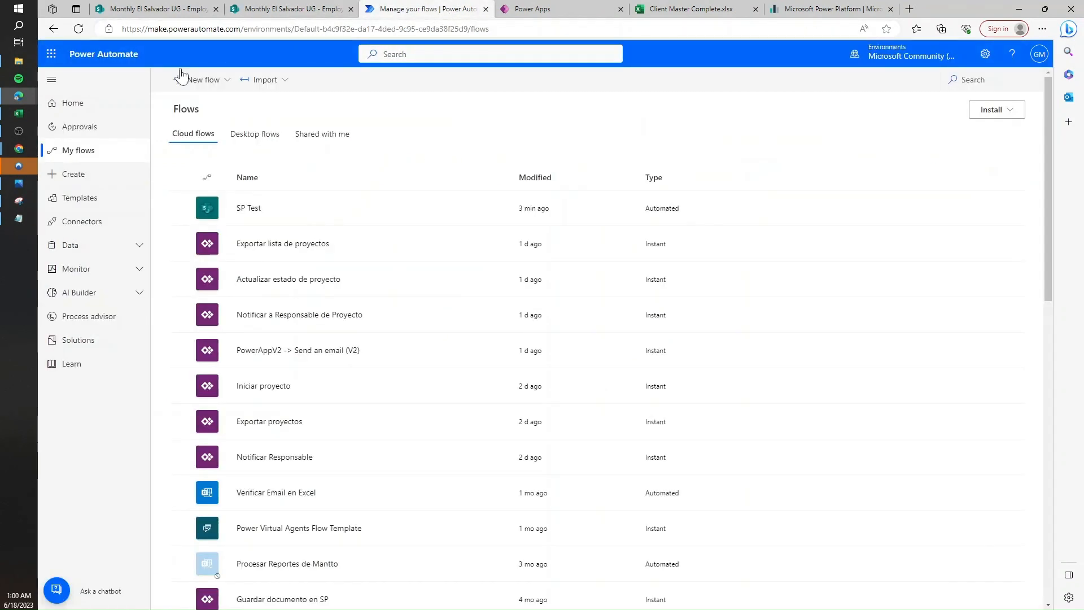
click(201, 79)
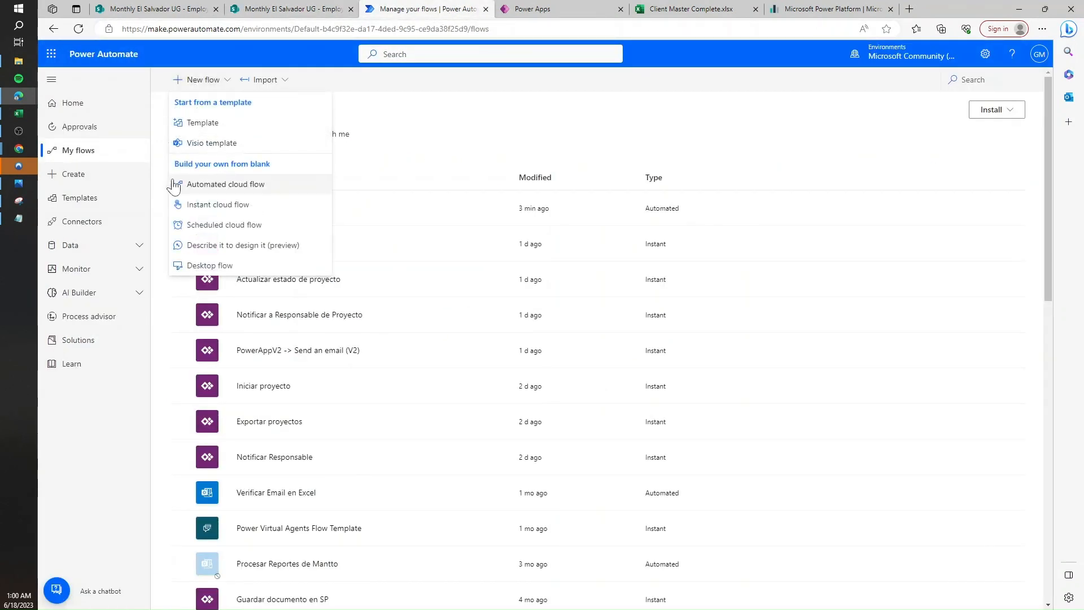
click(225, 184)
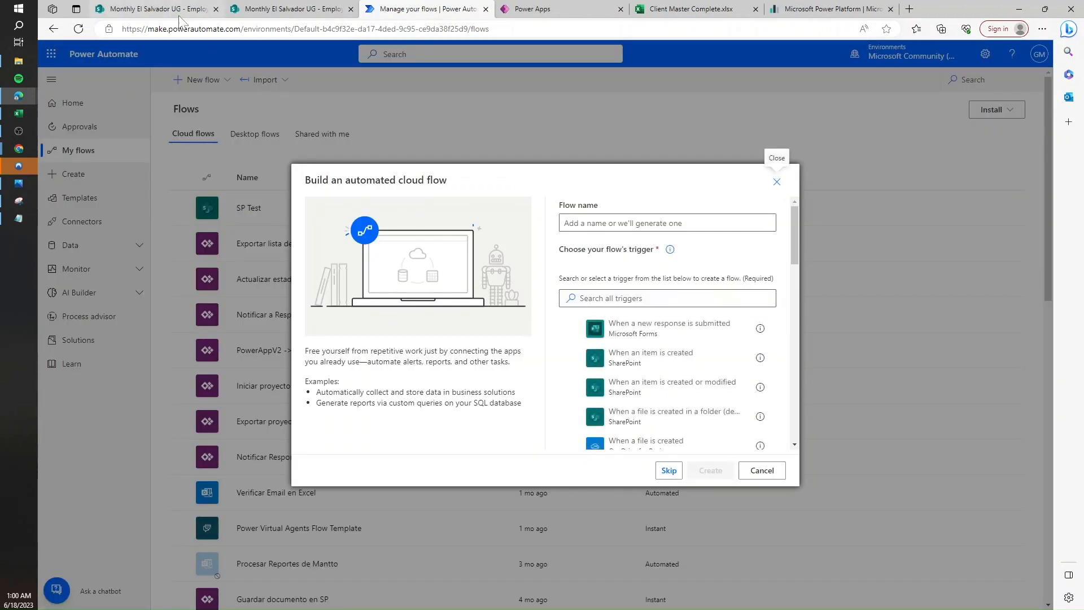
click(154, 8)
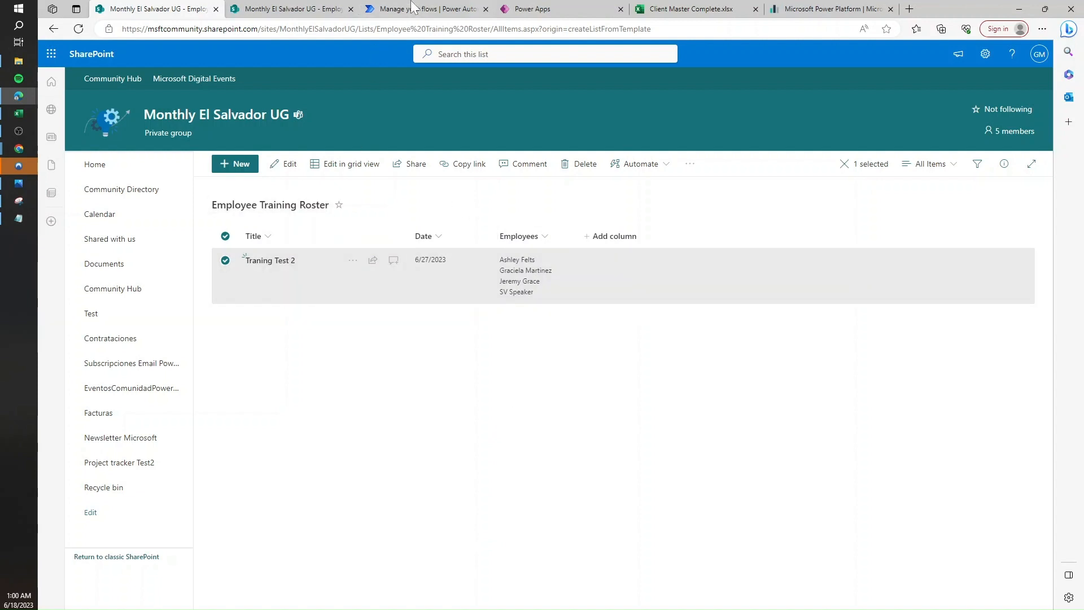
click(425, 8)
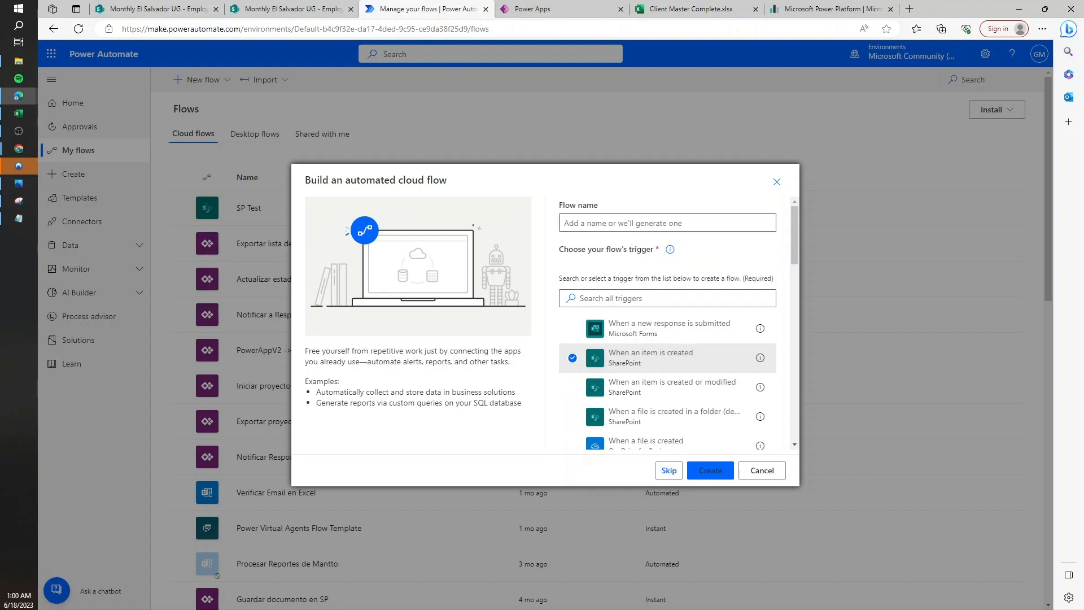
text(Crea)
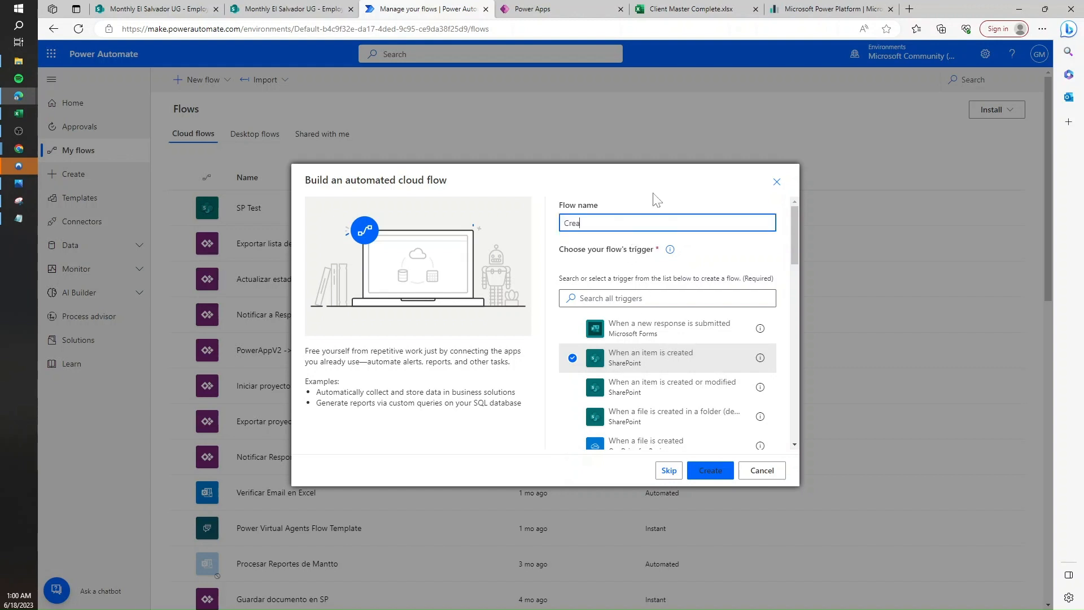
text(Create Roster File)
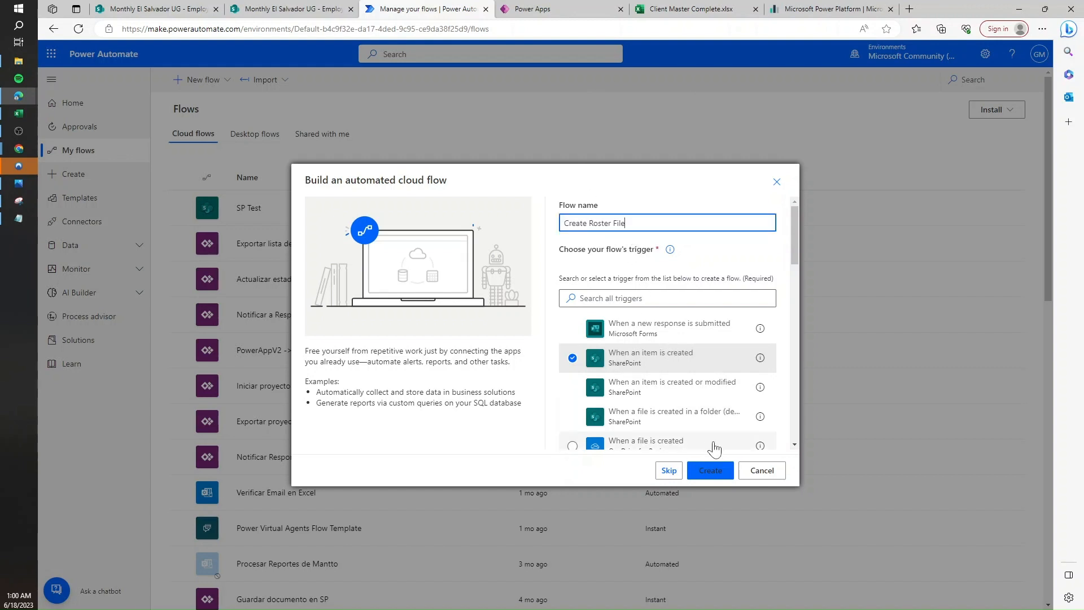
click(709, 470)
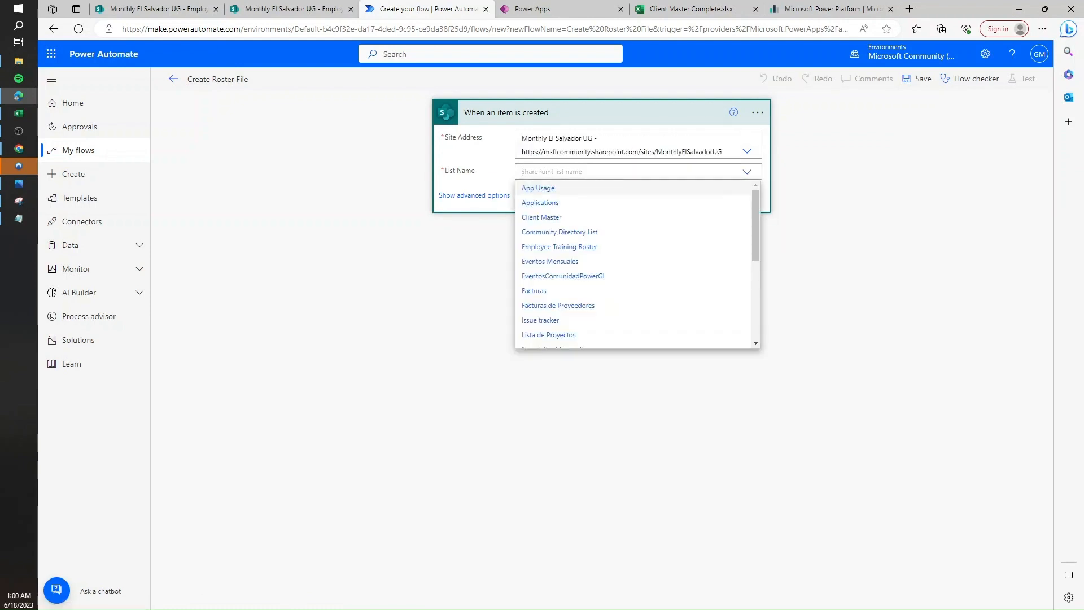
Search 'rost' and choose Employee Training Roster as the trigger's list.
text(rost)
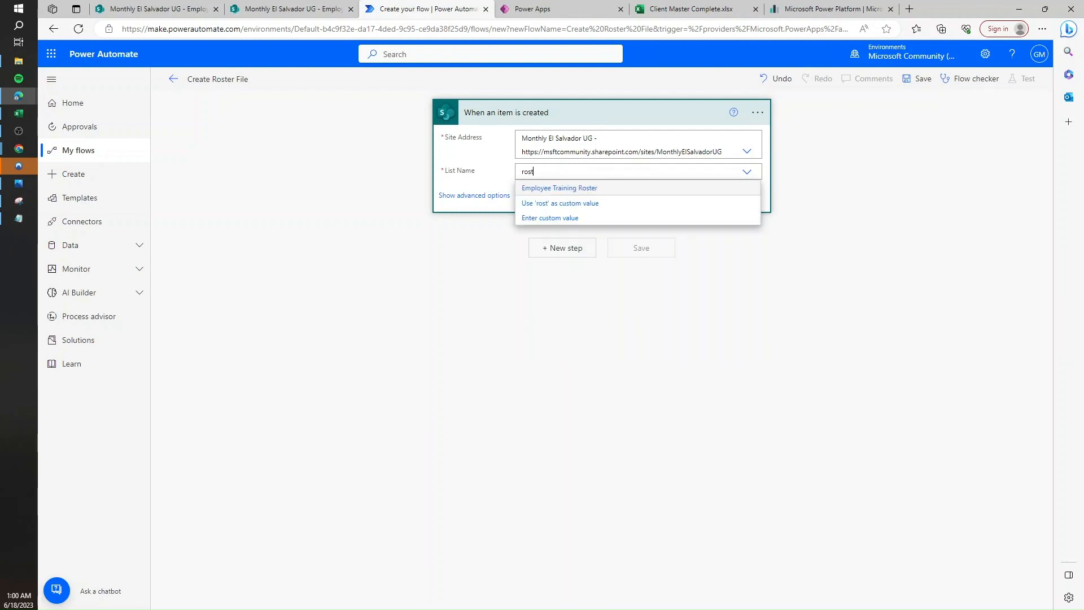
click(559, 188)
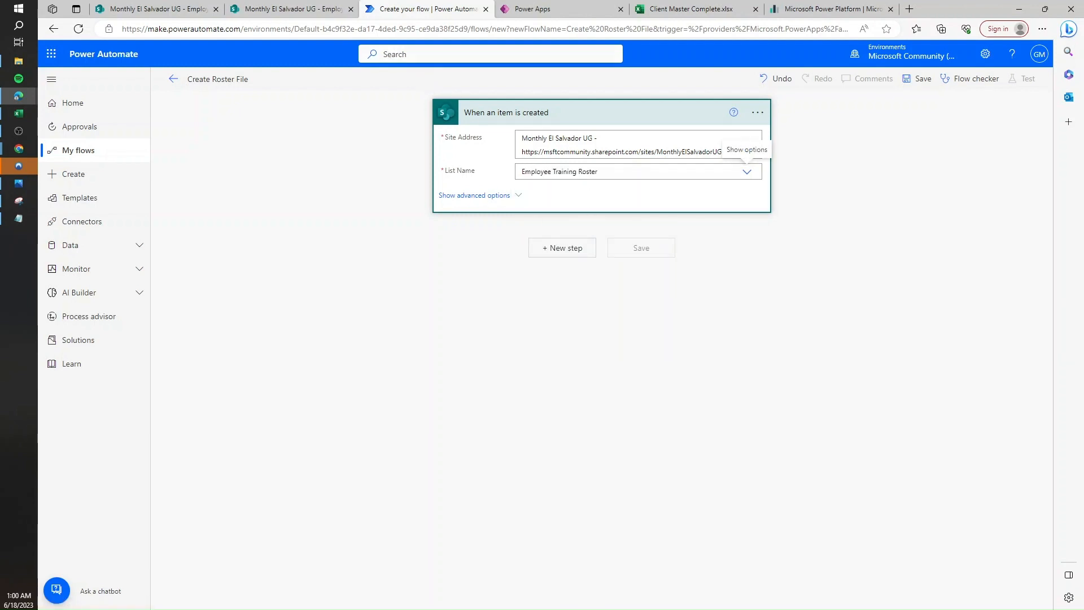
mouse_move(577, 259)
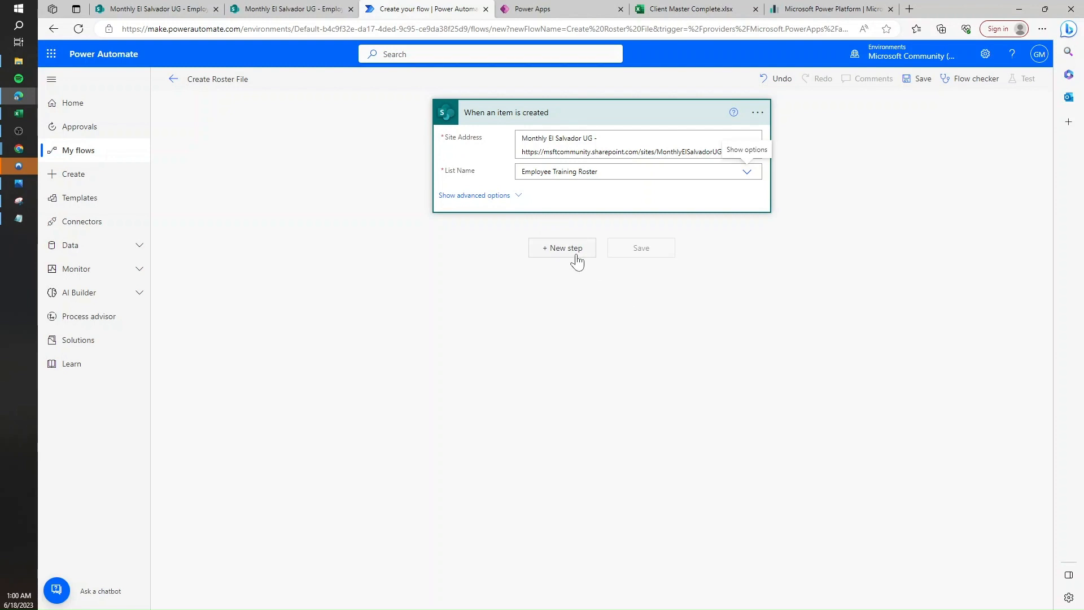
mouse_move(577, 253)
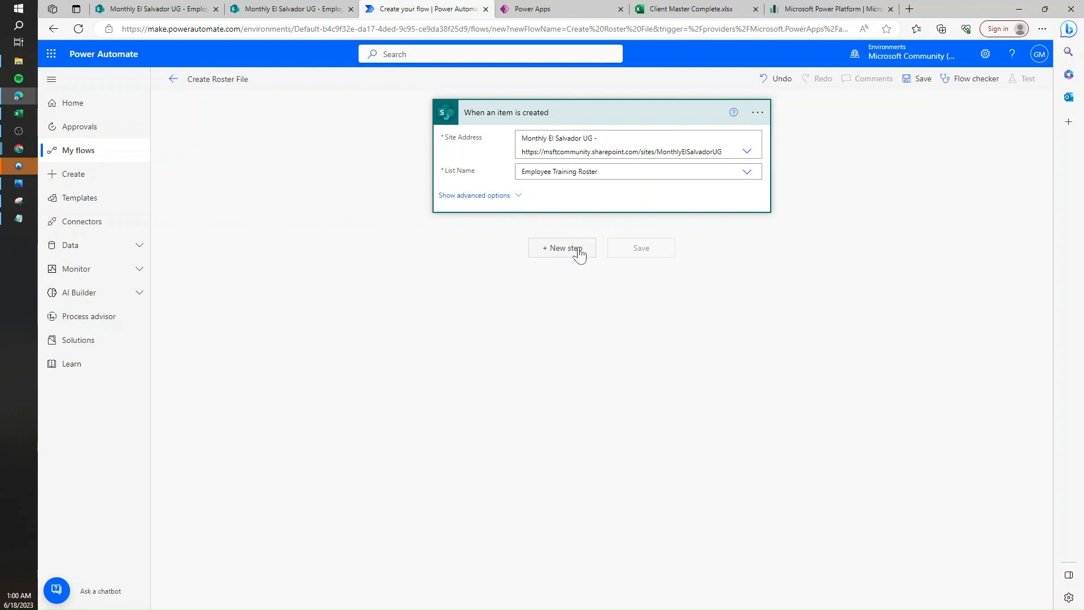
Add Excel Online 'Add a row into a table' on the Monthly El Salvador UG site.
click(561, 247)
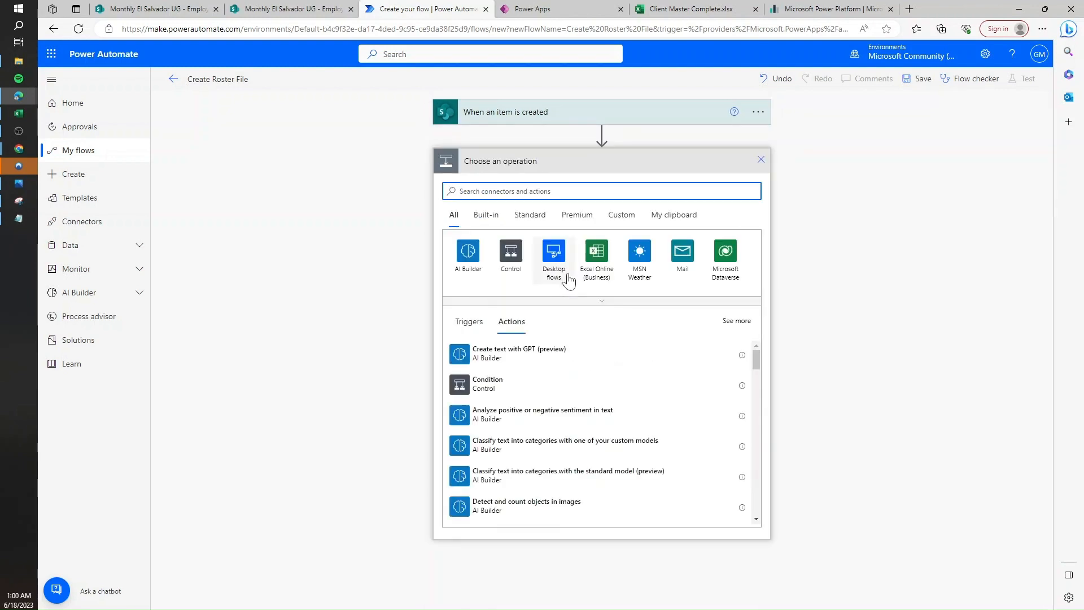
mouse_move(597, 253)
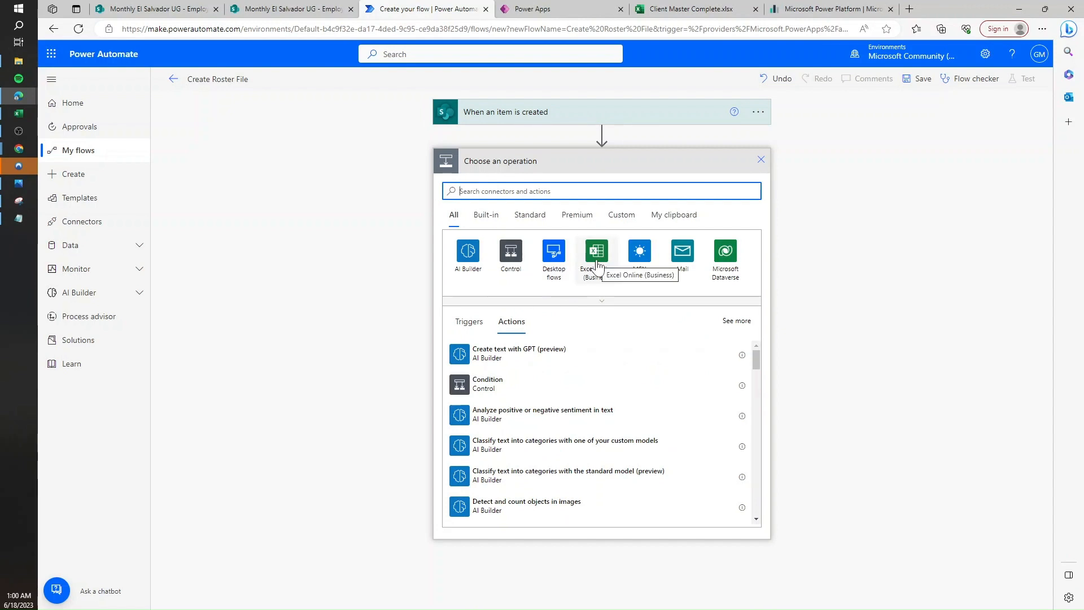
click(597, 251)
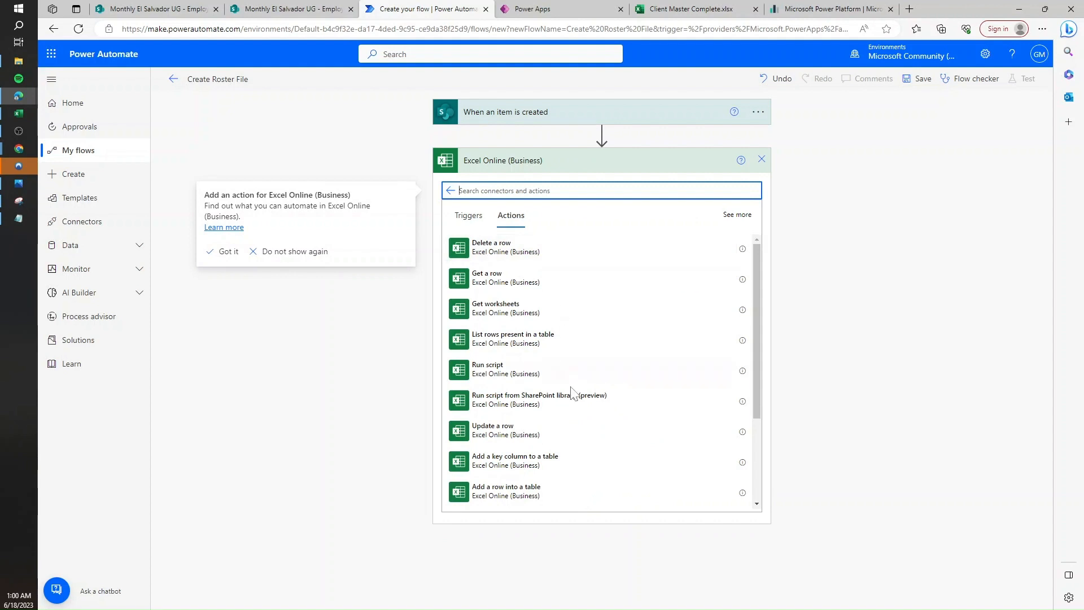
mouse_move(581, 401)
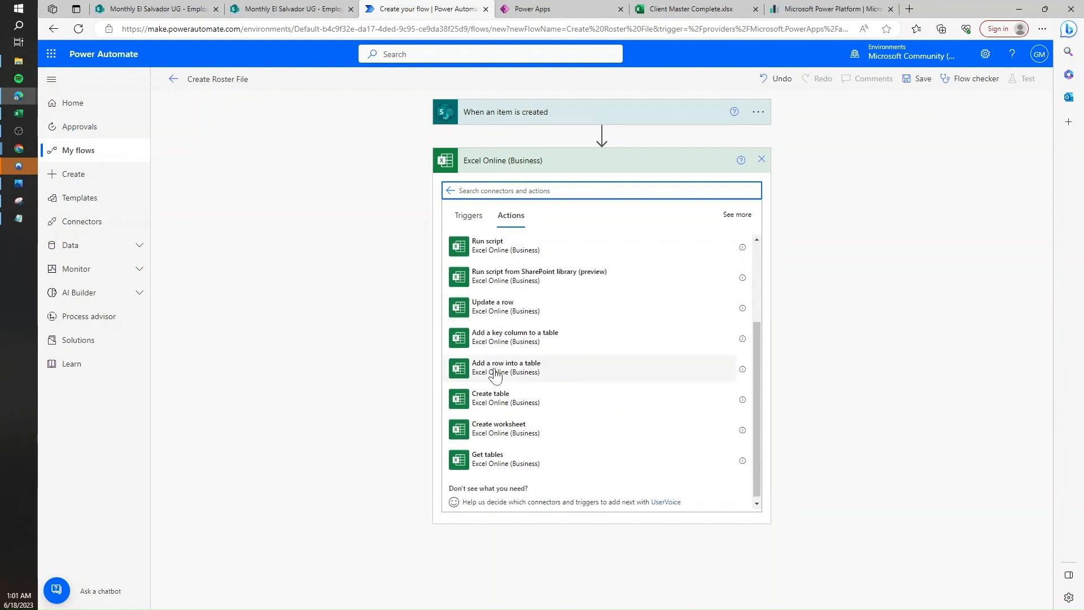
click(505, 367)
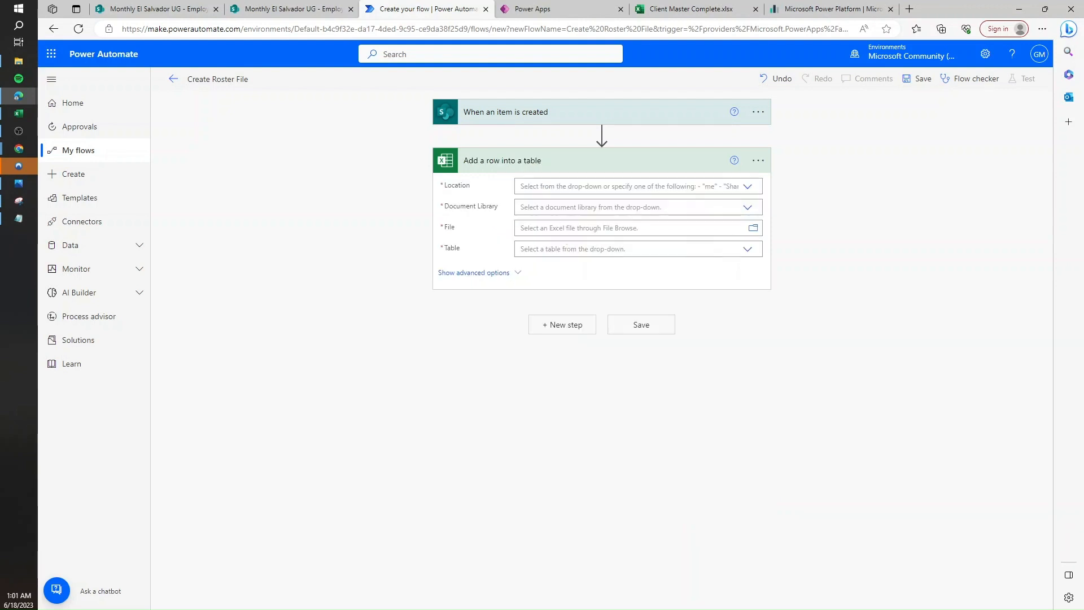
click(747, 186)
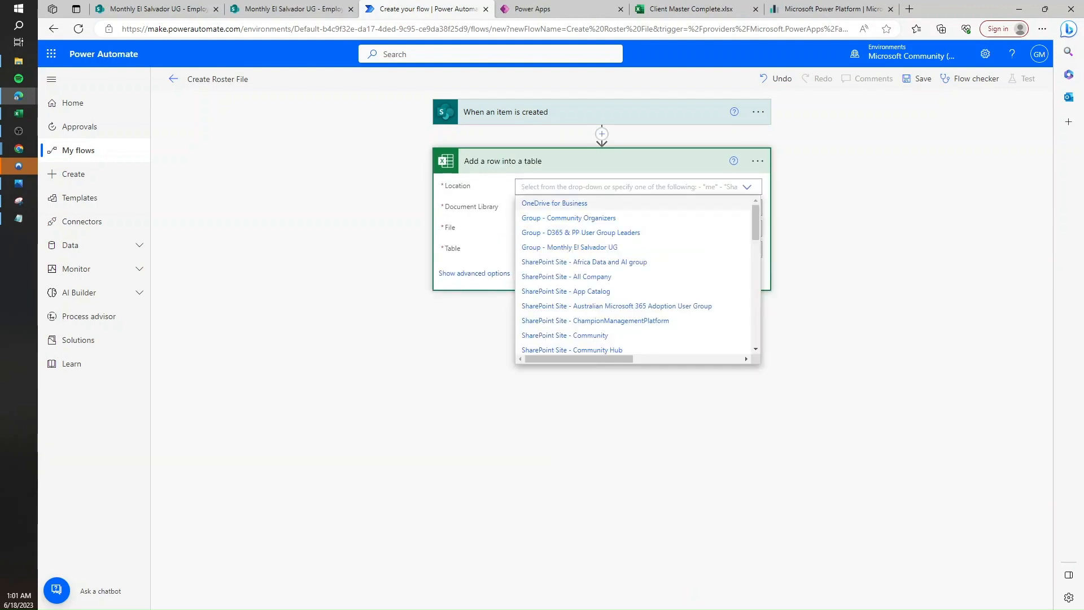
text(el)
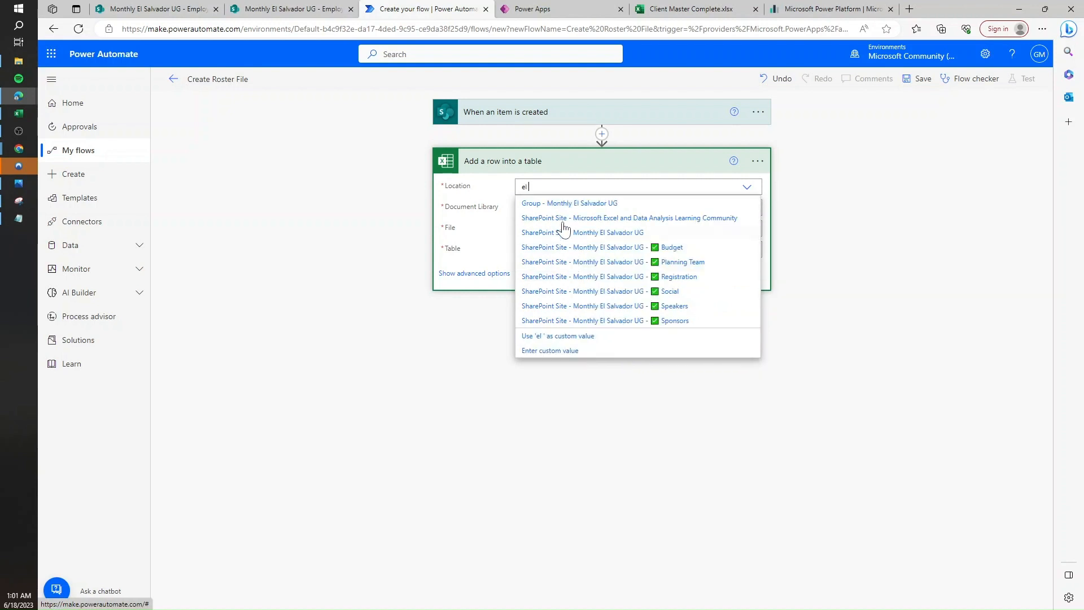
click(607, 232)
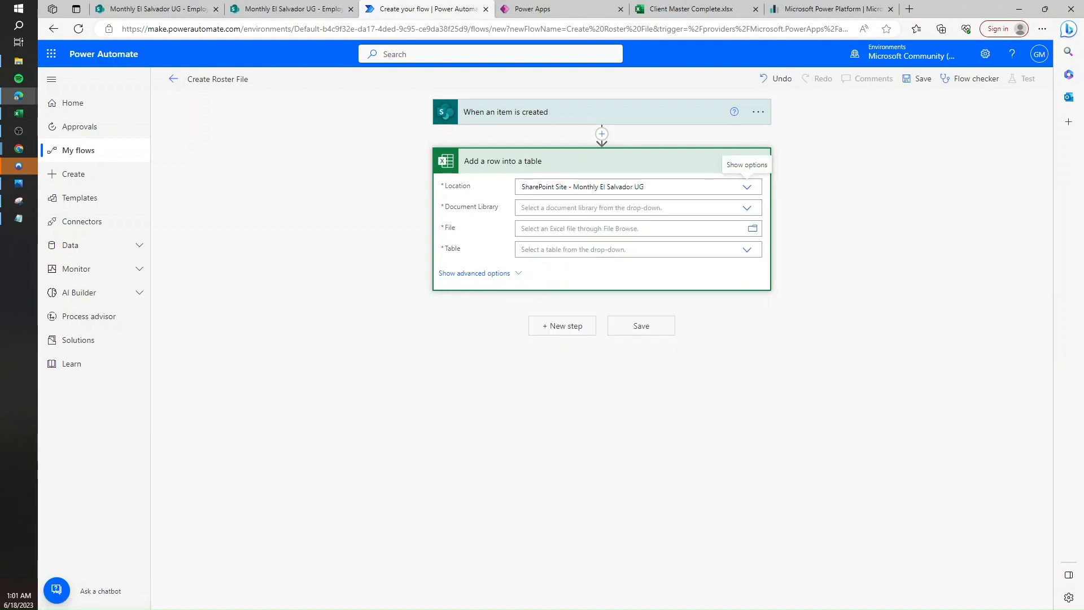
Point the action at Documents, Roster template.xlsx and the workbook's List table.
click(633, 208)
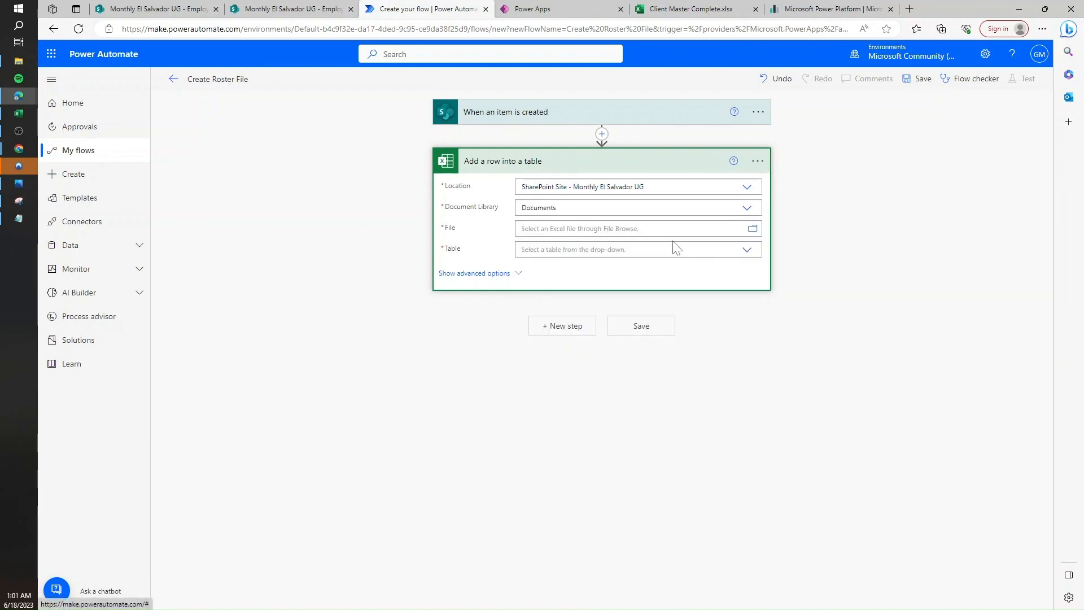
click(752, 228)
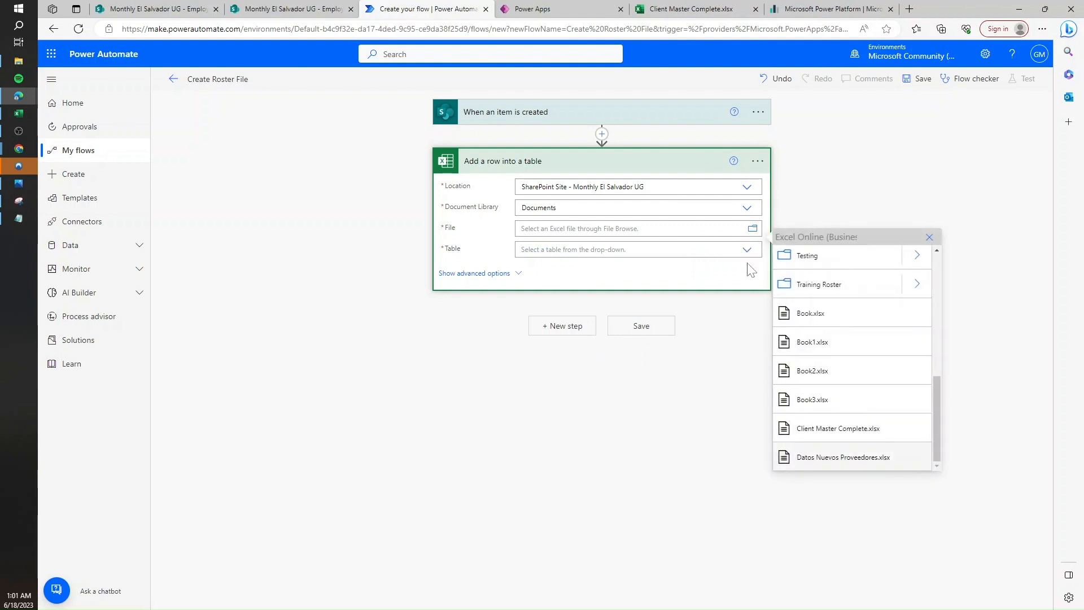
click(819, 283)
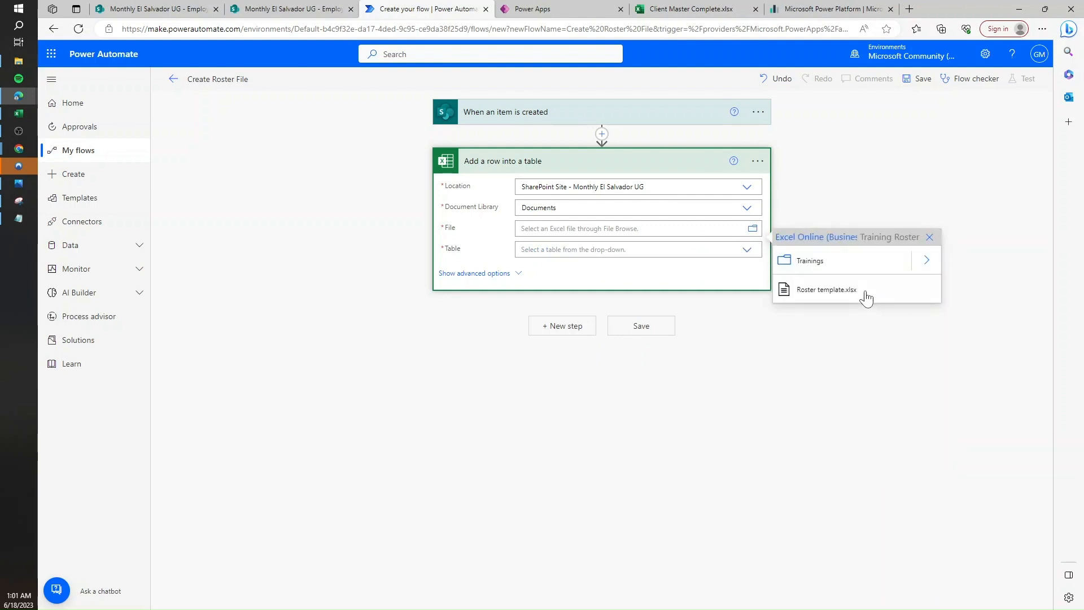
click(824, 289)
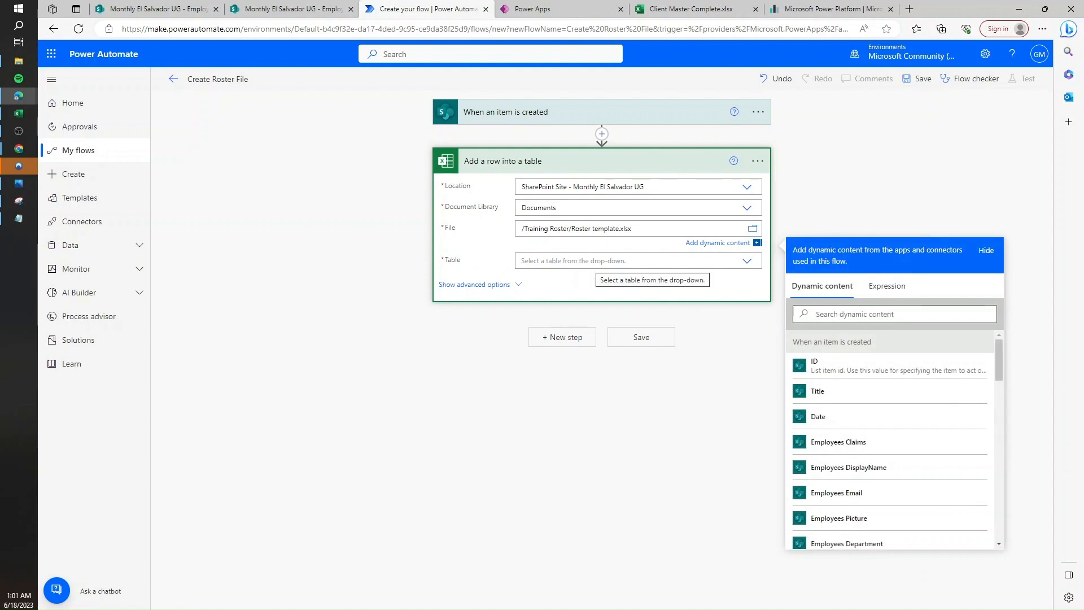
click(636, 249)
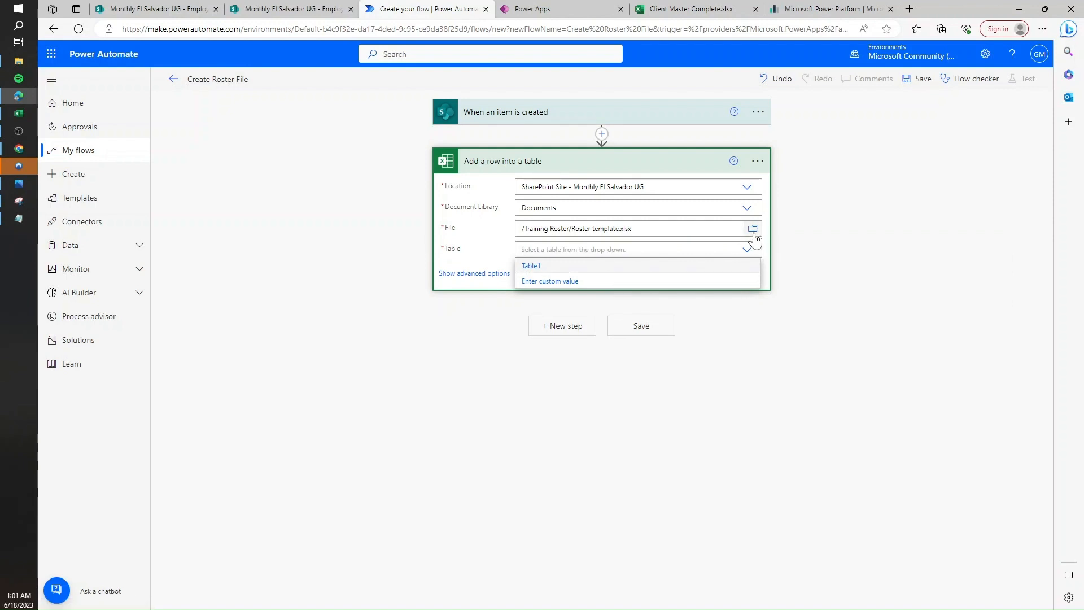
click(752, 228)
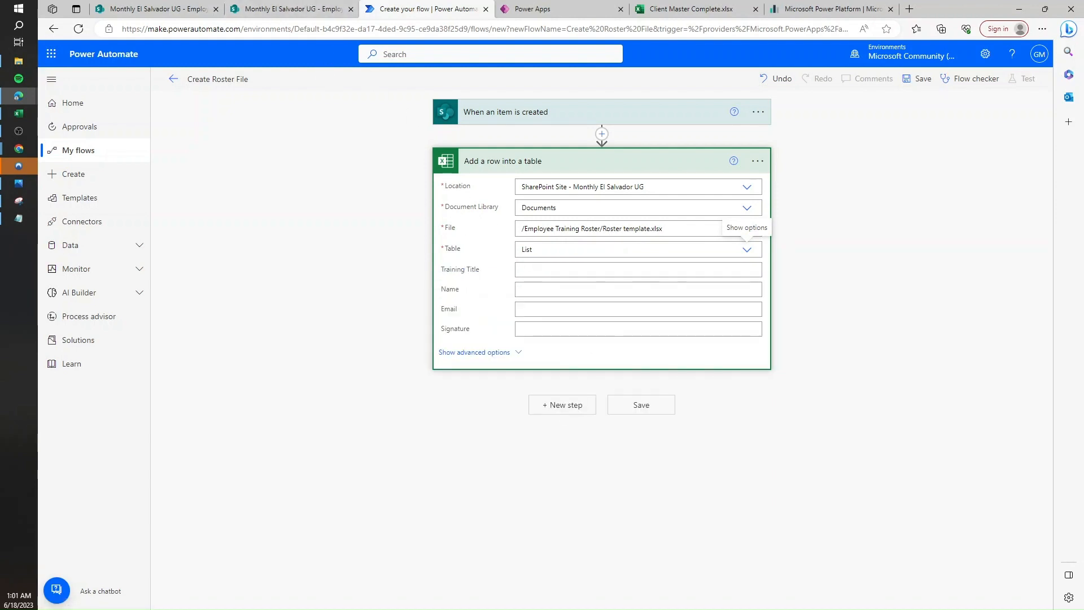
Map Title to Training Title and employee display name to Name, drop duplicate Email, save.
click(637, 268)
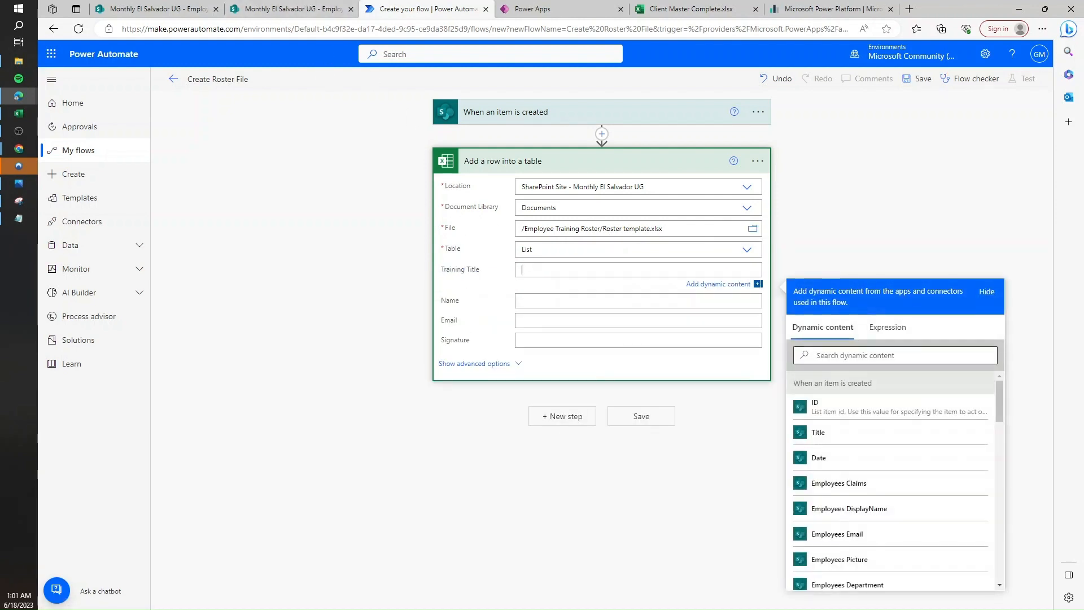
click(818, 432)
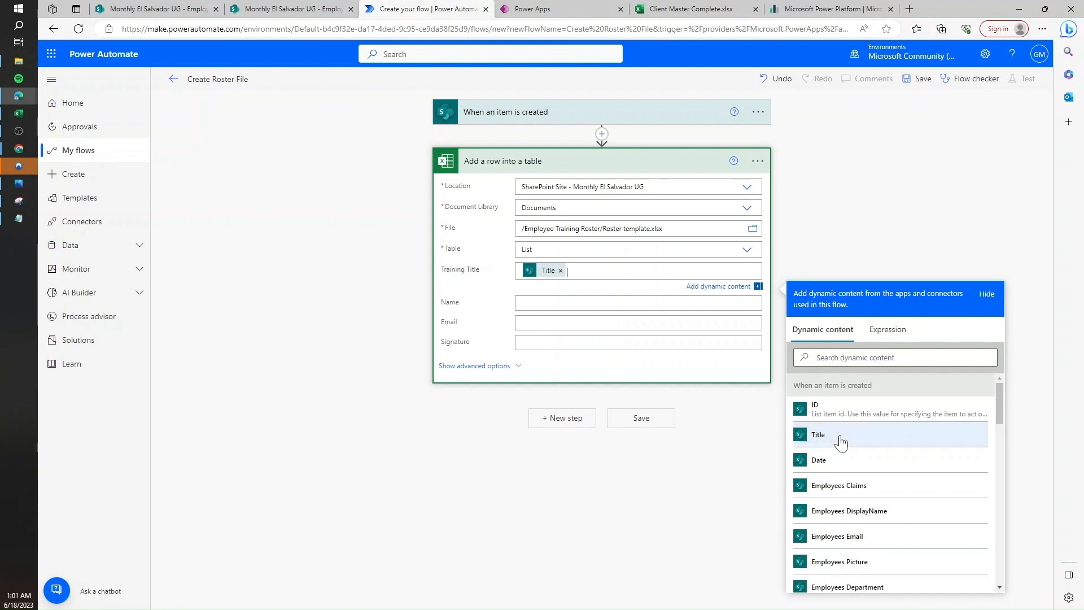
click(633, 291)
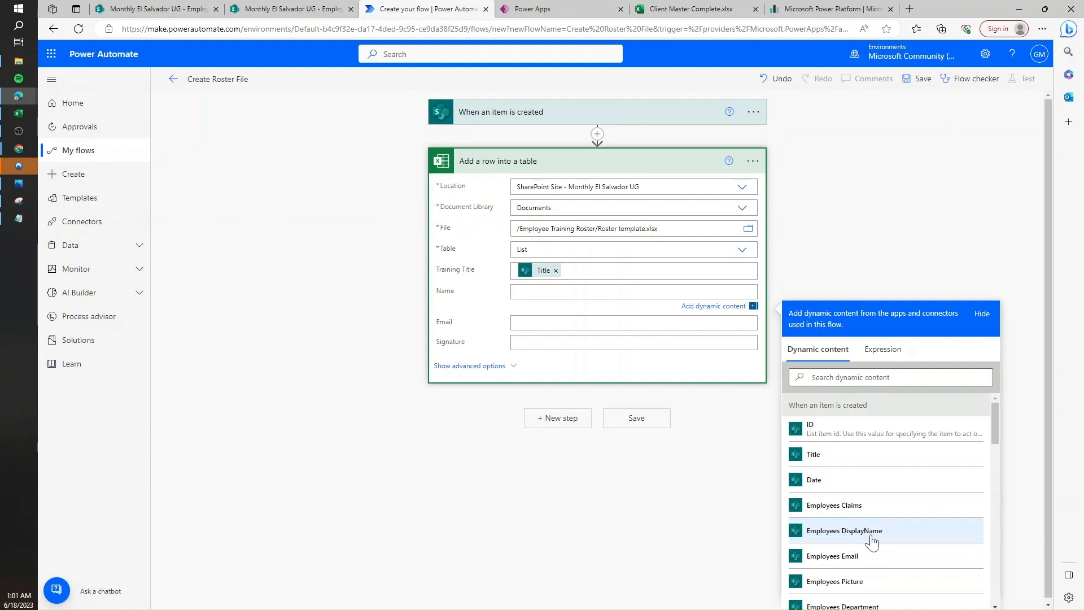
click(844, 530)
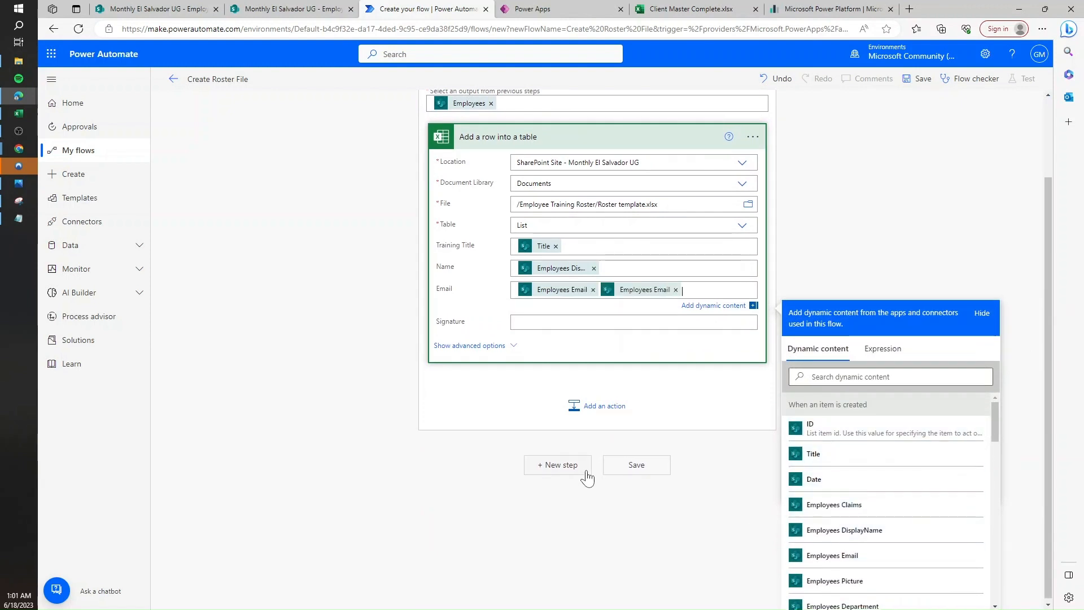
click(675, 289)
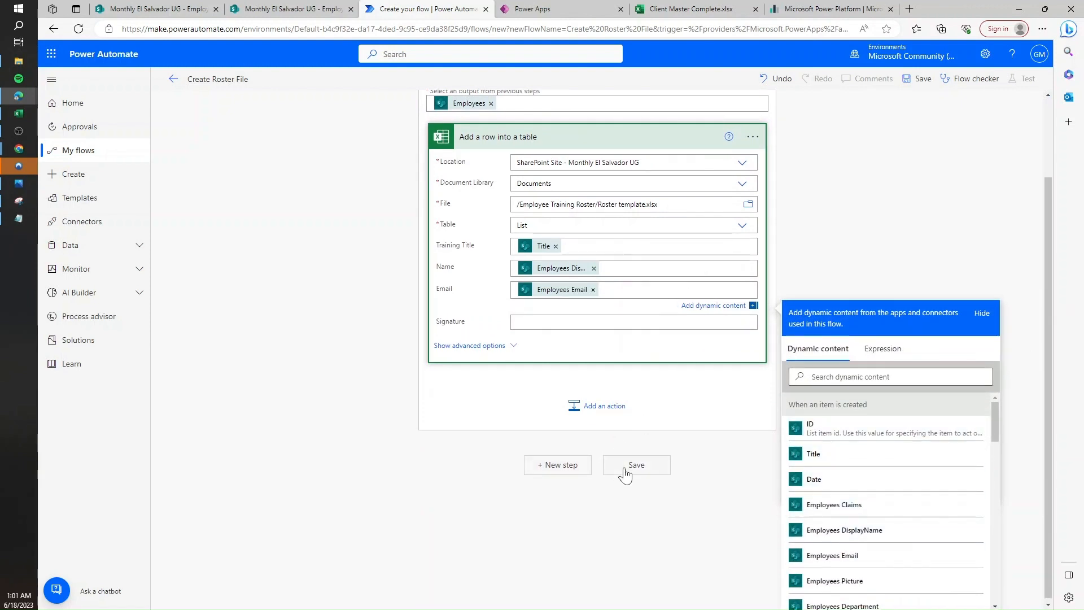
click(635, 465)
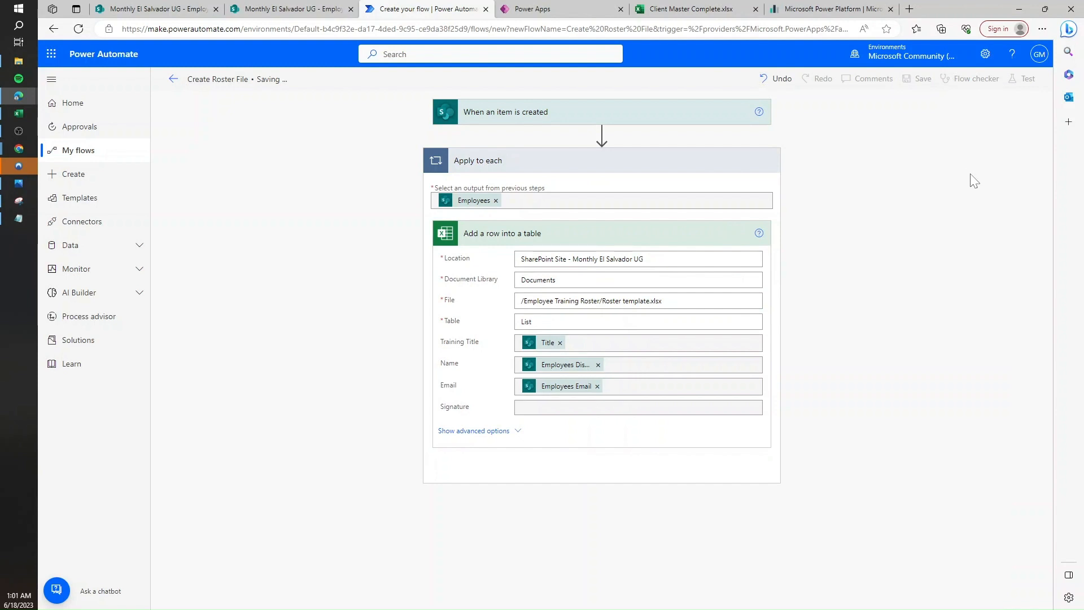
Run a manual test by saving list item Training Test 123 with four employees.
click(1027, 78)
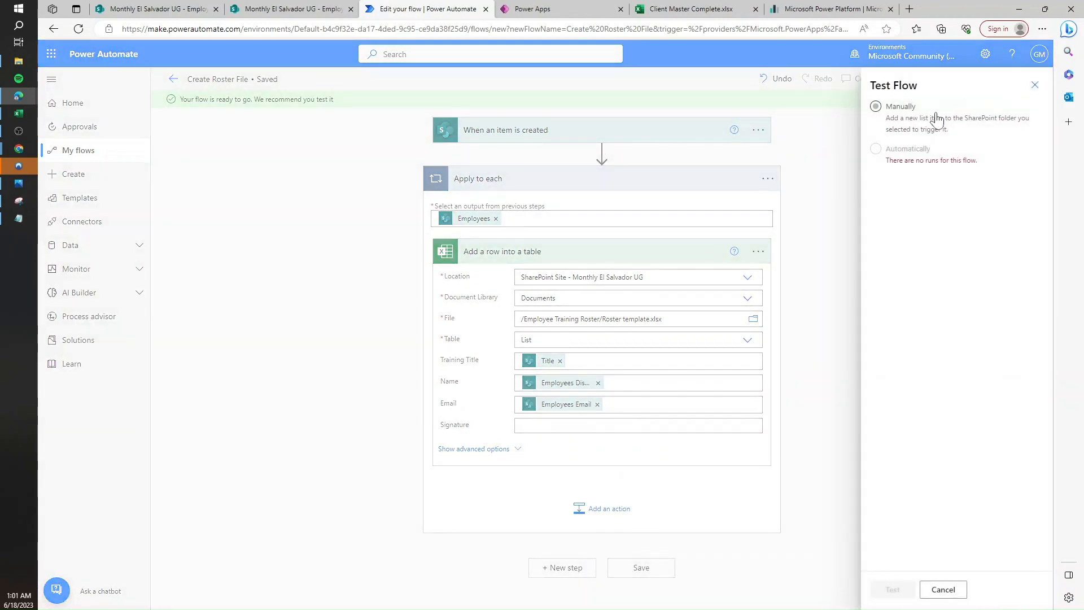
click(876, 105)
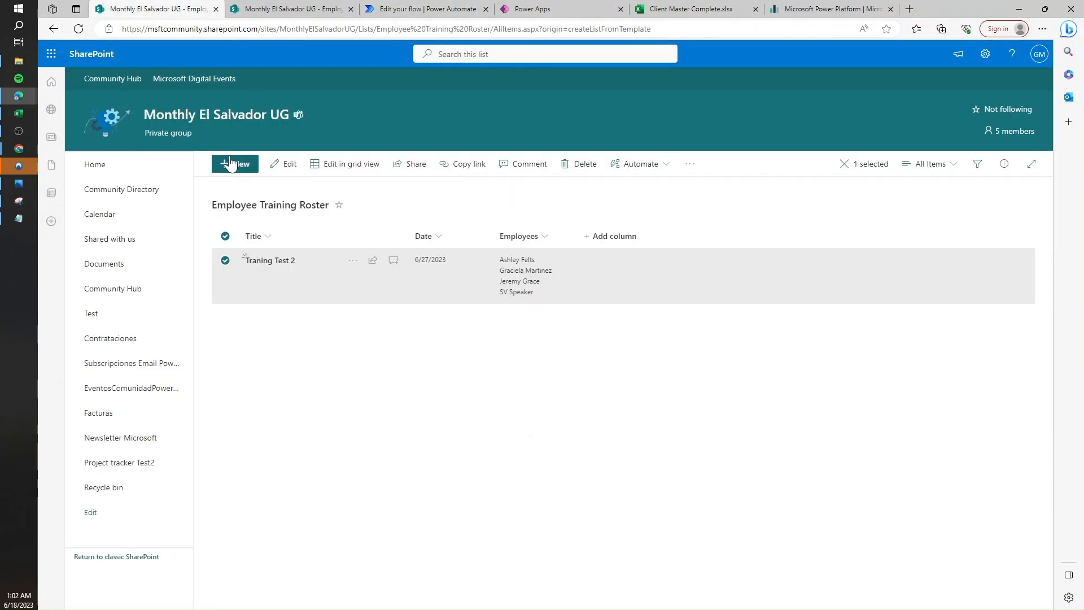
text(andre)
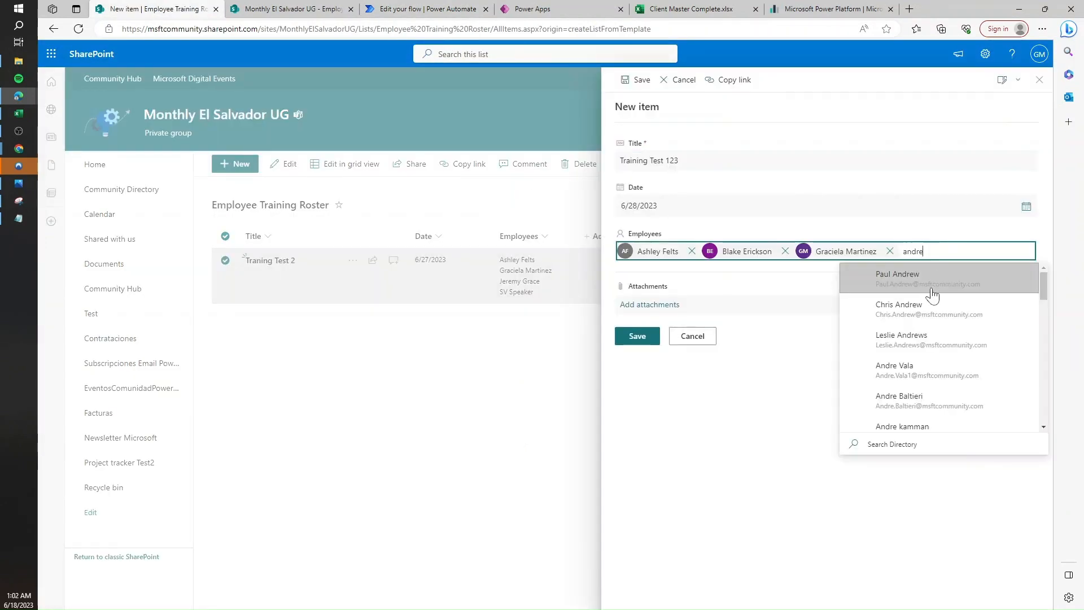
click(900, 308)
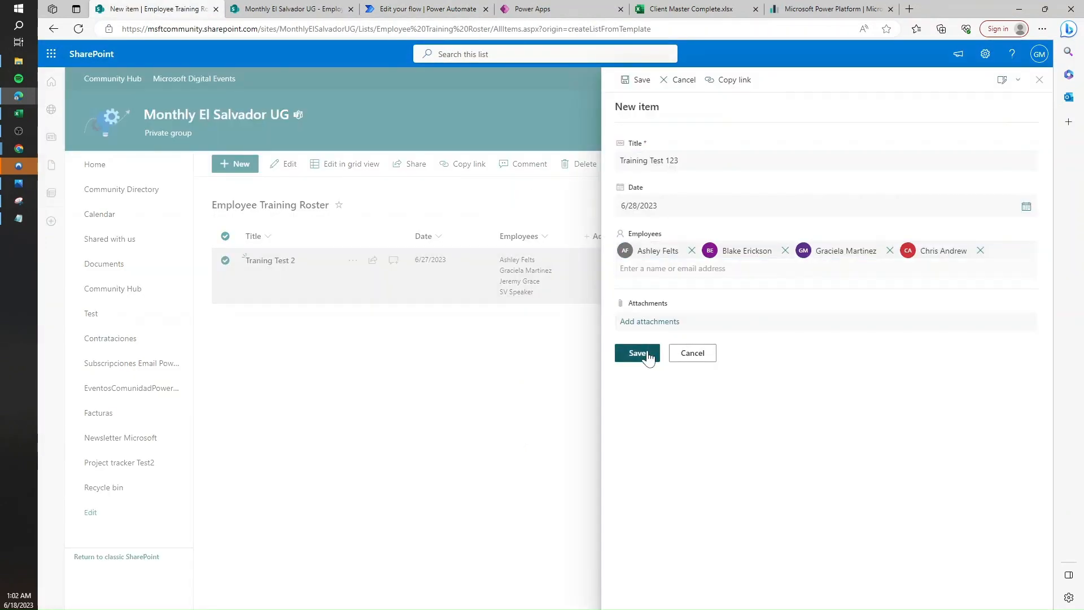
click(636, 352)
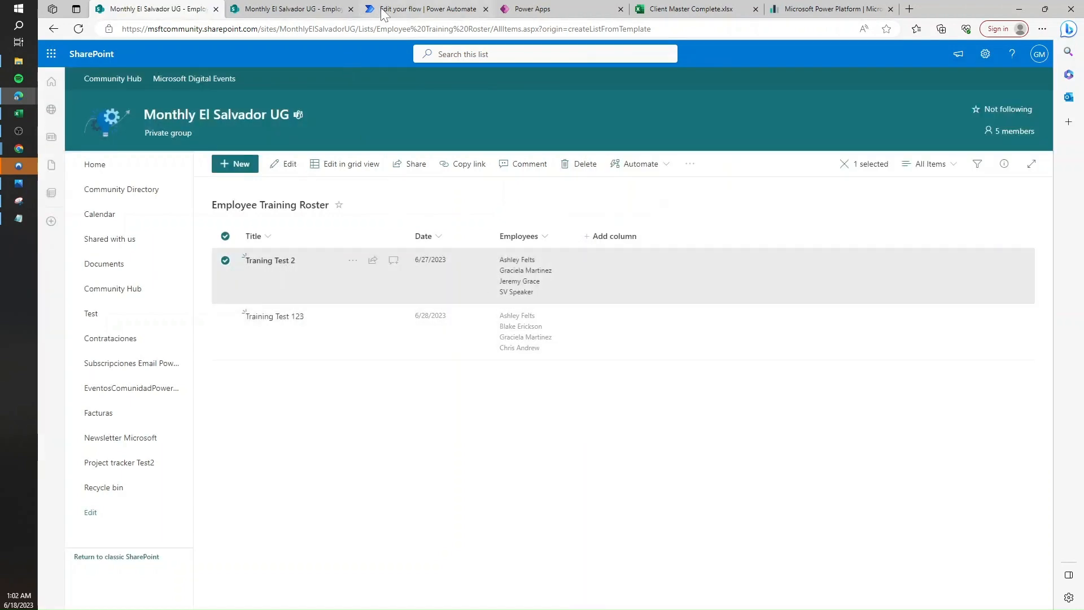
click(427, 9)
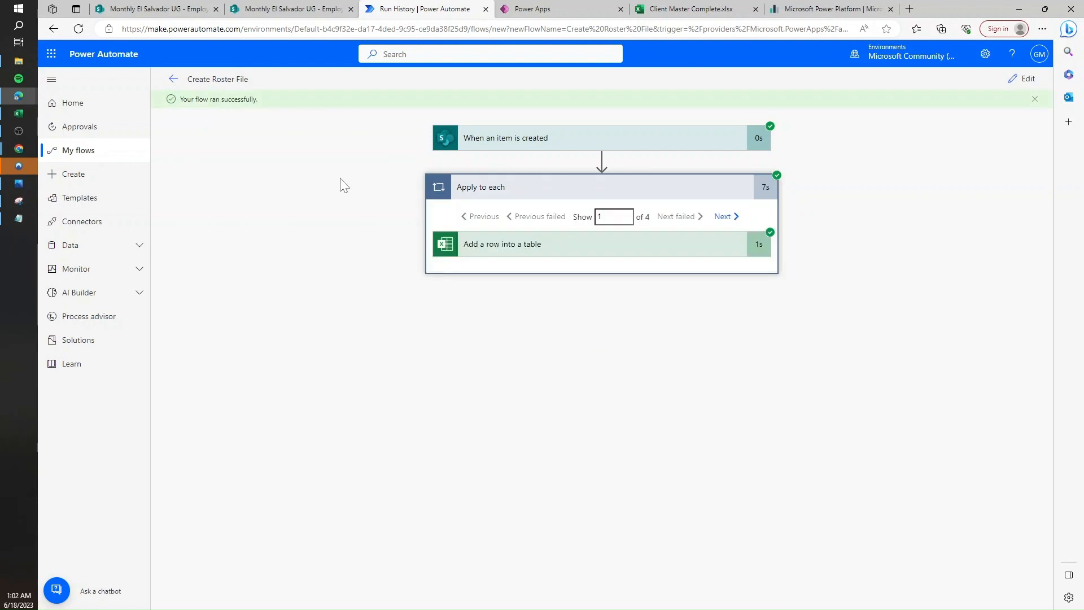
Expand the Add a row into a table run details and copy its outputs.
click(501, 244)
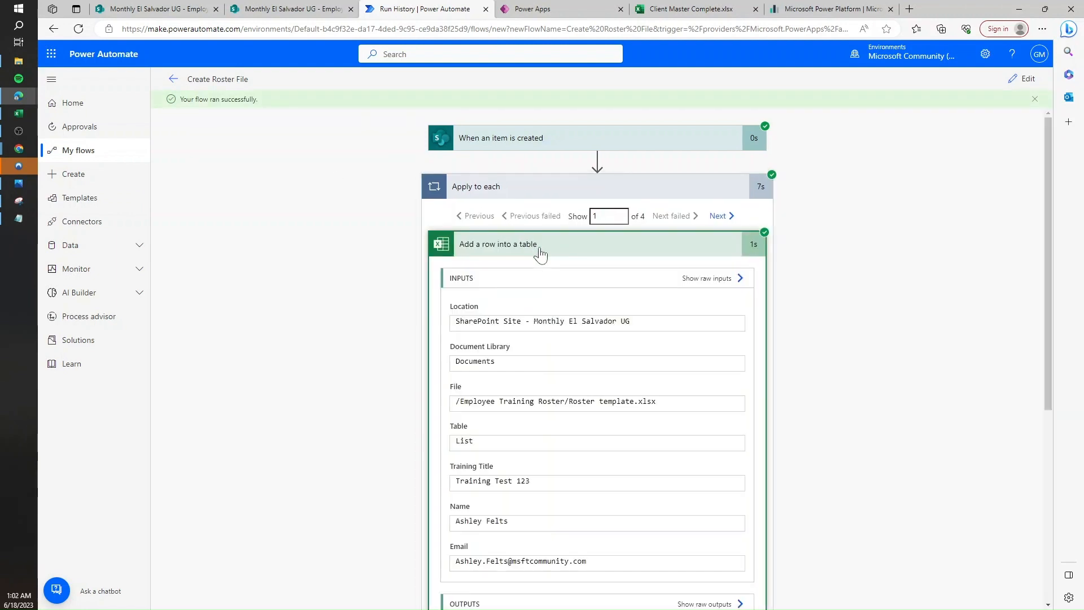
scroll(down, 3)
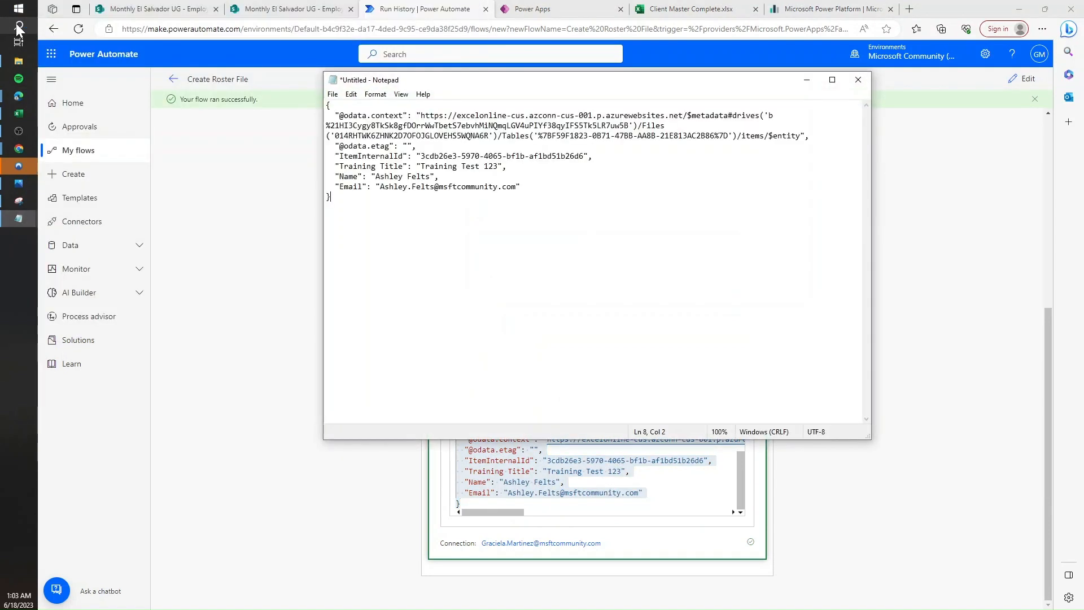
click(859, 79)
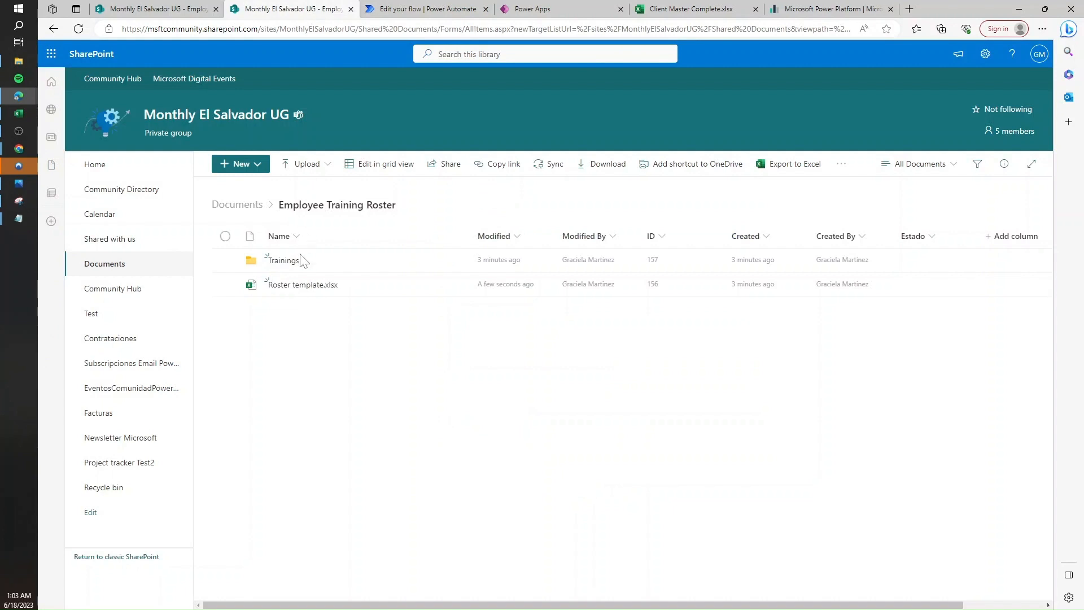
Verify the four Training Test 123 rows in Roster template.xlsx, then delete the file.
right_click(304, 284)
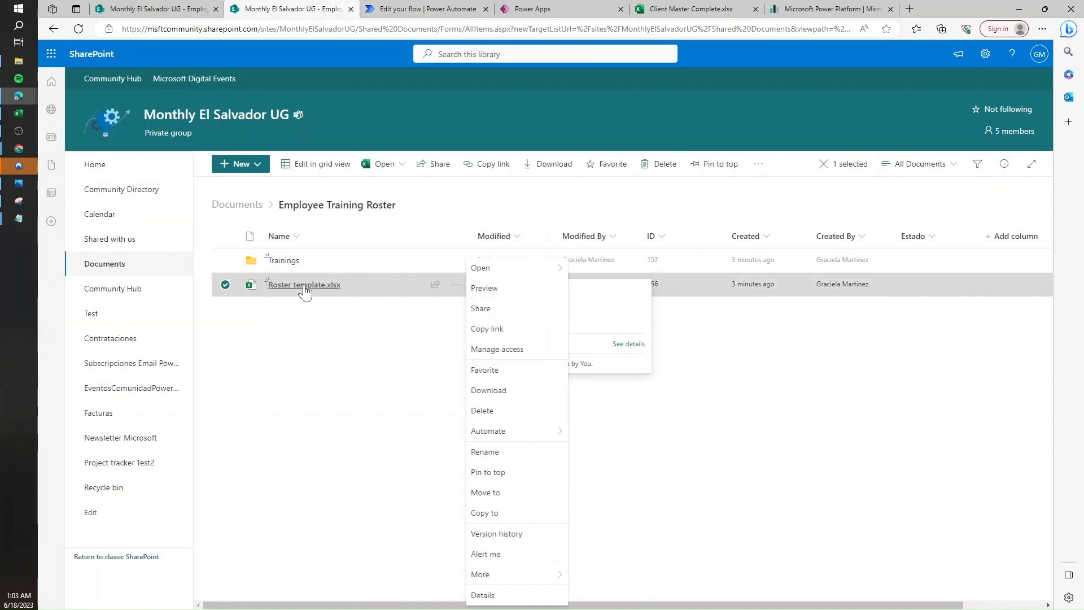
click(480, 268)
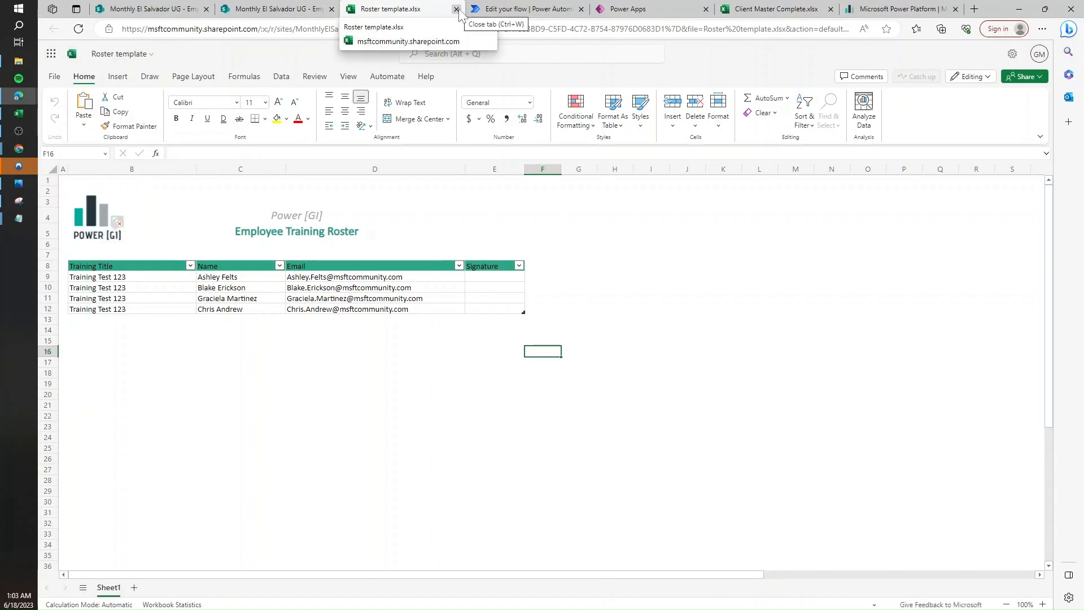
click(456, 9)
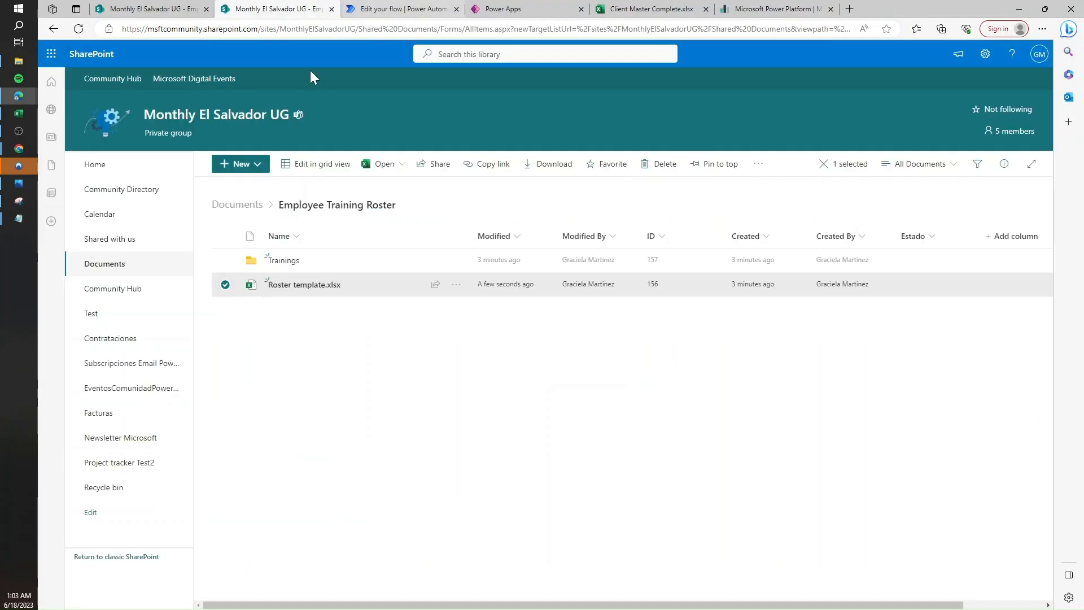
click(455, 284)
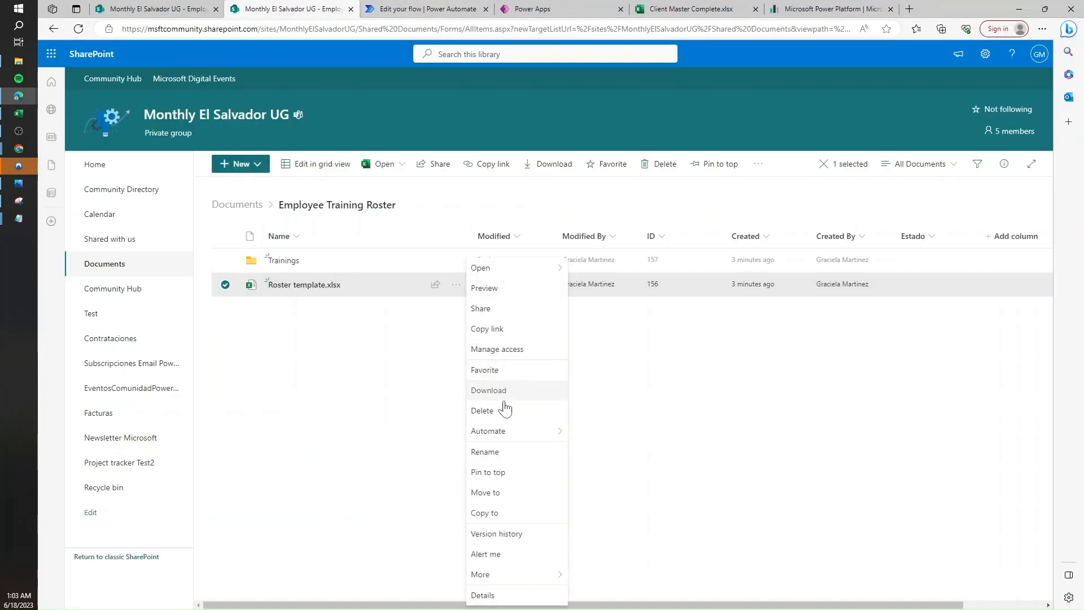
click(481, 410)
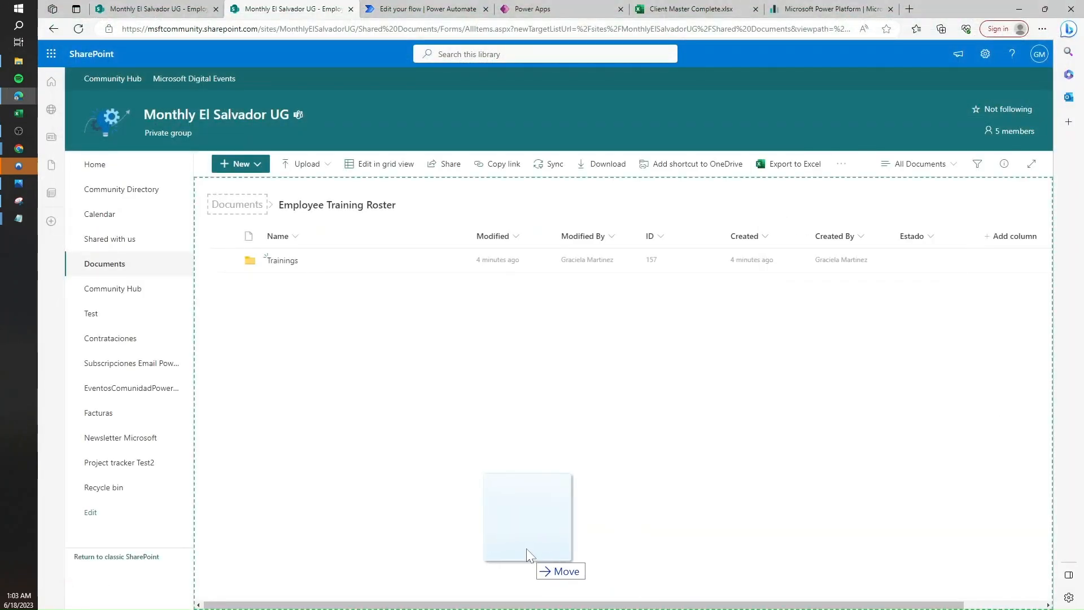
Insert Get file content using path after the trigger, on Monthly El Salvador UG, browsing Shared Documents.
click(425, 9)
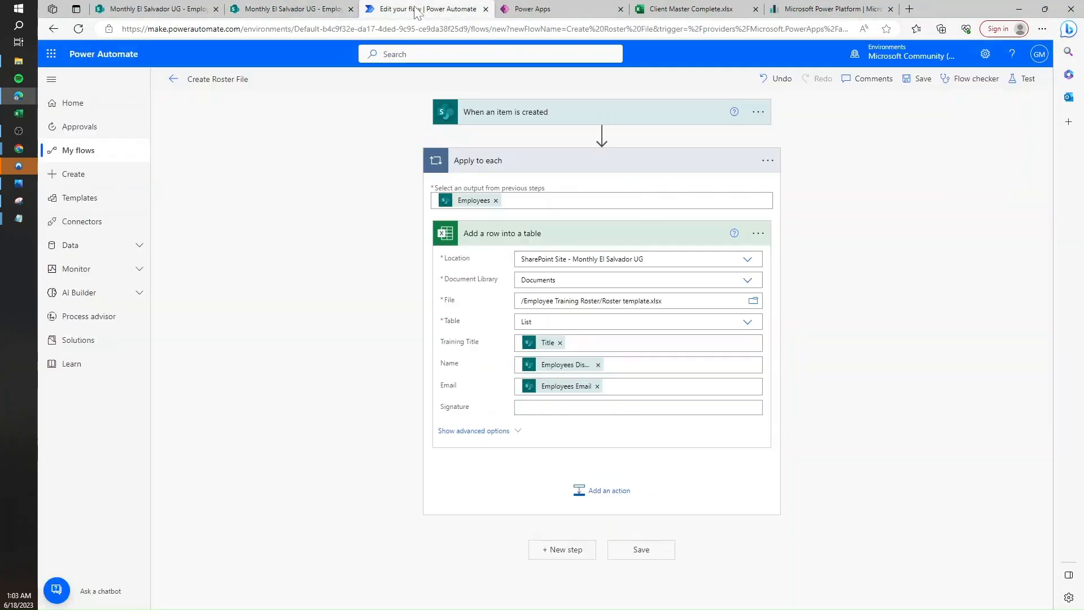
click(601, 133)
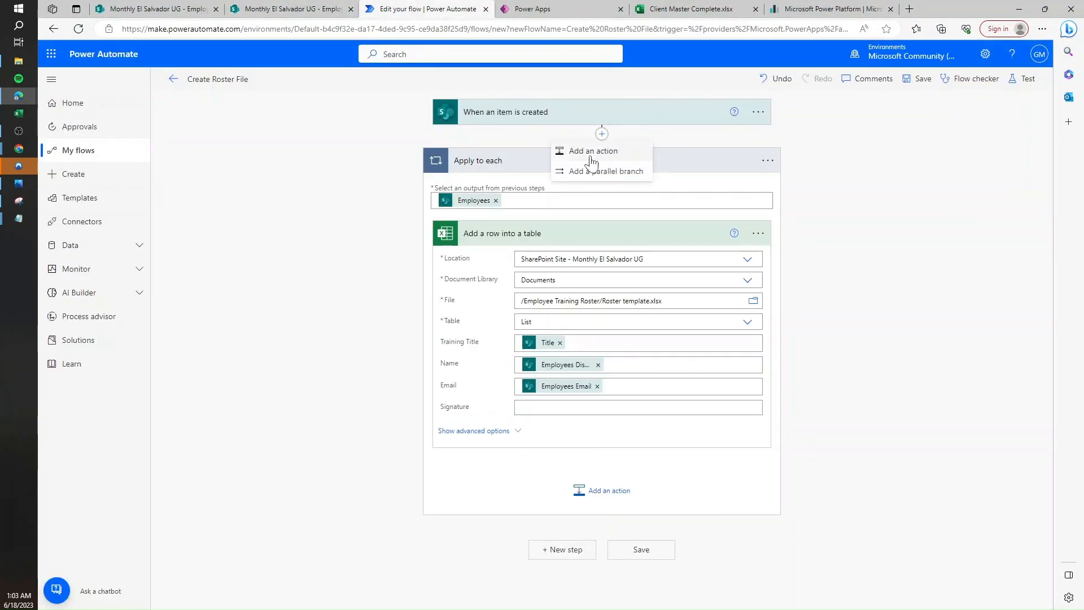
click(591, 150)
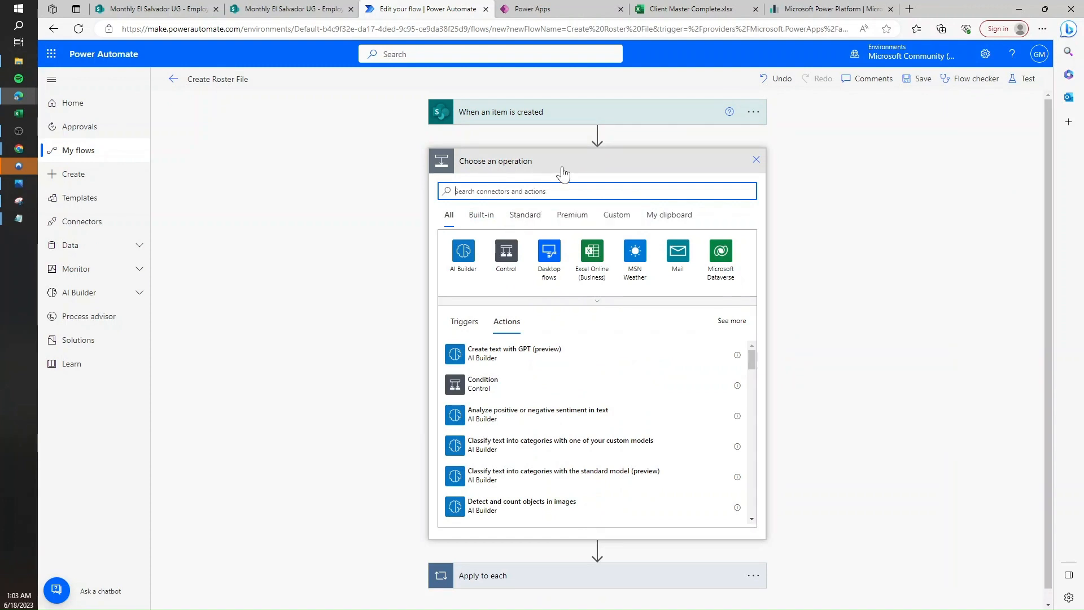
text(get file content)
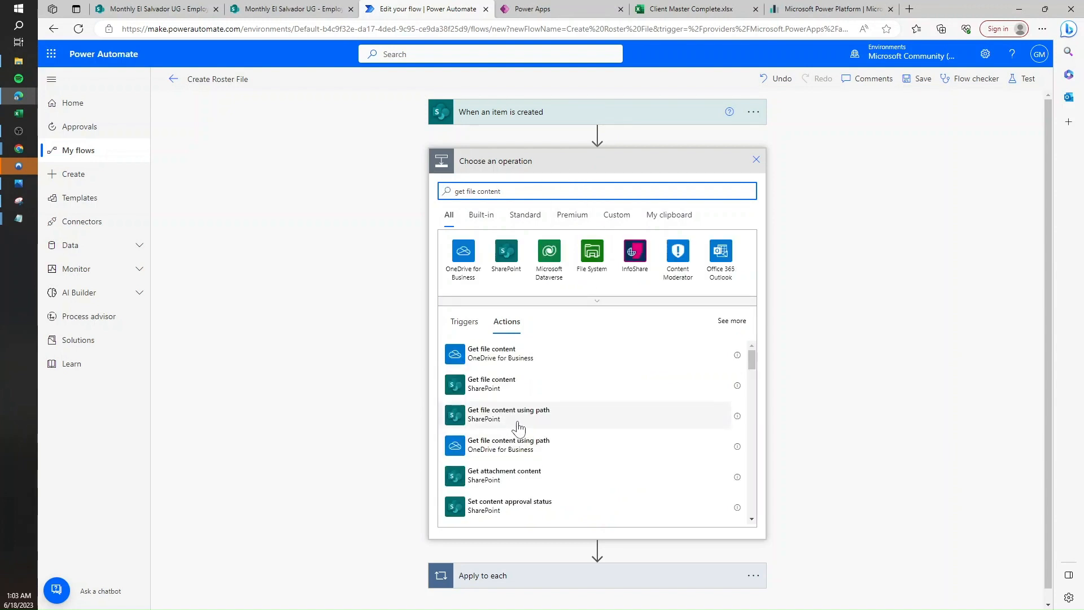
click(508, 414)
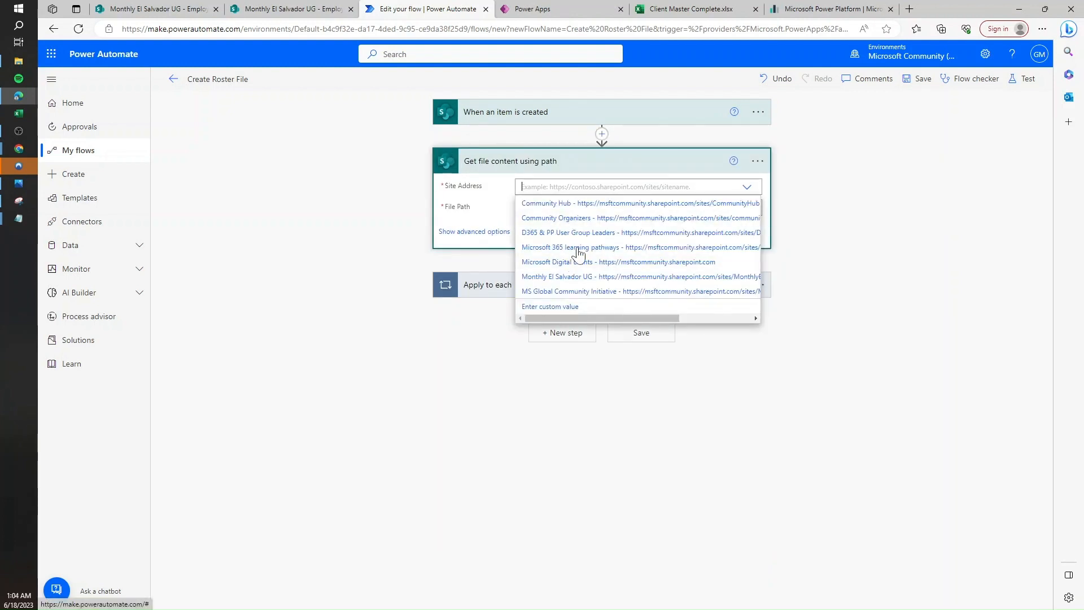
click(556, 276)
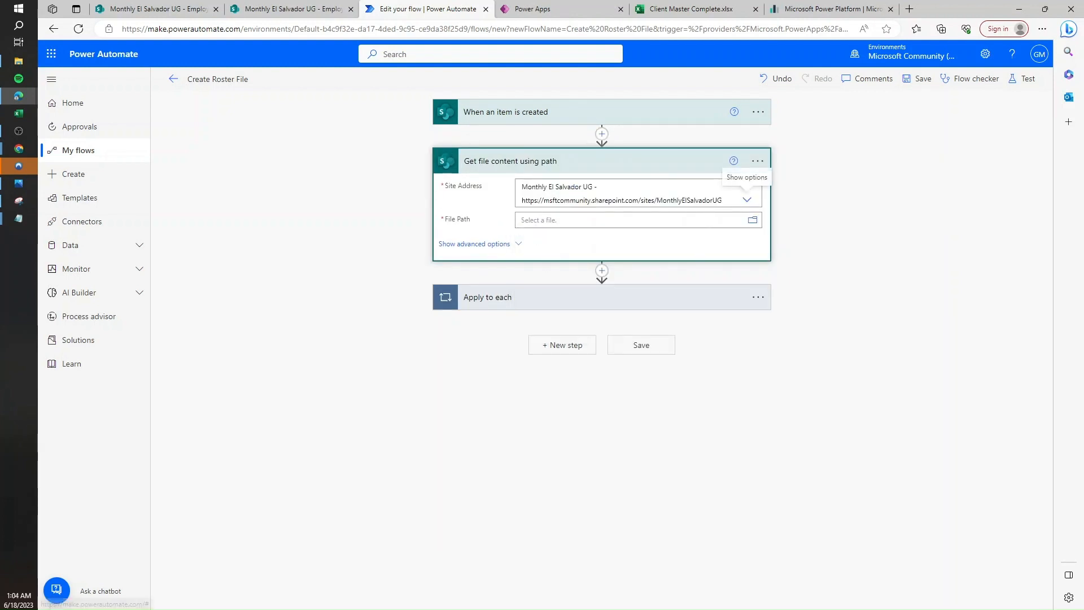
click(752, 220)
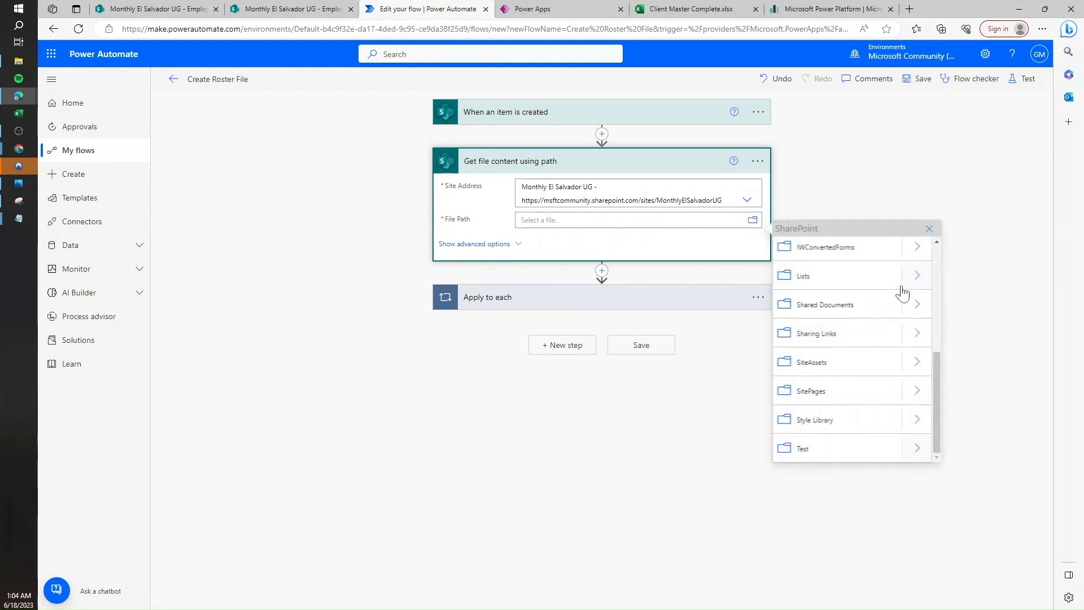
click(825, 304)
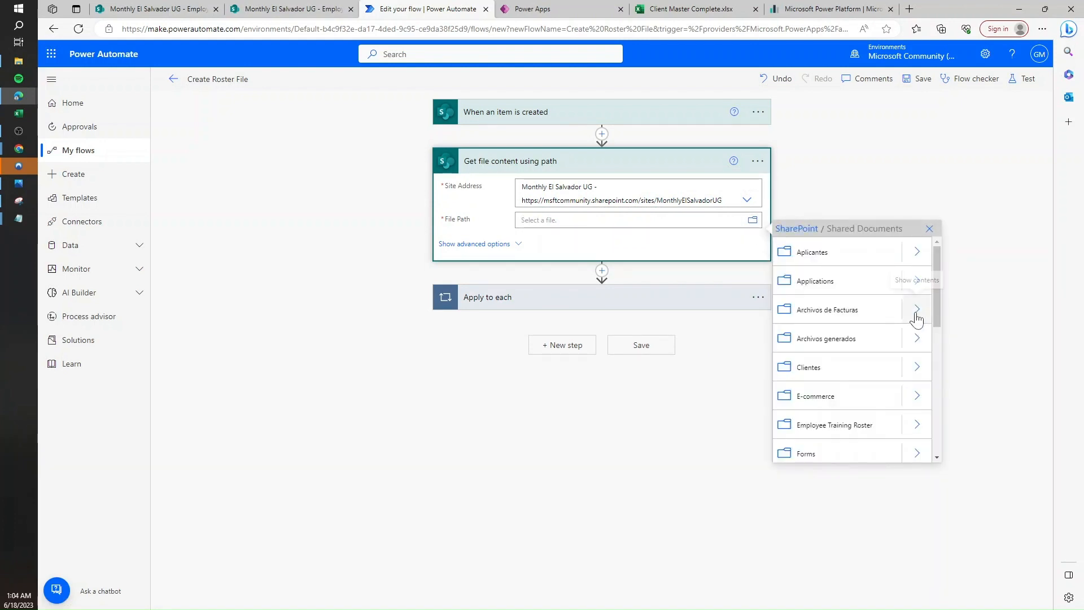
mouse_move(924, 434)
text(create file)
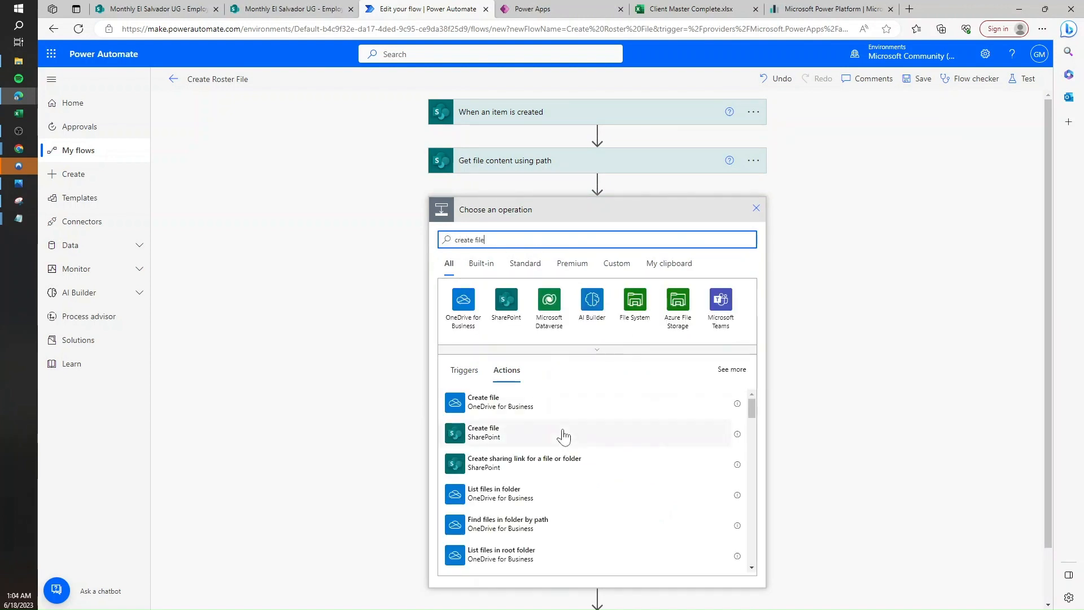
mouse_move(547, 439)
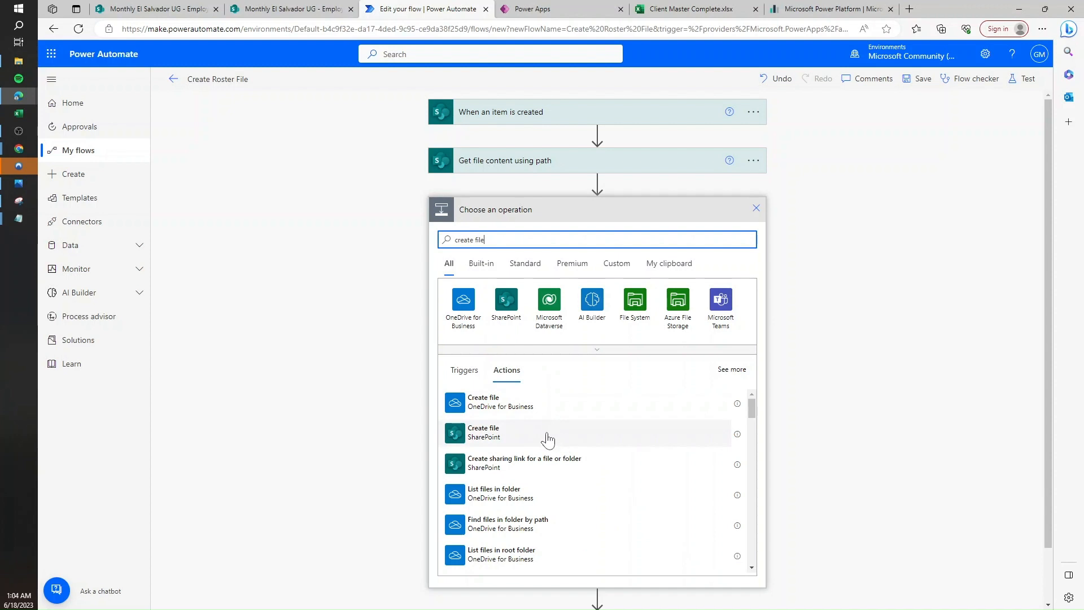
Add a SharePoint Create file step on Monthly El Salvador UG and browse for its folder.
click(484, 432)
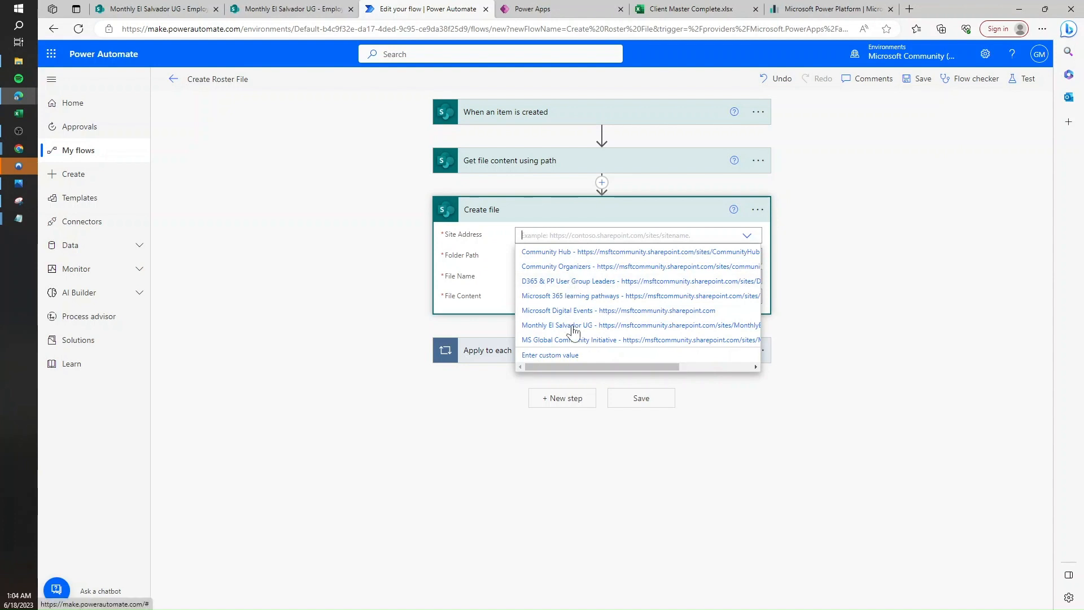
click(556, 325)
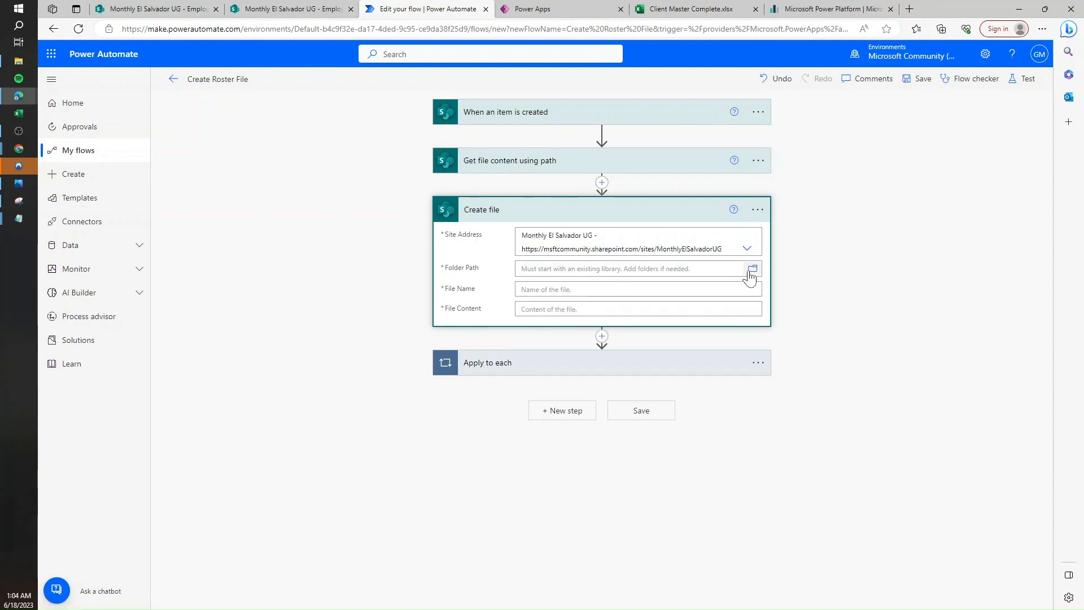
click(752, 268)
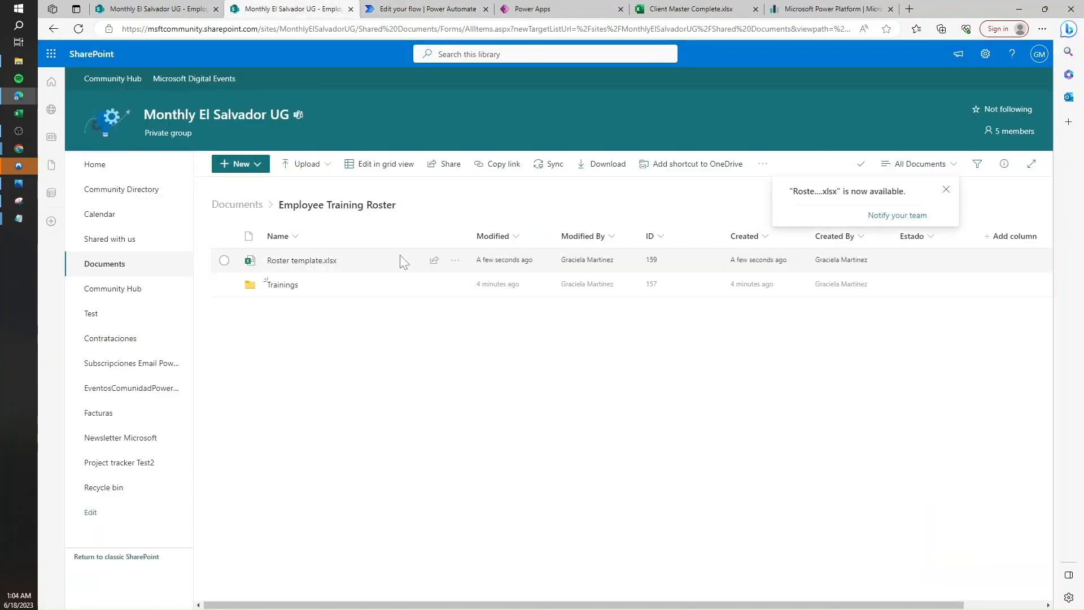
Open the Trainings folder to confirm it is empty, then return to the flow.
click(224, 284)
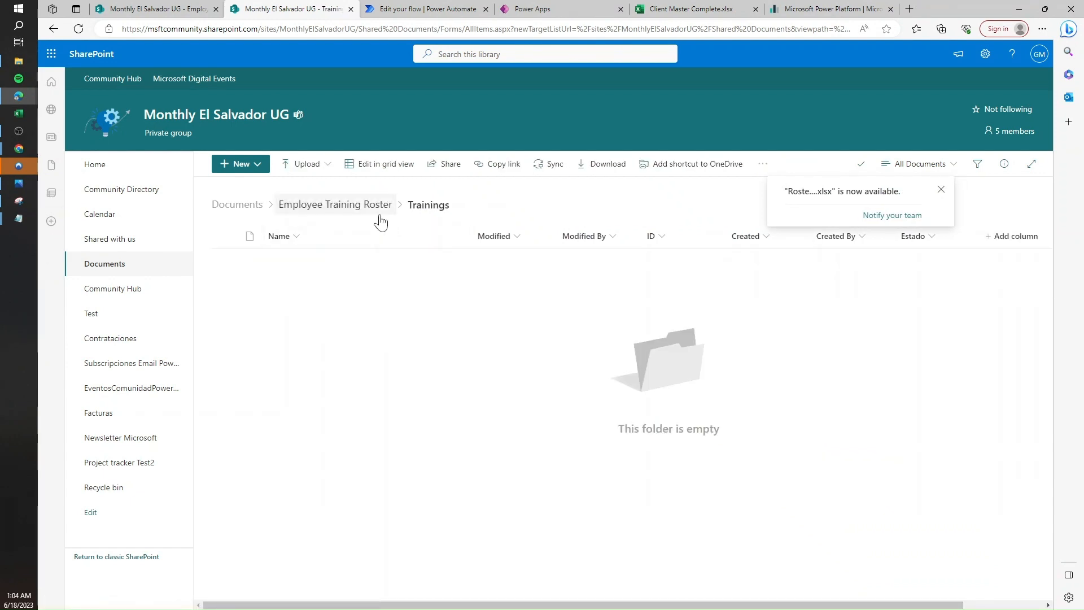
click(425, 9)
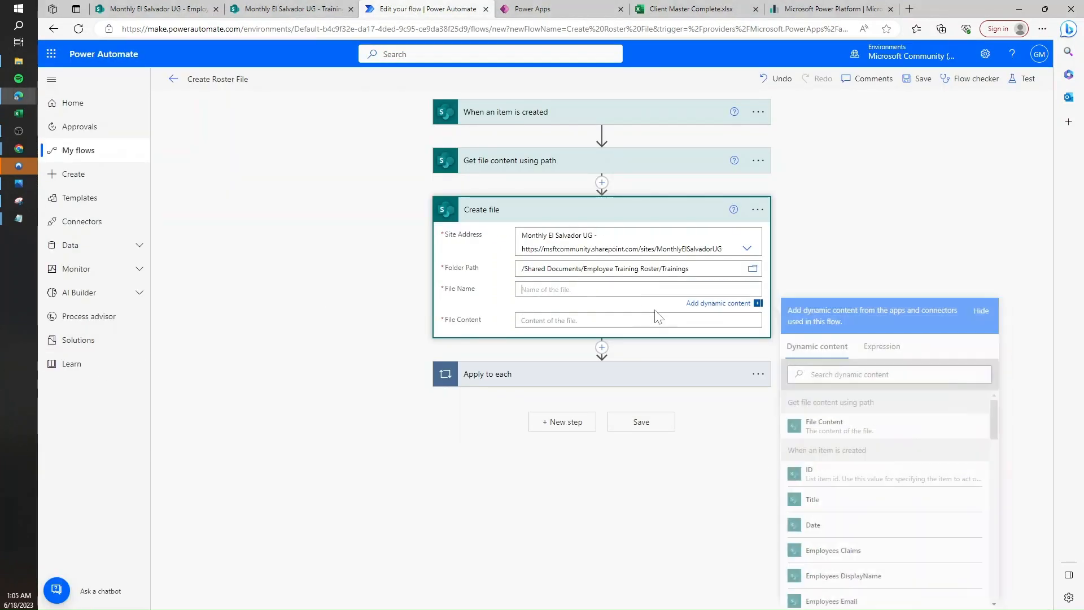
Name the created file with the item Title plus '.xlsx' and fill it with the template's File Content.
click(814, 501)
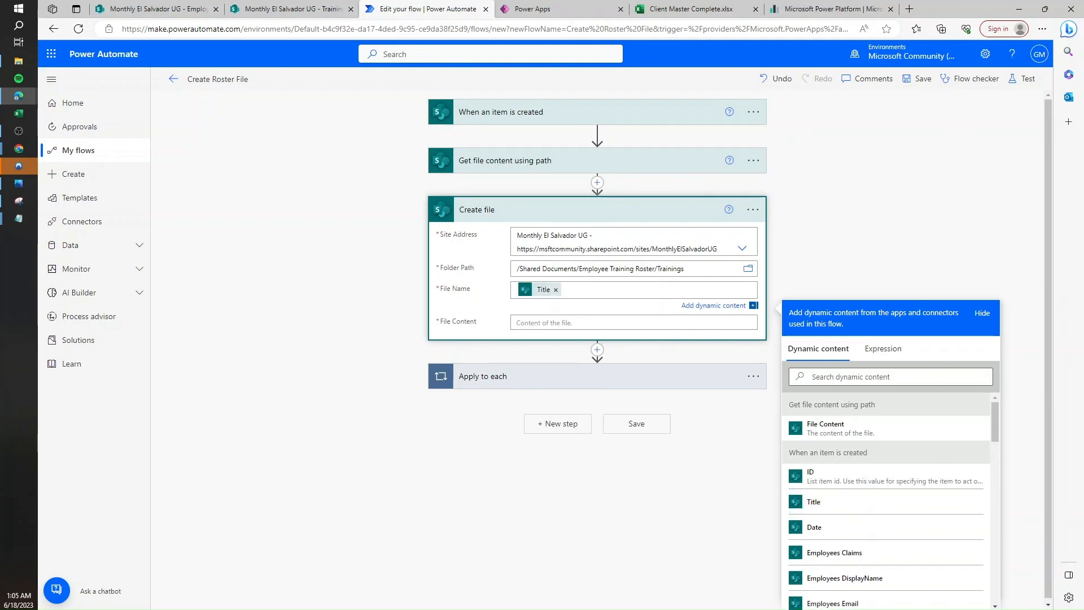
text(.xlsx)
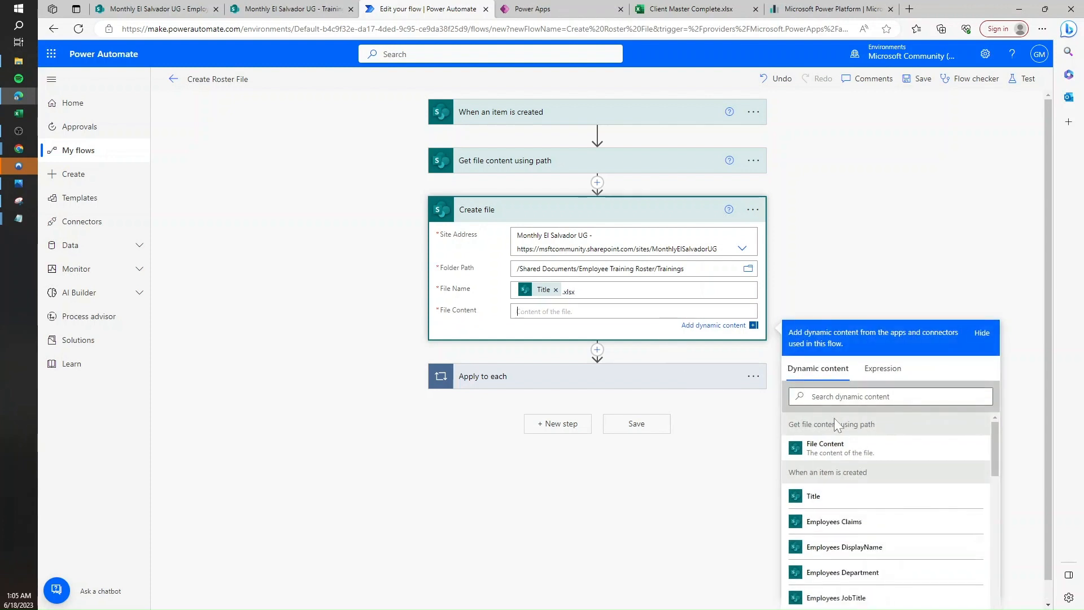
click(825, 447)
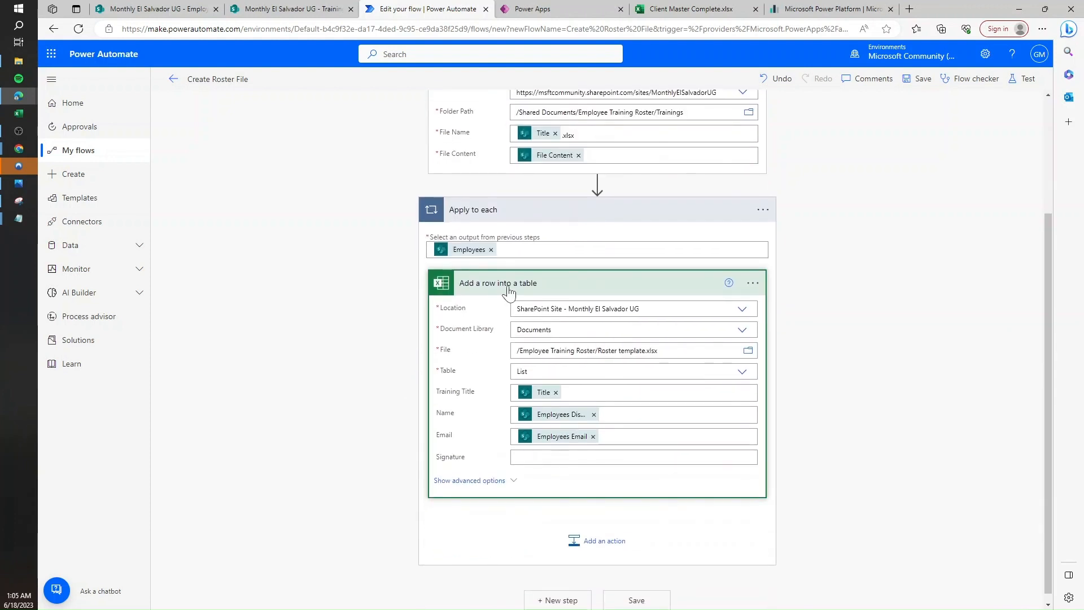
mouse_move(509, 292)
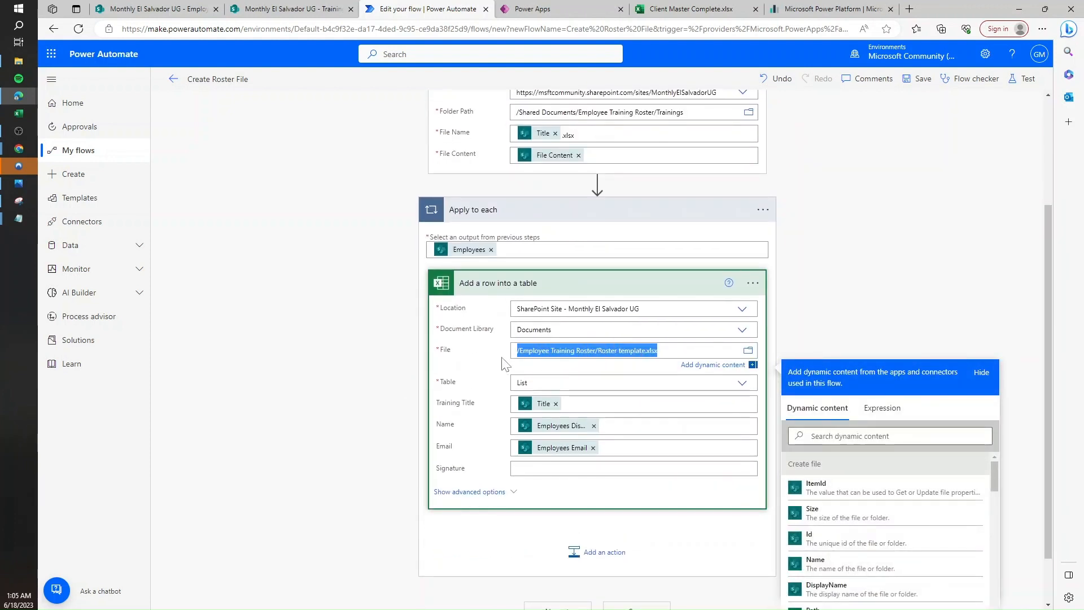
mouse_move(747, 350)
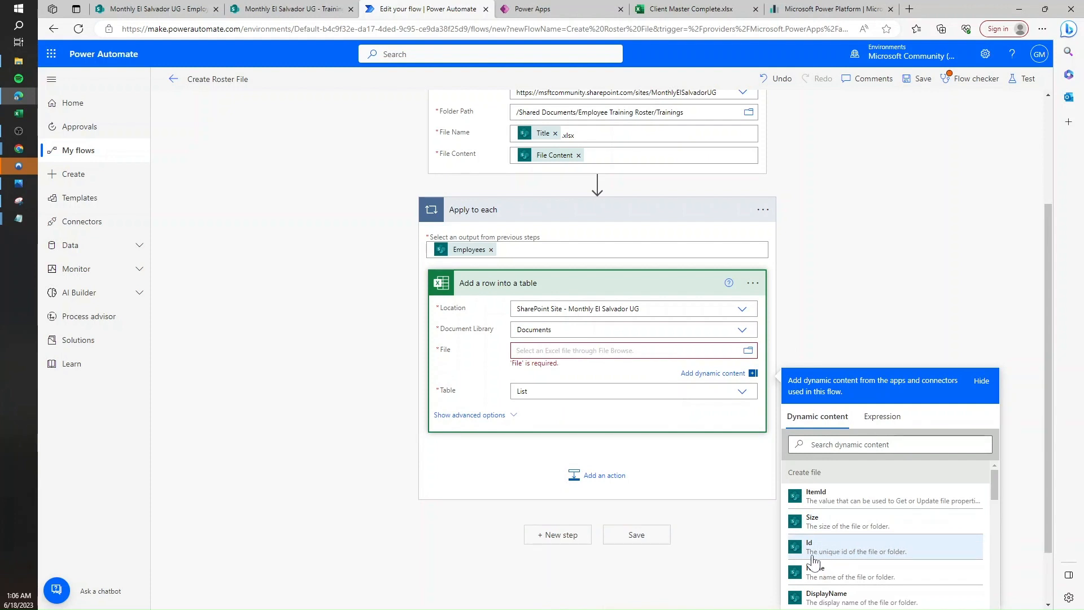
mouse_move(873, 560)
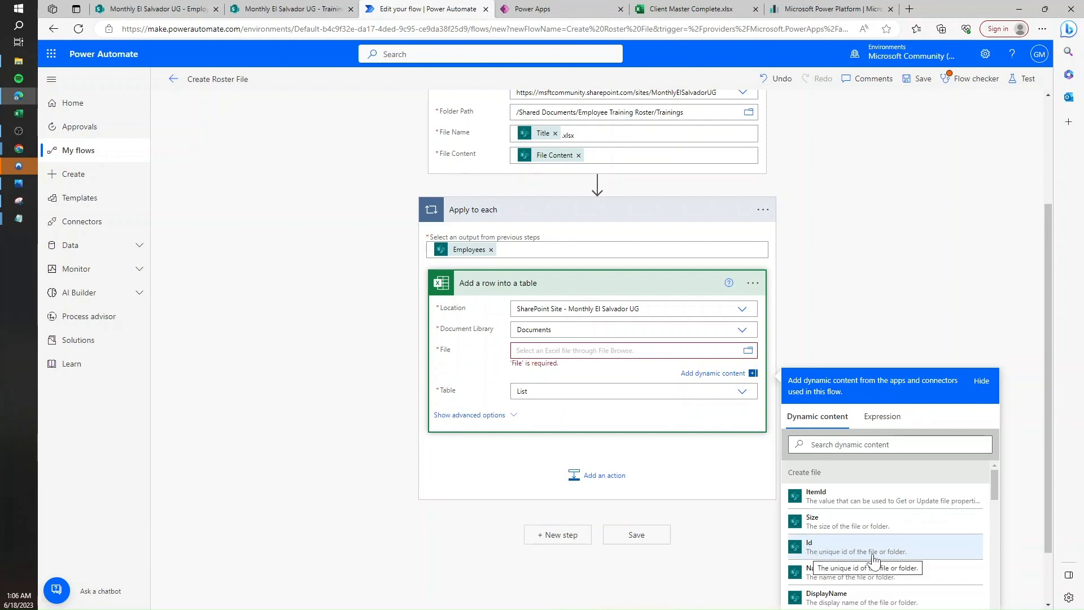
Point Add a row into a table at the created file's Id instead of Roster template.xlsx.
click(809, 546)
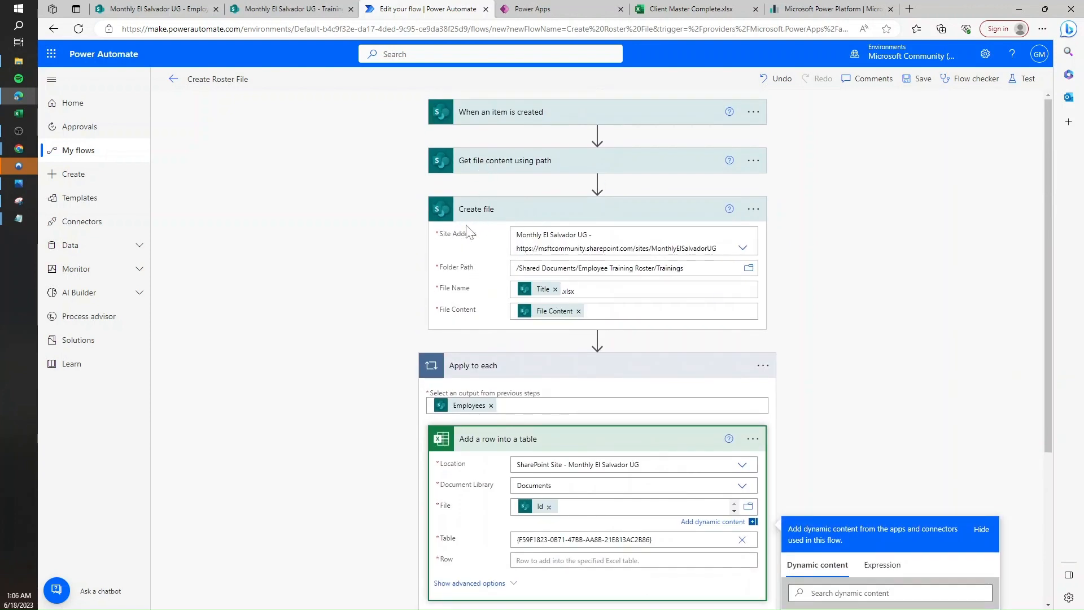
mouse_move(591, 352)
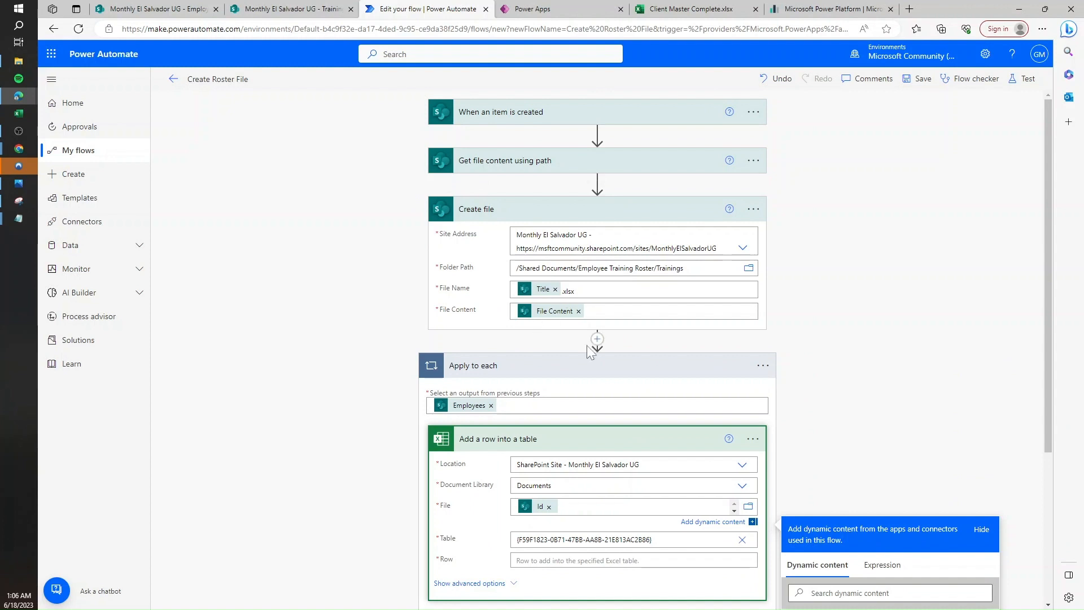
scroll(down, 3)
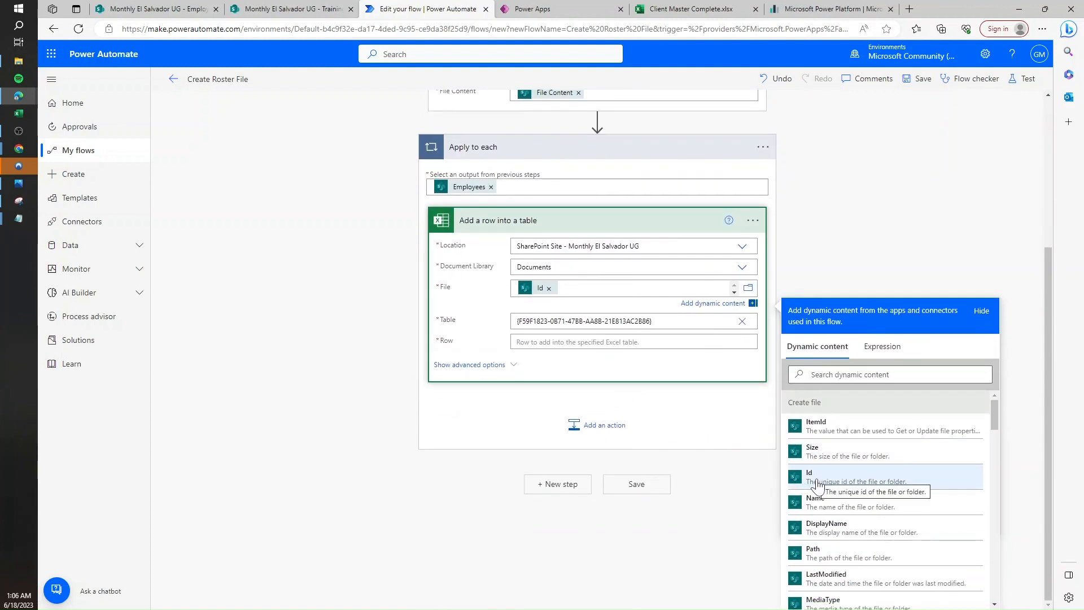
mouse_move(816, 483)
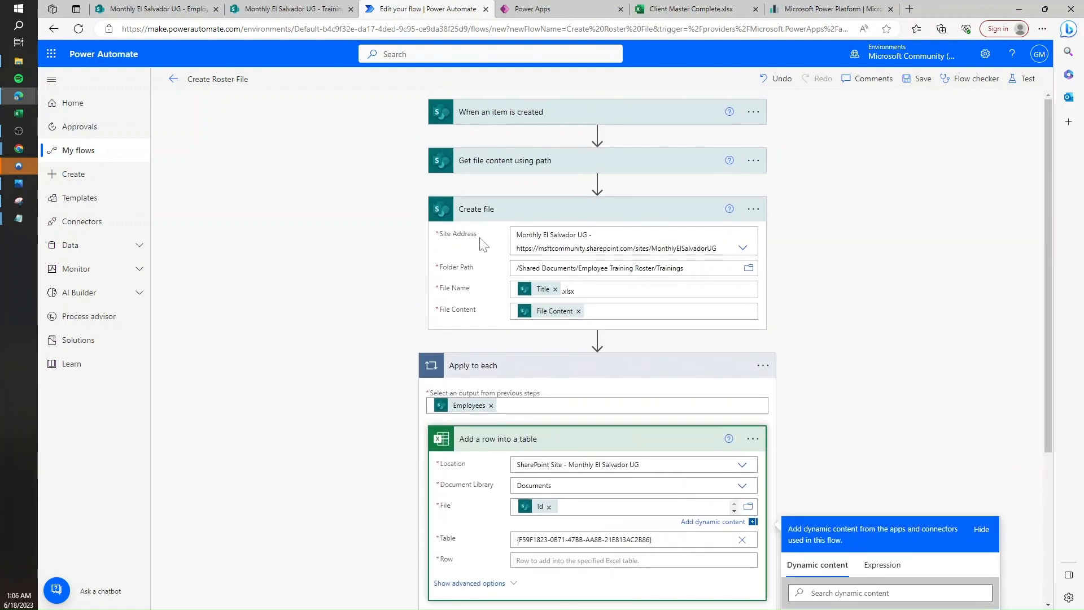
mouse_move(605, 345)
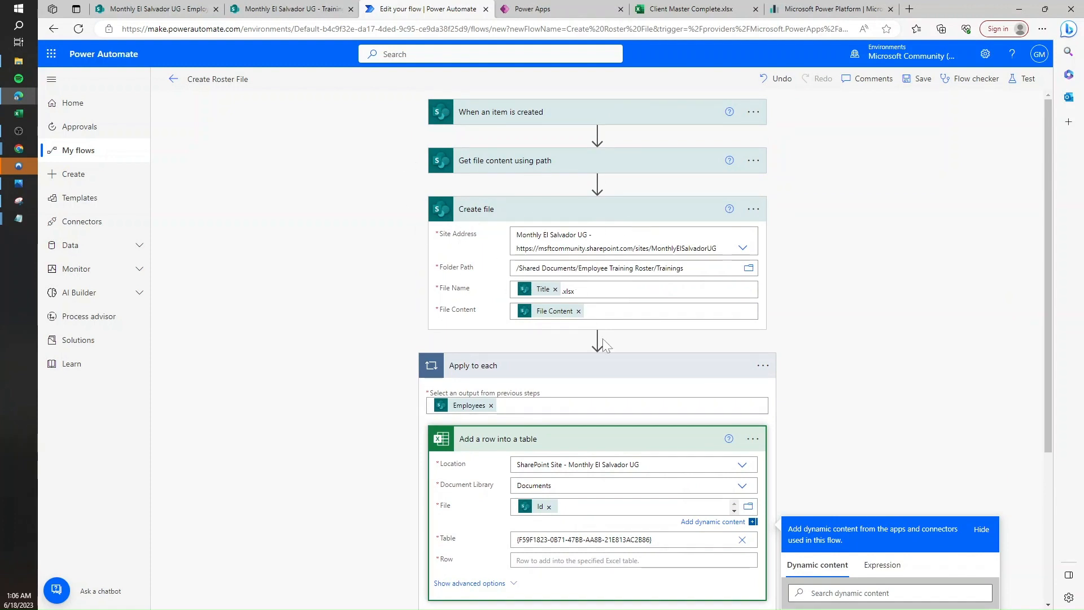
scroll(down, 3)
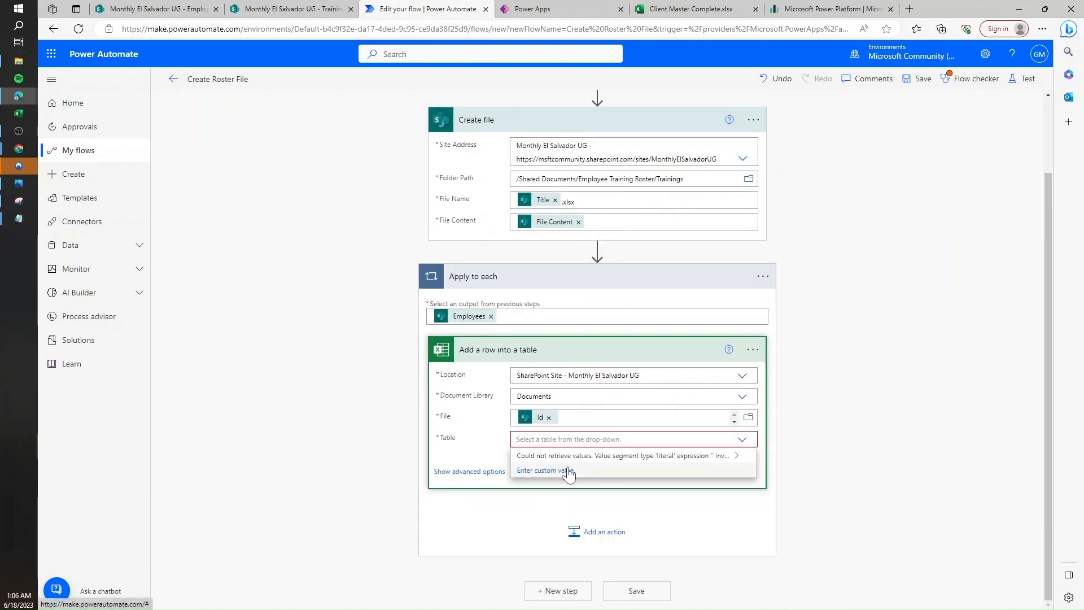
Set the Table field to the expression concat('List').
click(545, 470)
text(concat)
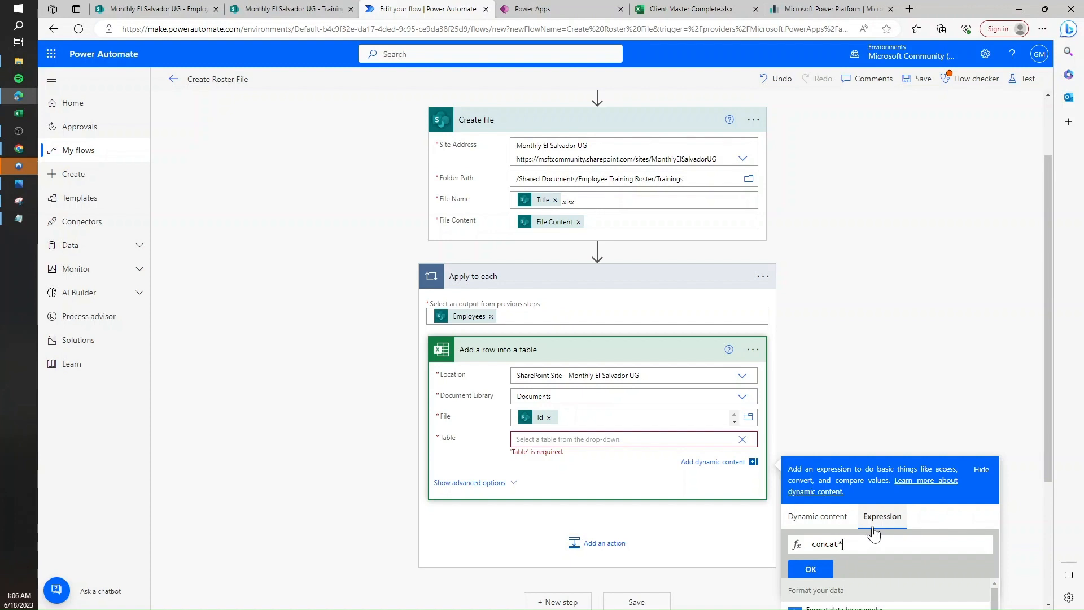
text((')
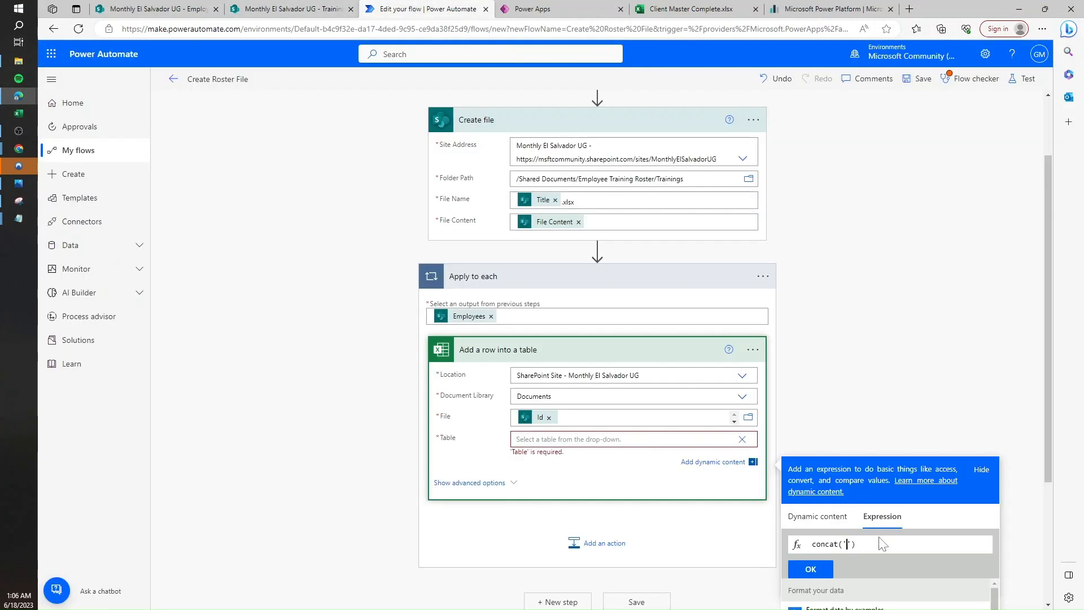
text(Lis)
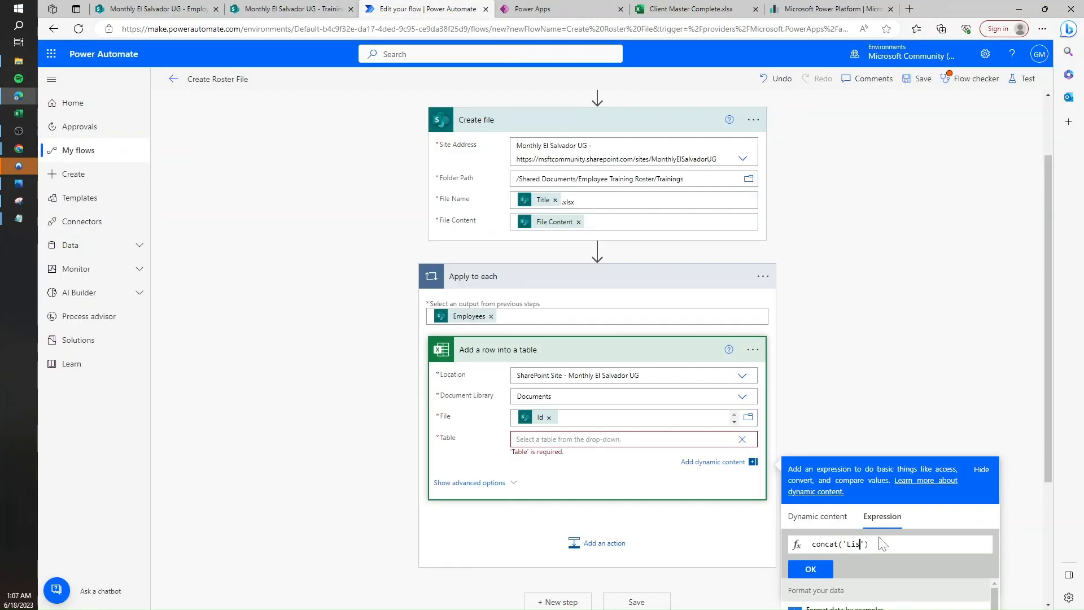
text(t)
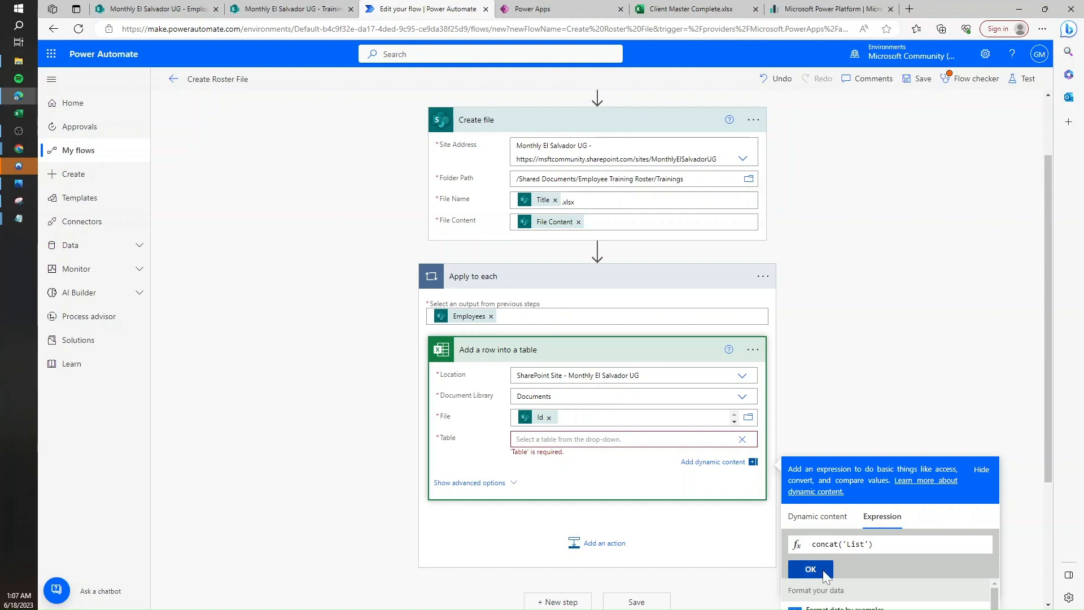
click(810, 569)
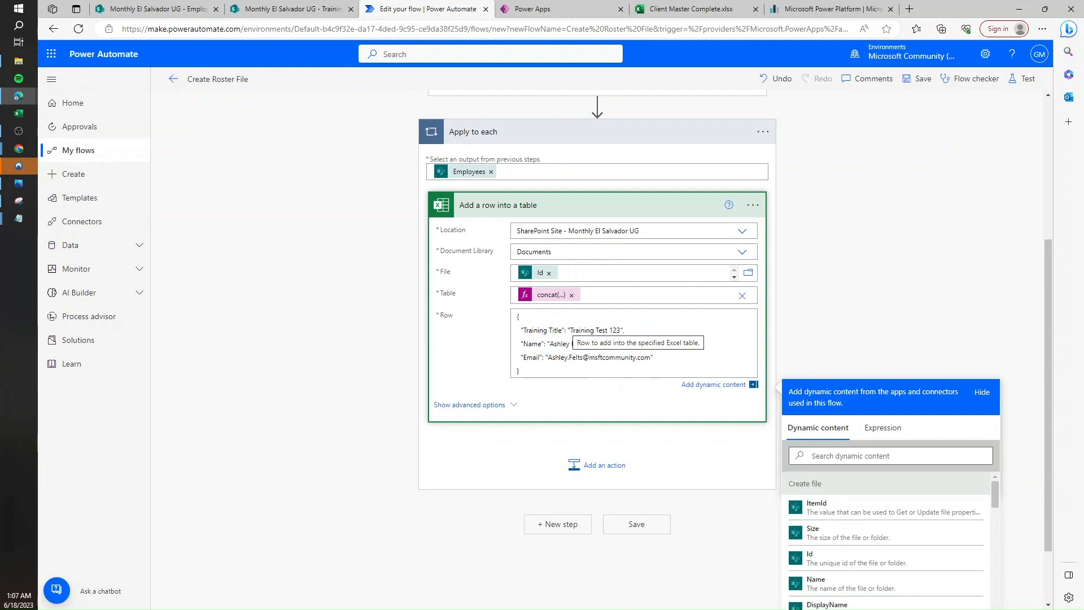
Select and delete the sample Training Title value in the row JSON.
double_click(583, 330)
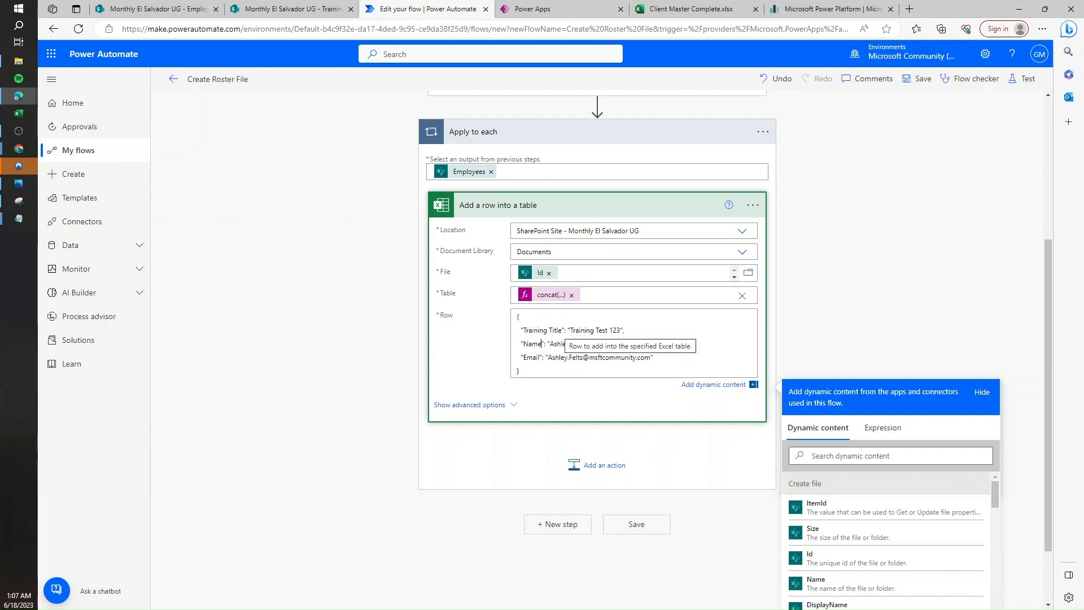
double_click(541, 330)
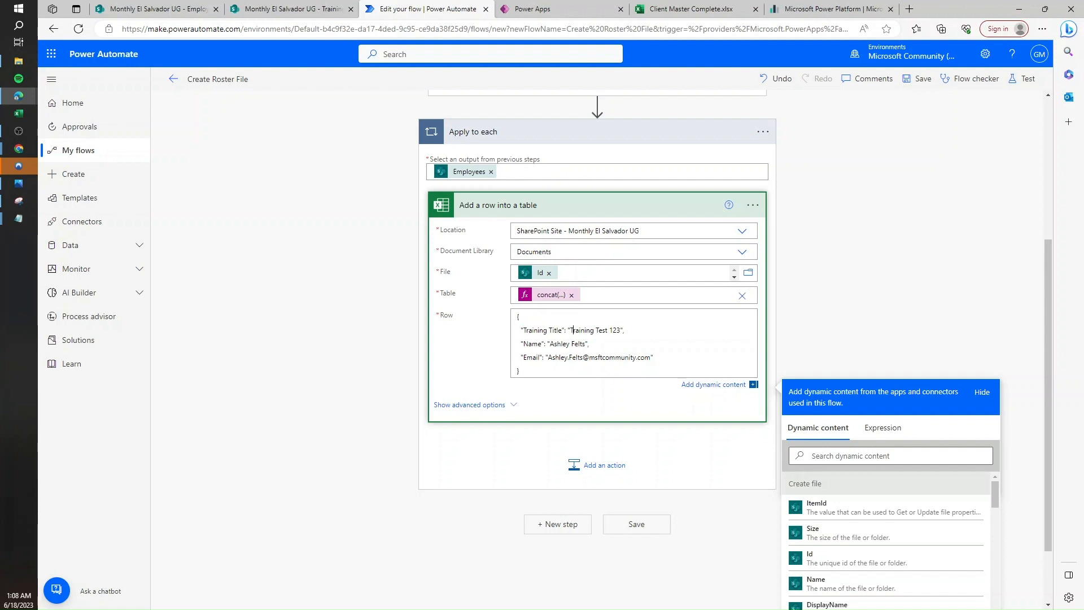
double_click(595, 329)
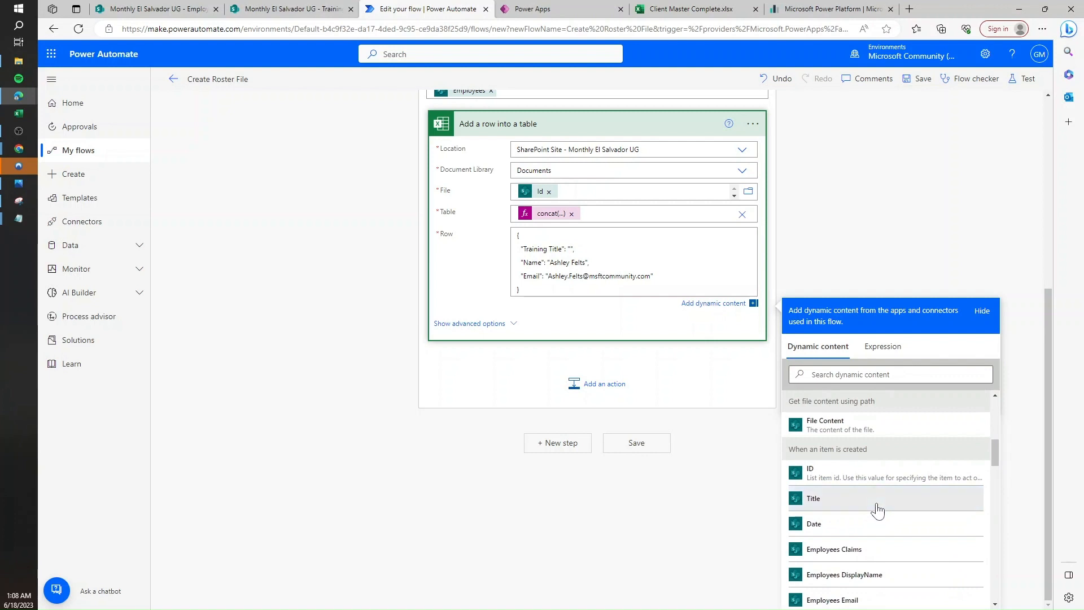
Map Training Title to item Title, Name to Employees DisplayName, Email to Employees Email.
click(814, 498)
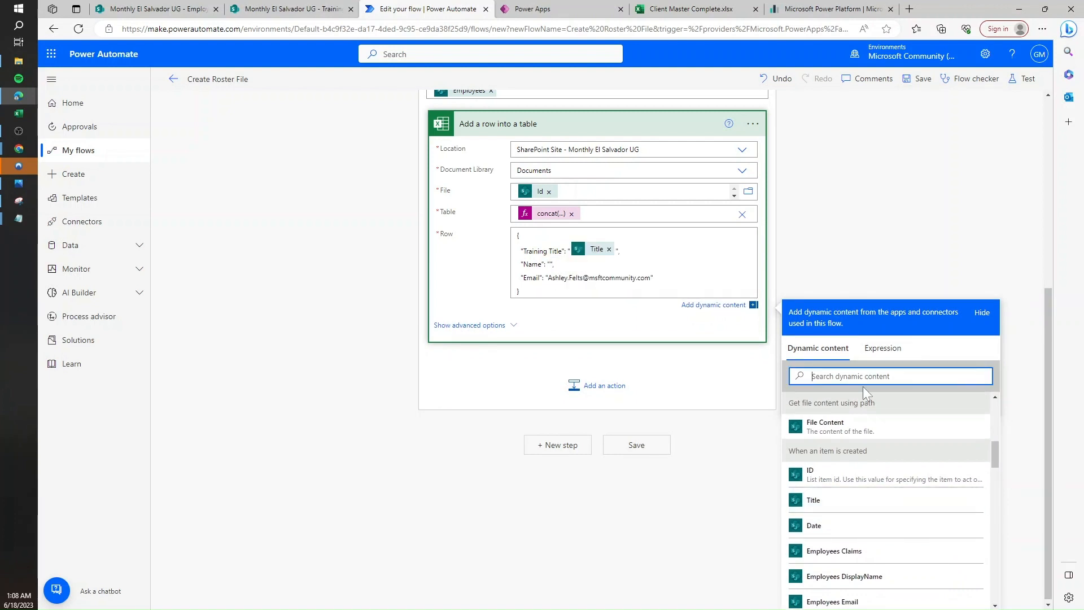
text(a)
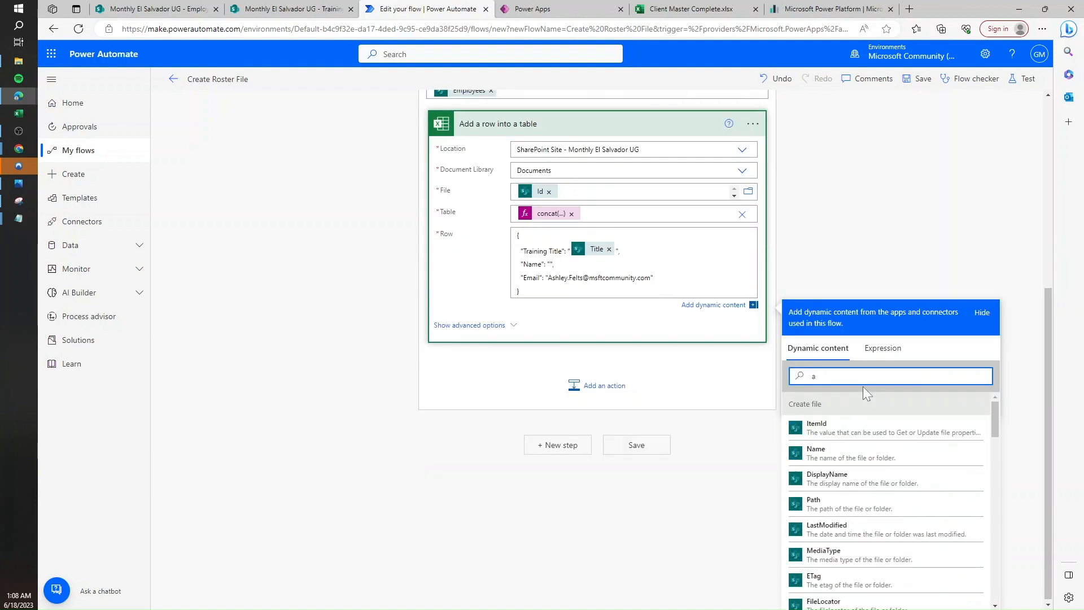
text(name)
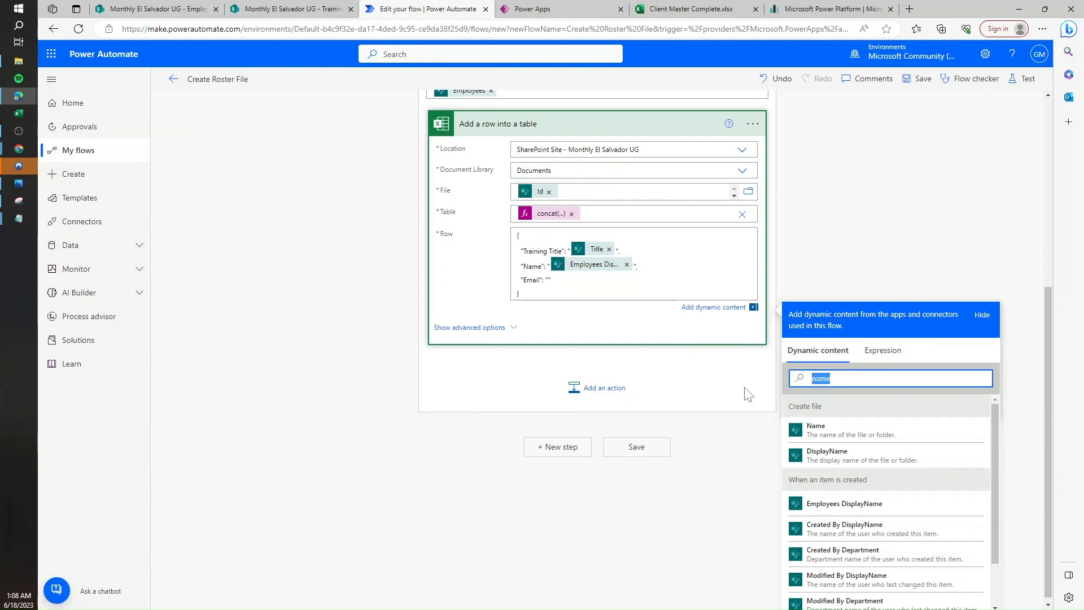
text(email)
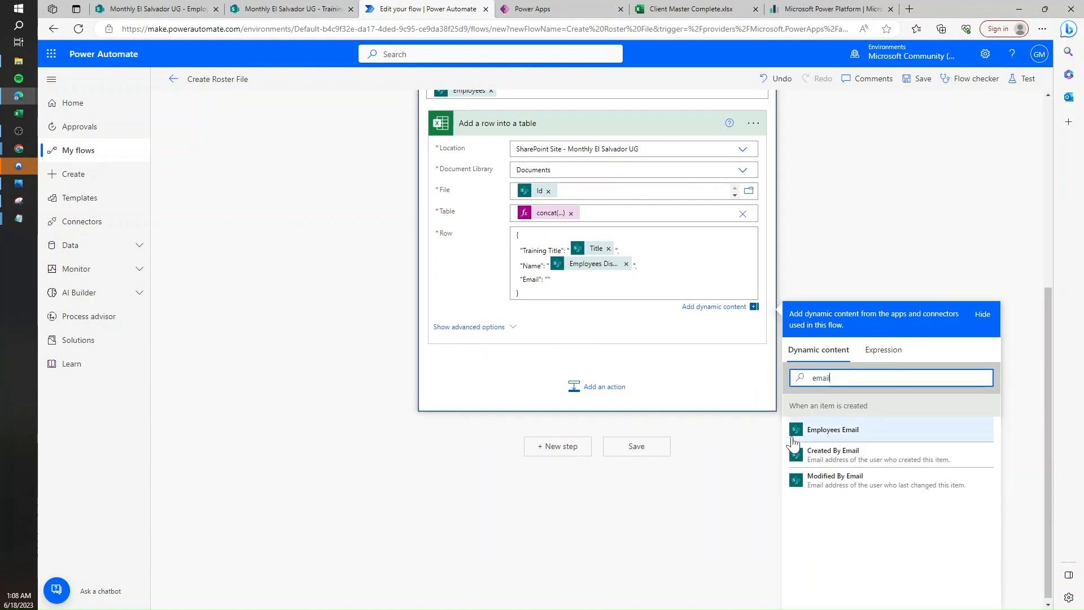
click(831, 430)
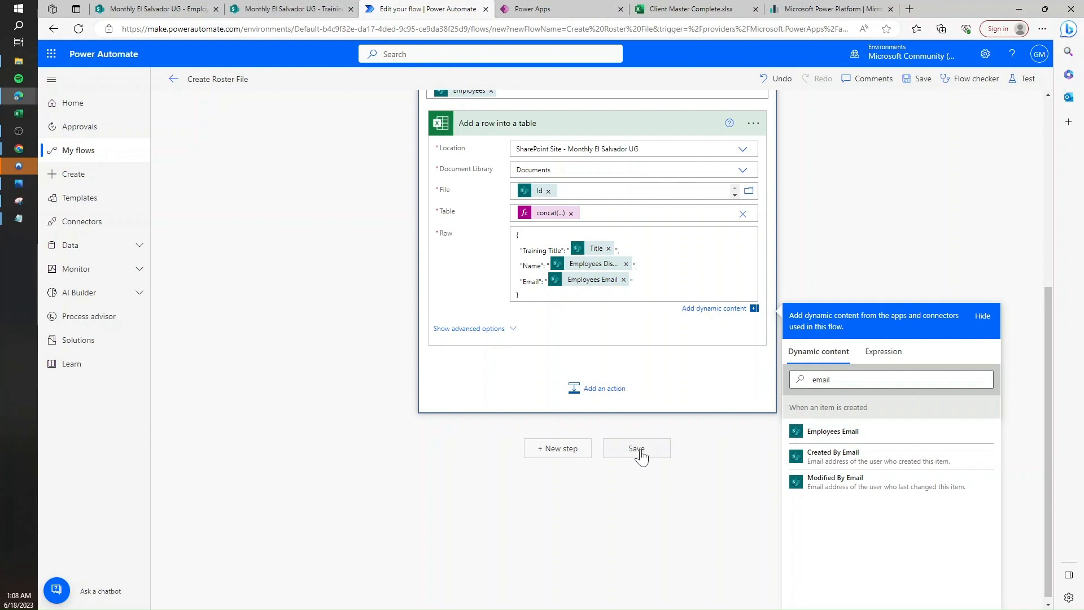
Save the Create Roster File flow and start a manual test run.
click(635, 448)
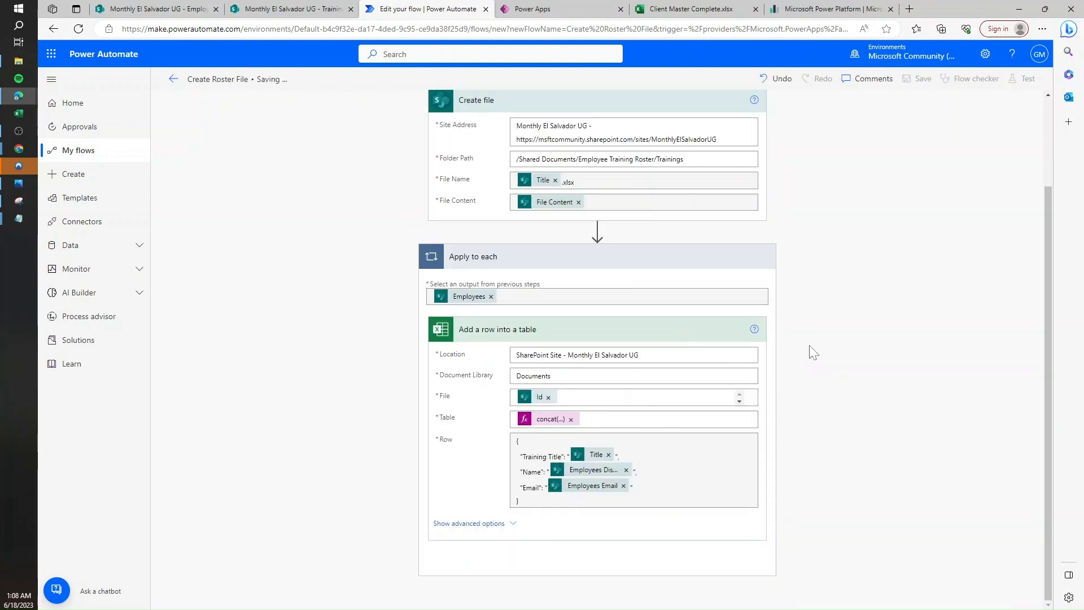
click(922, 78)
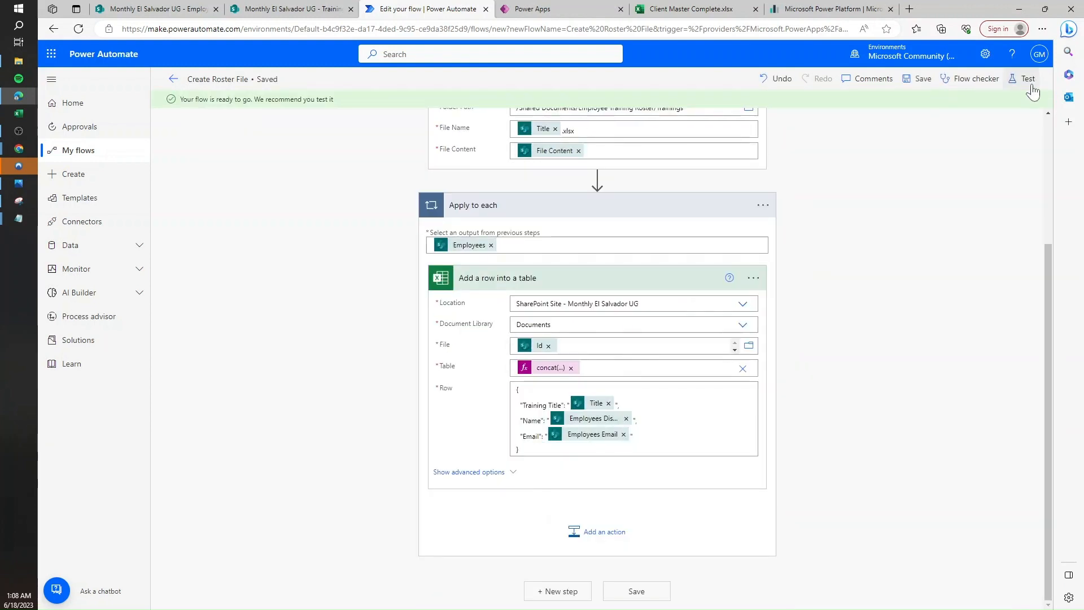
click(1028, 78)
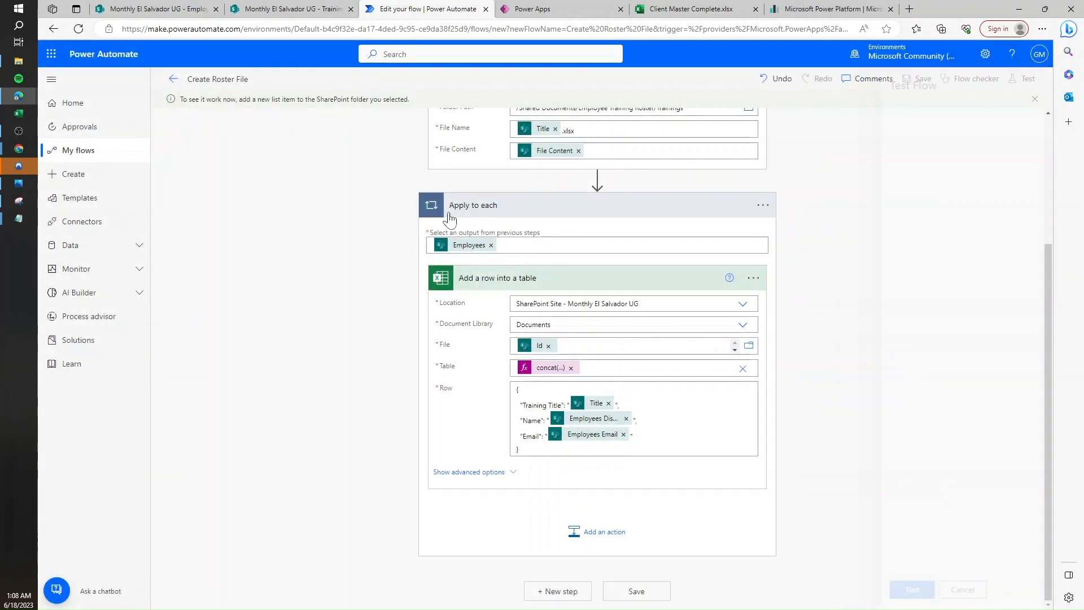
click(152, 8)
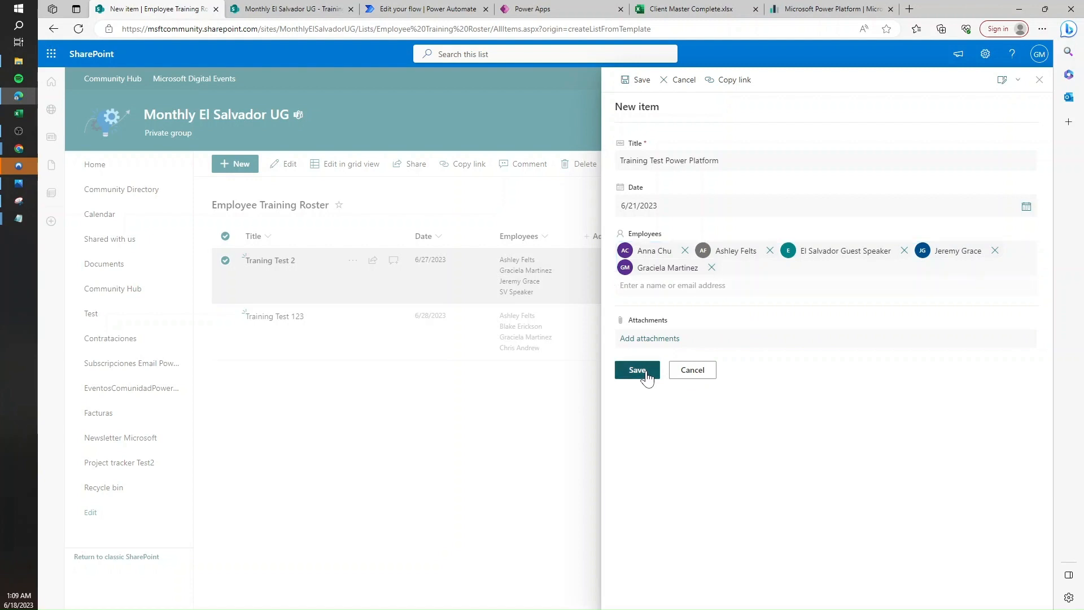
Save the Training Test Power Platform list item and go to the Trainings folder.
click(635, 369)
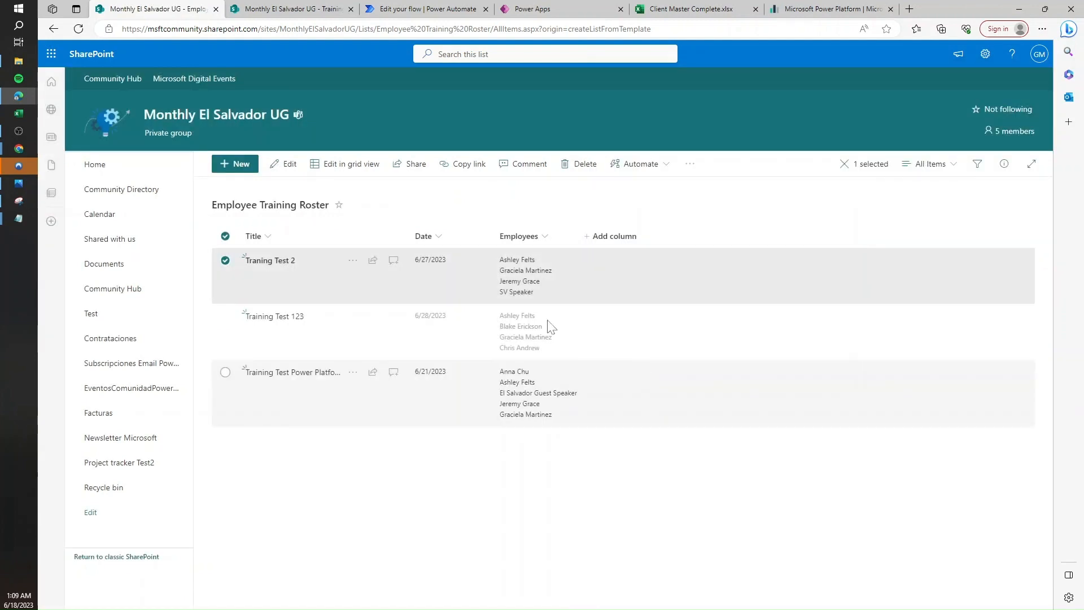
click(425, 9)
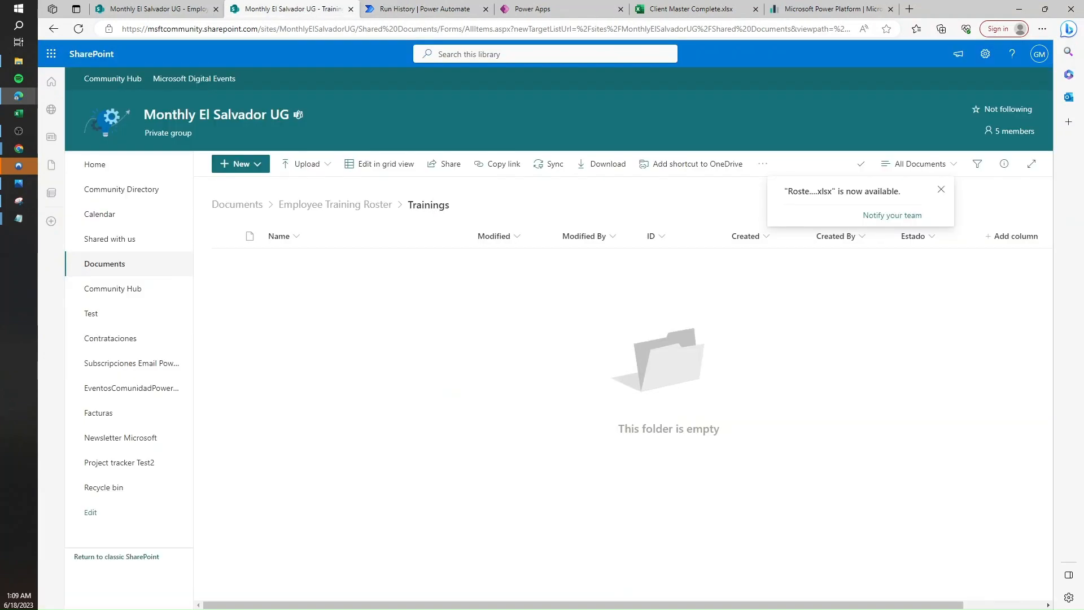
Open and reload Training Test Power Platform.xlsx, then check the flow's run history.
click(78, 29)
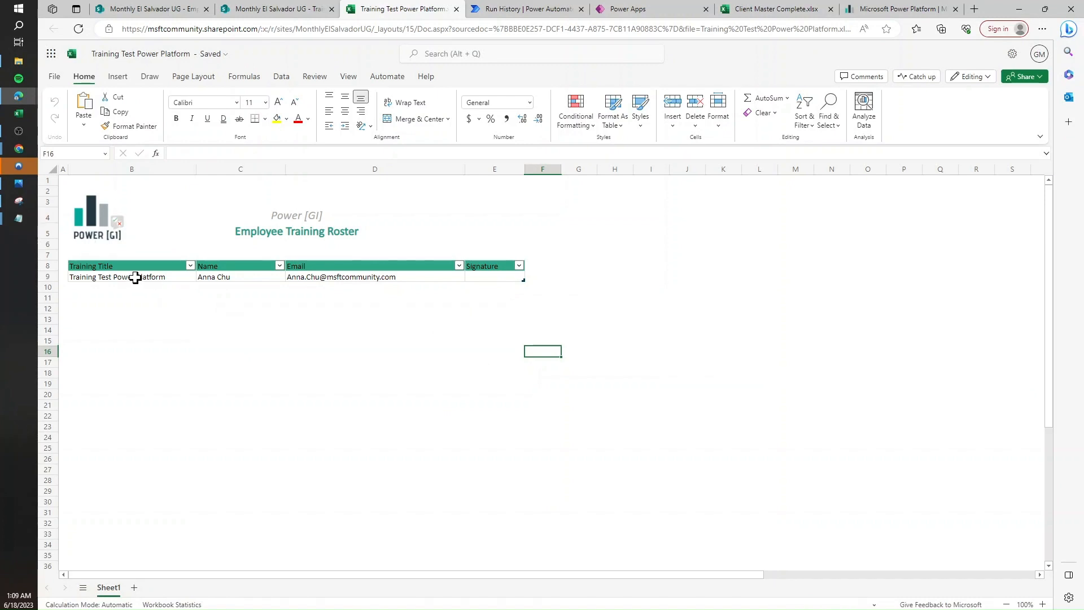
click(77, 29)
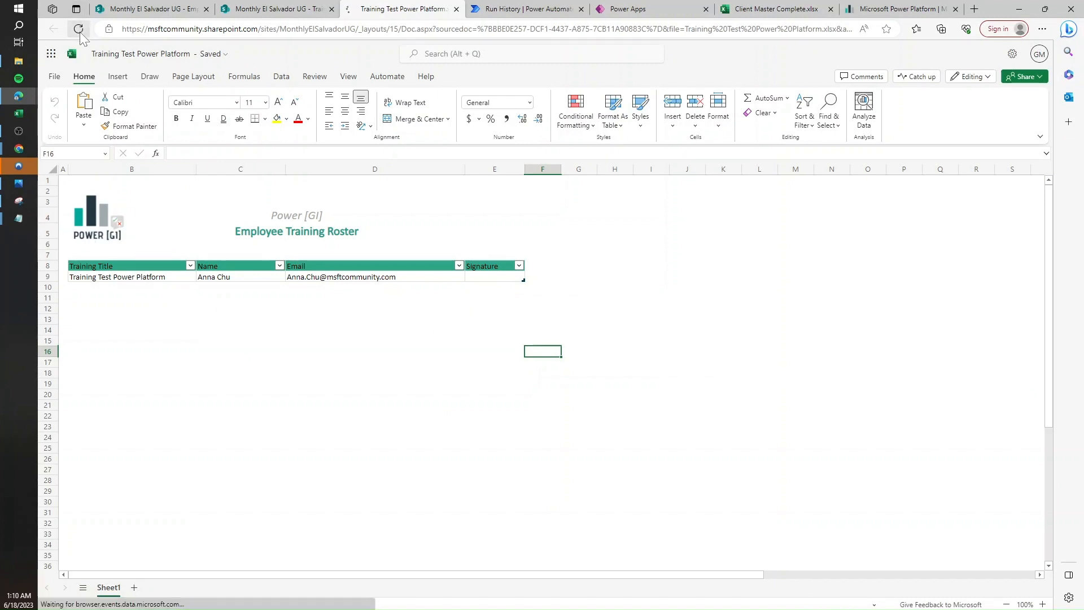
click(527, 9)
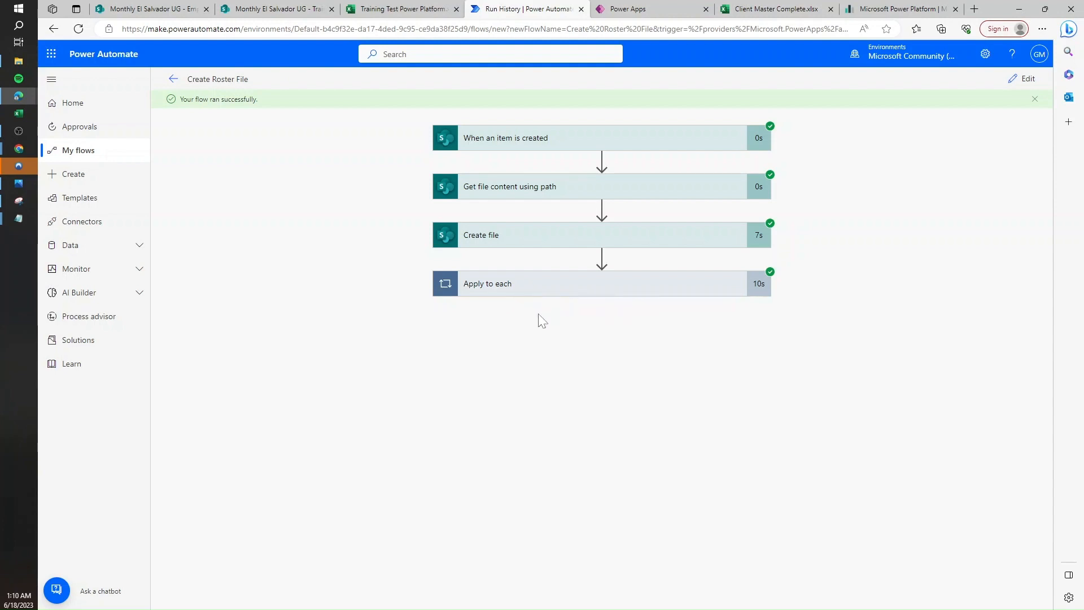
mouse_move(445, 320)
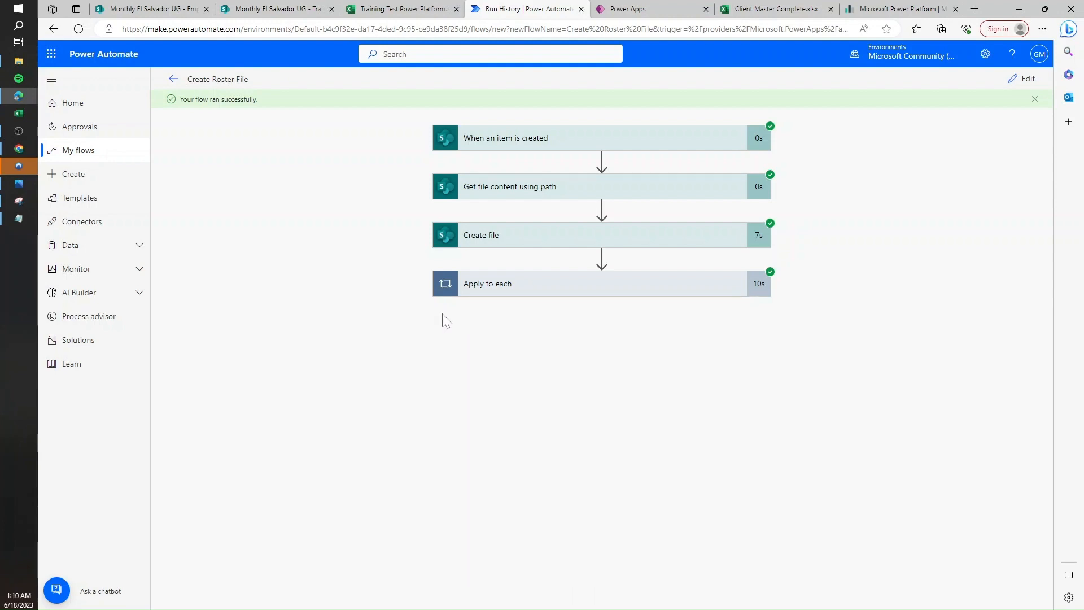
mouse_move(696, 364)
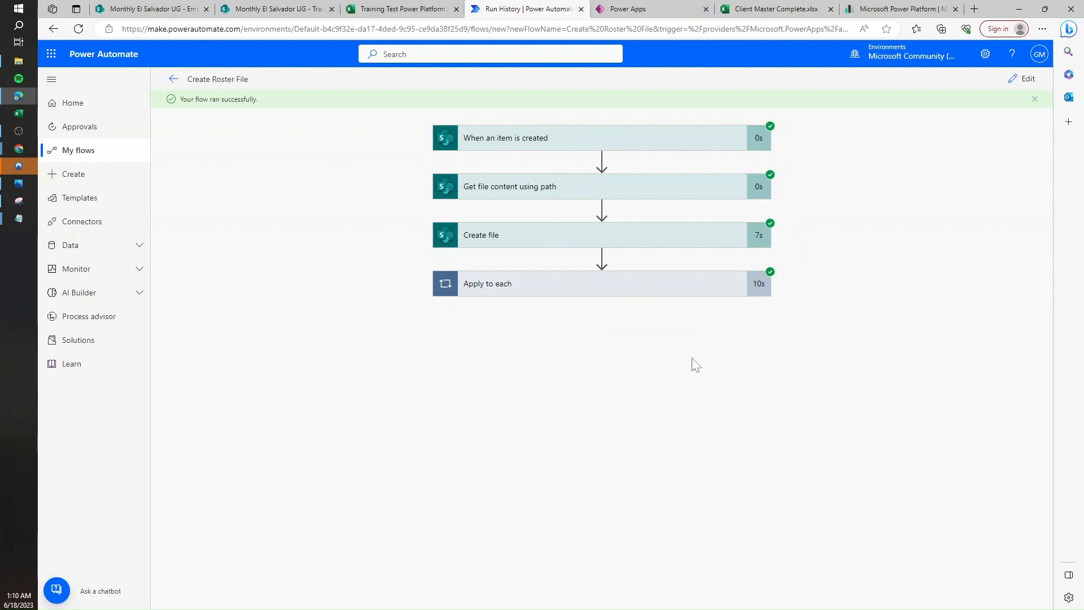
mouse_move(604, 474)
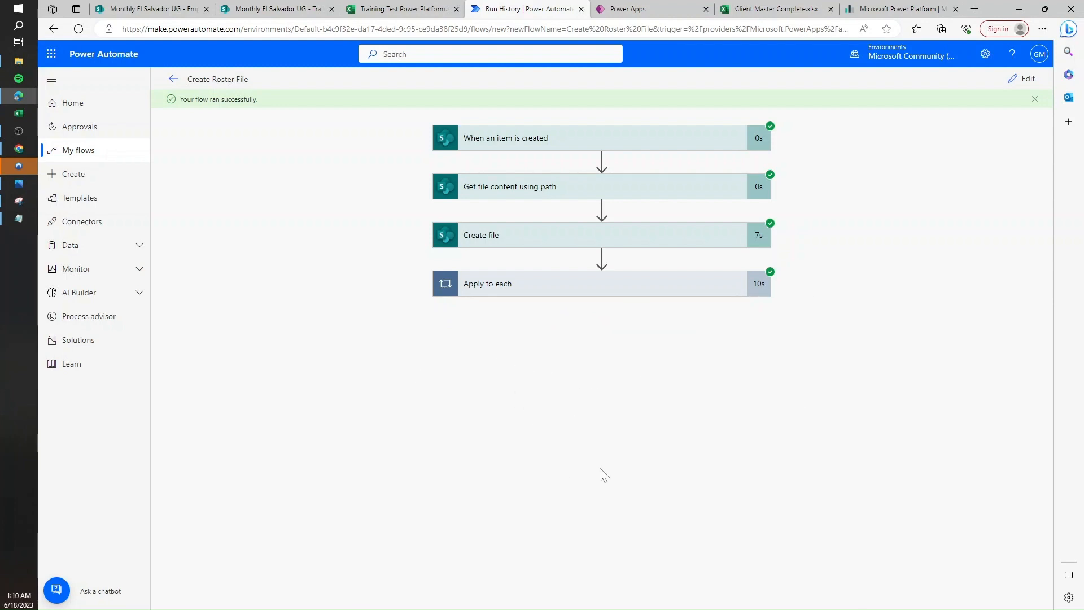
Review the five employee rows in the Training Test Power Platform workbook.
click(401, 9)
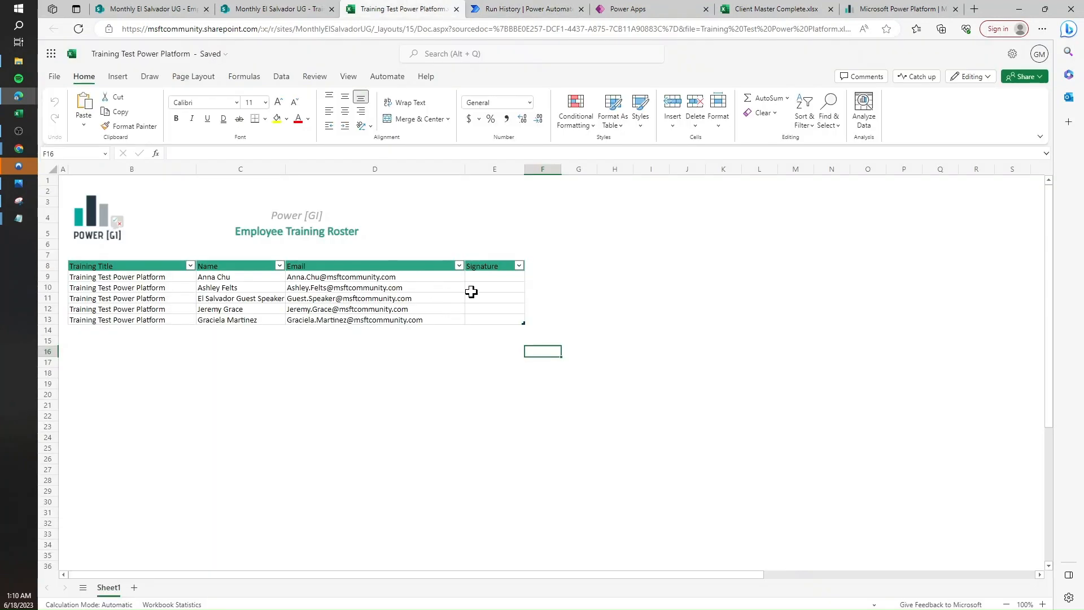
mouse_move(447, 288)
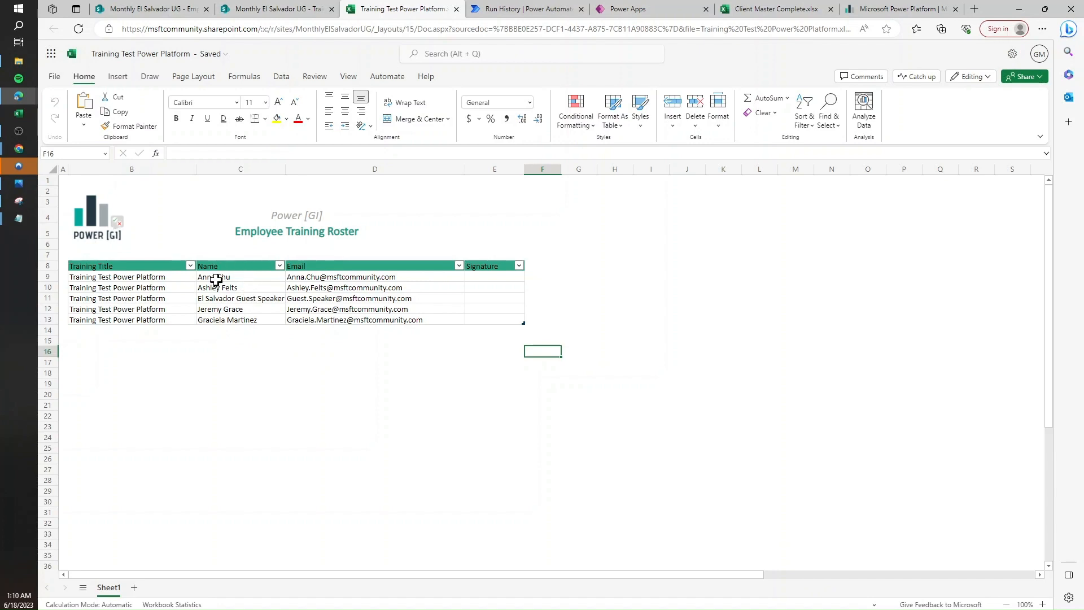
drag(240, 277, 240, 319)
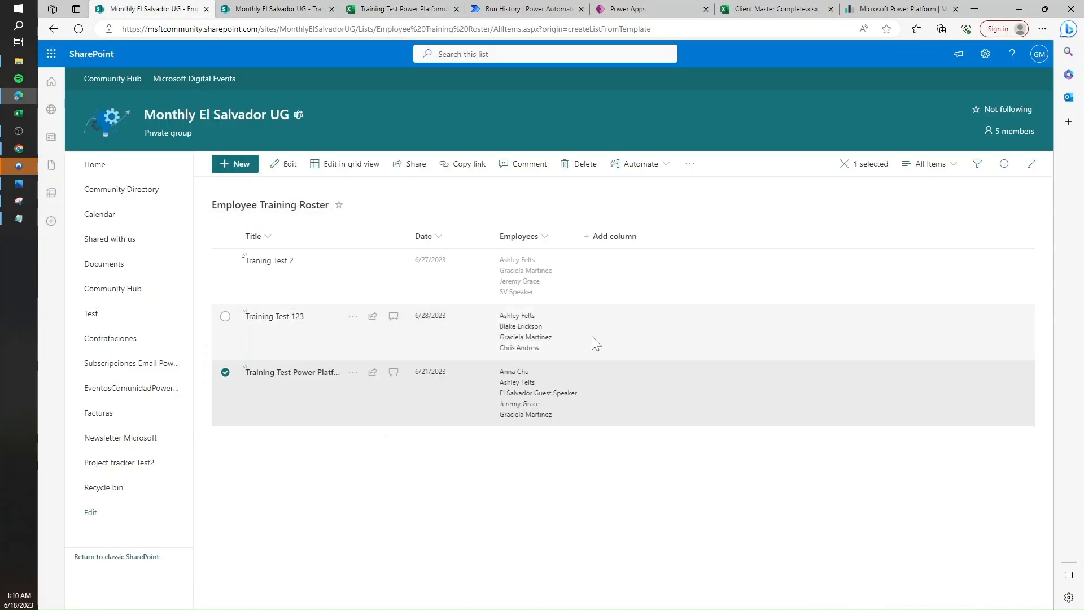
Browse back to the Employee Training Roster folder and view Roster template.xlsx beside Trainings.
click(401, 9)
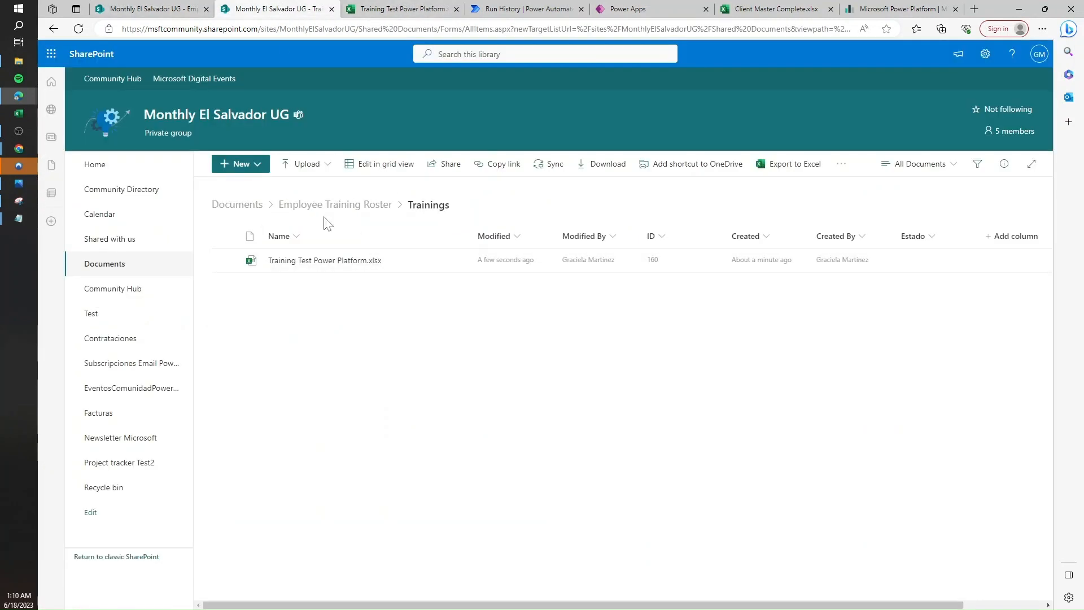
click(334, 203)
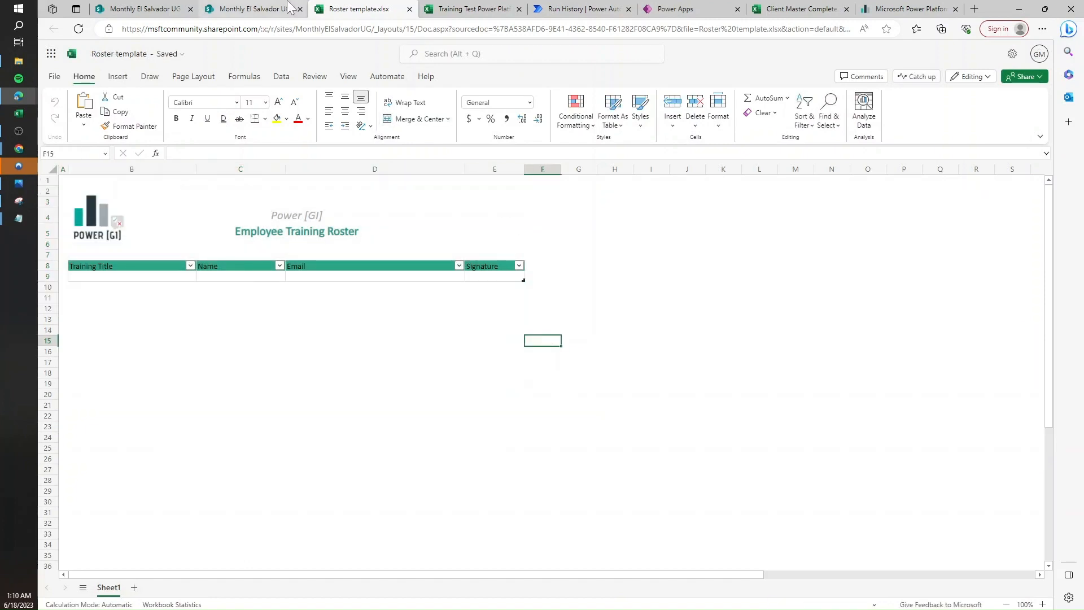
click(253, 8)
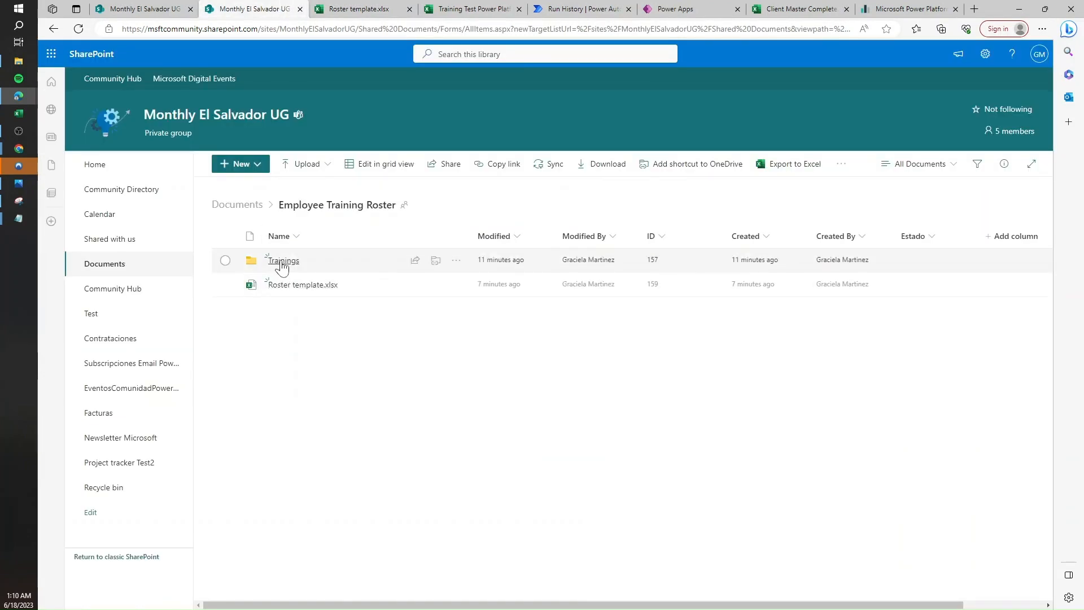
click(283, 259)
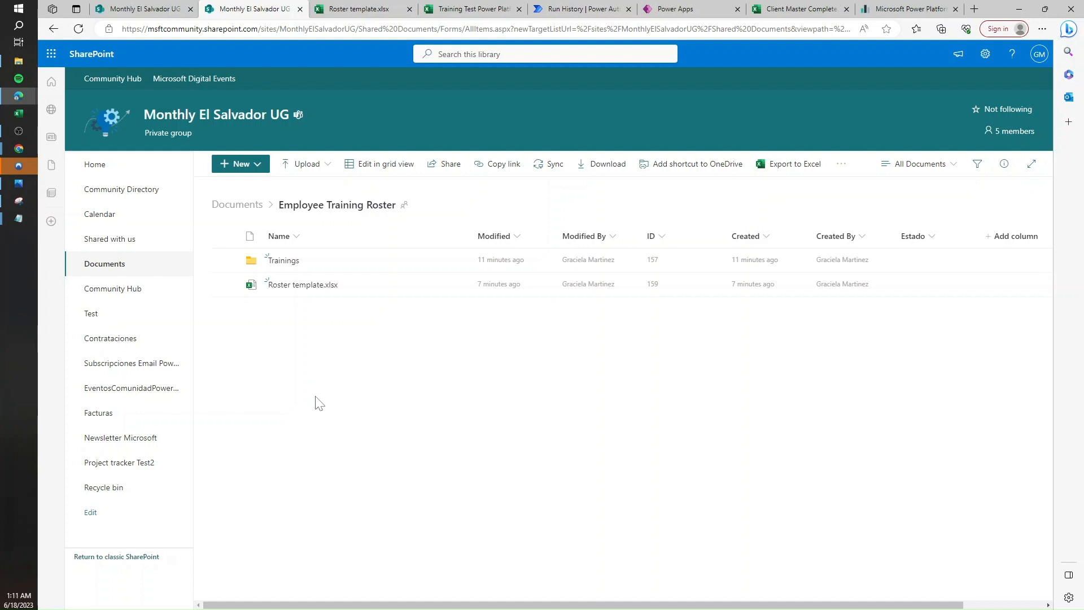
mouse_move(284, 327)
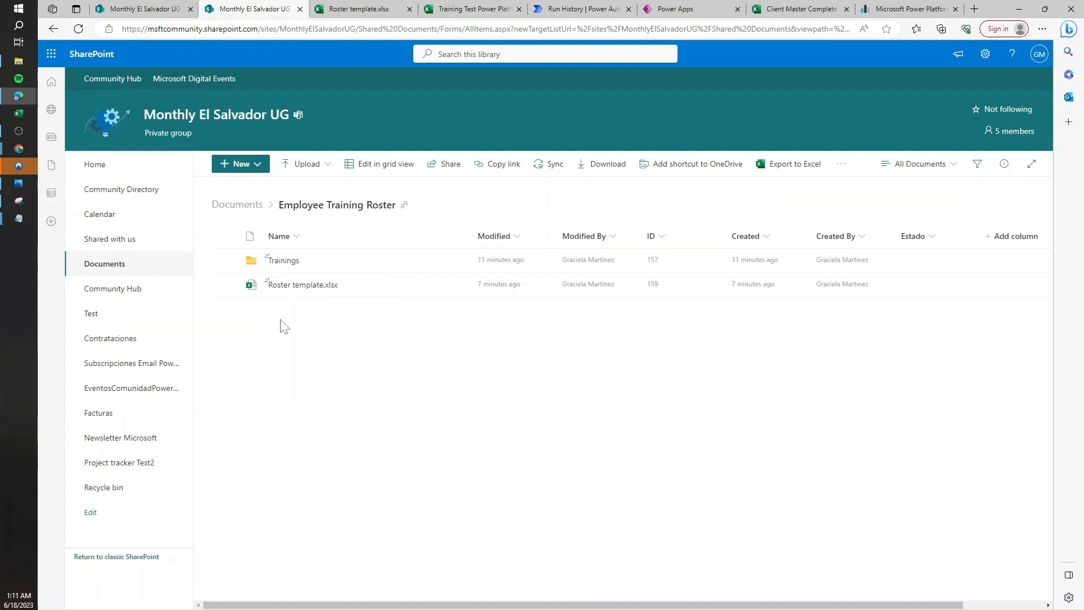
mouse_move(349, 397)
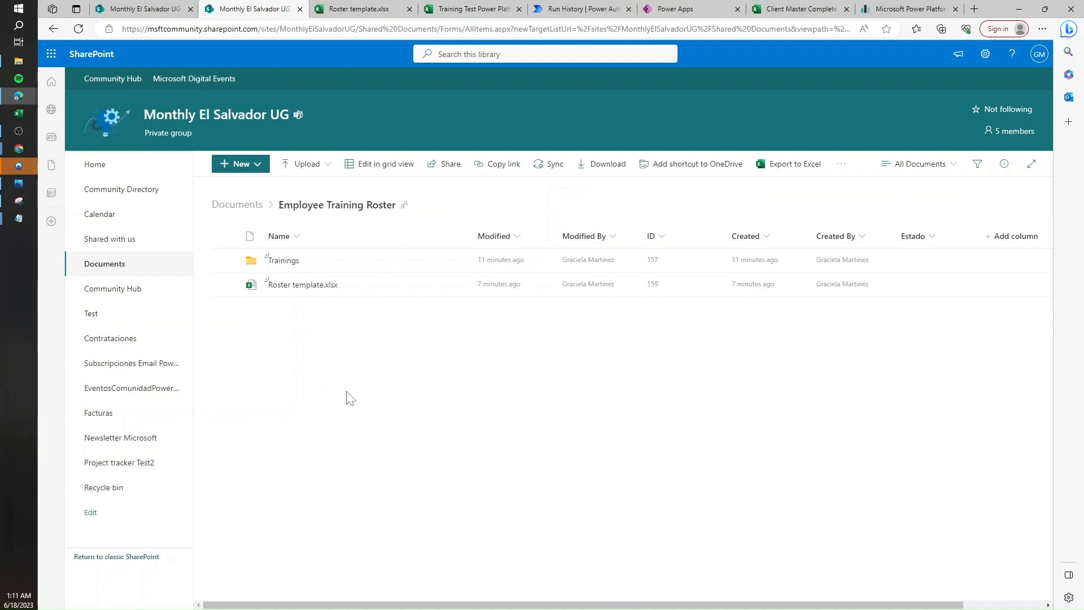